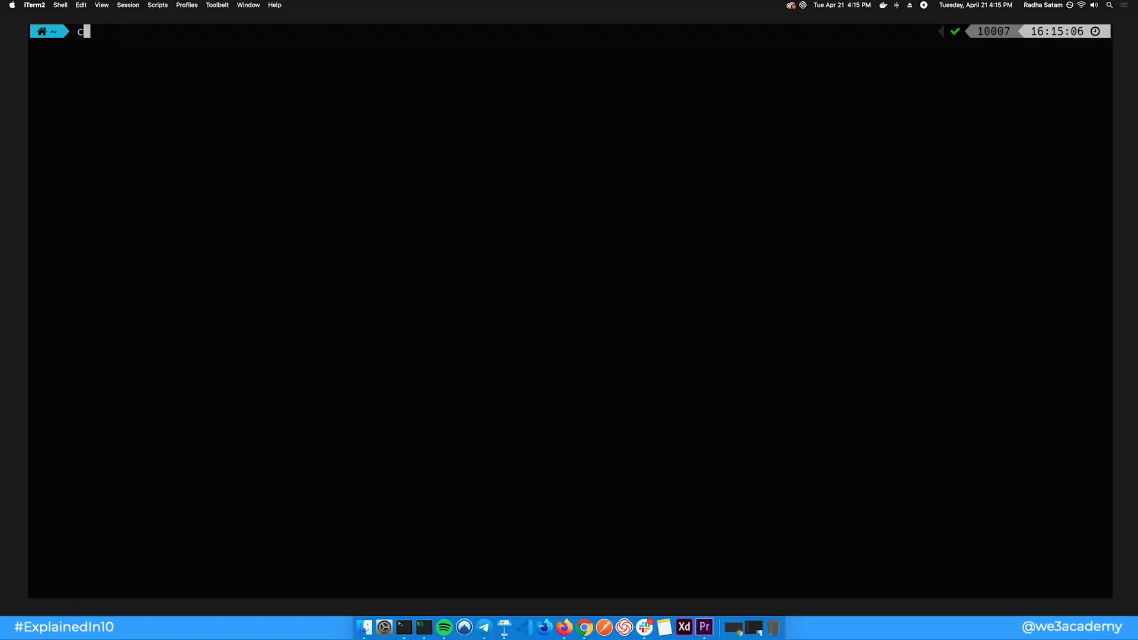
Step: Move into Projects and create the terminal-commands folder with mkdir
type("d Proje")
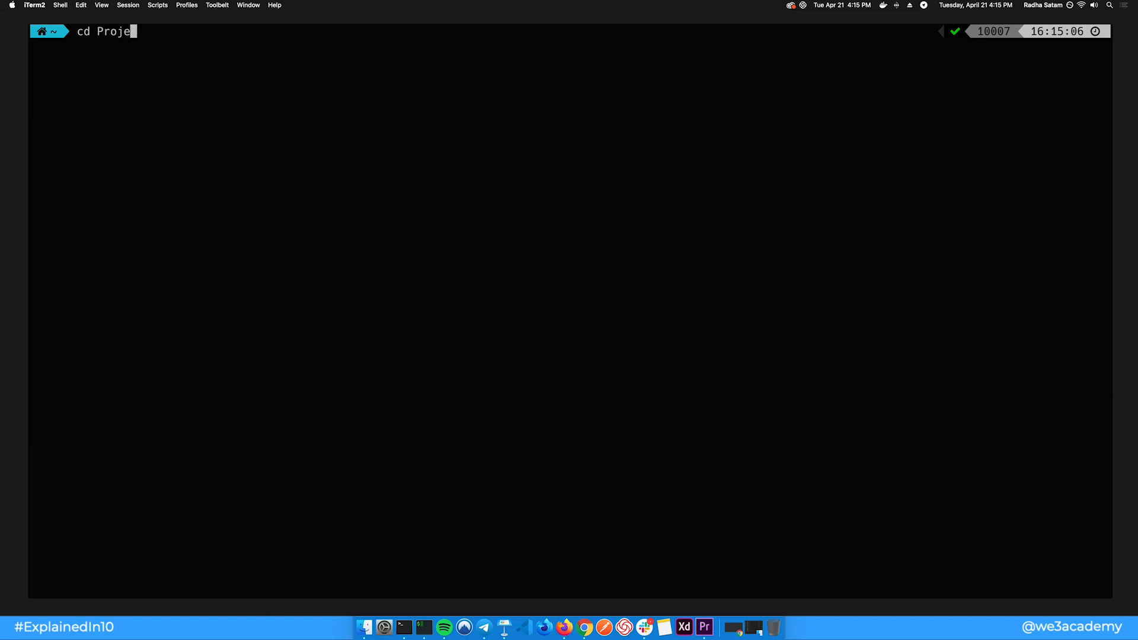
key("Return")
type("mk")
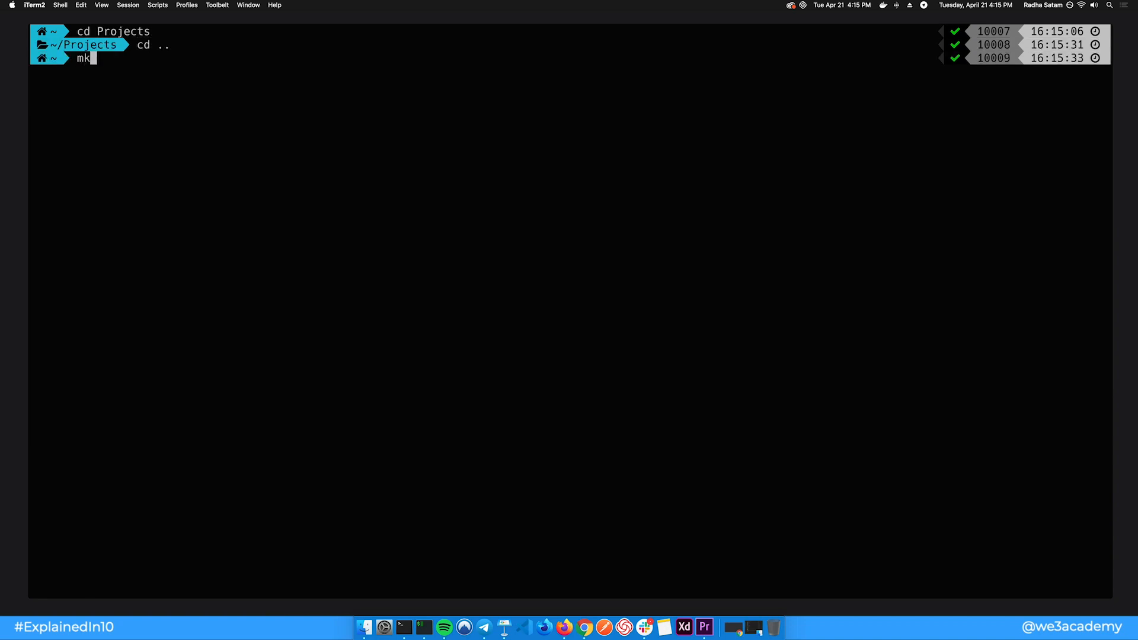
type("dir")
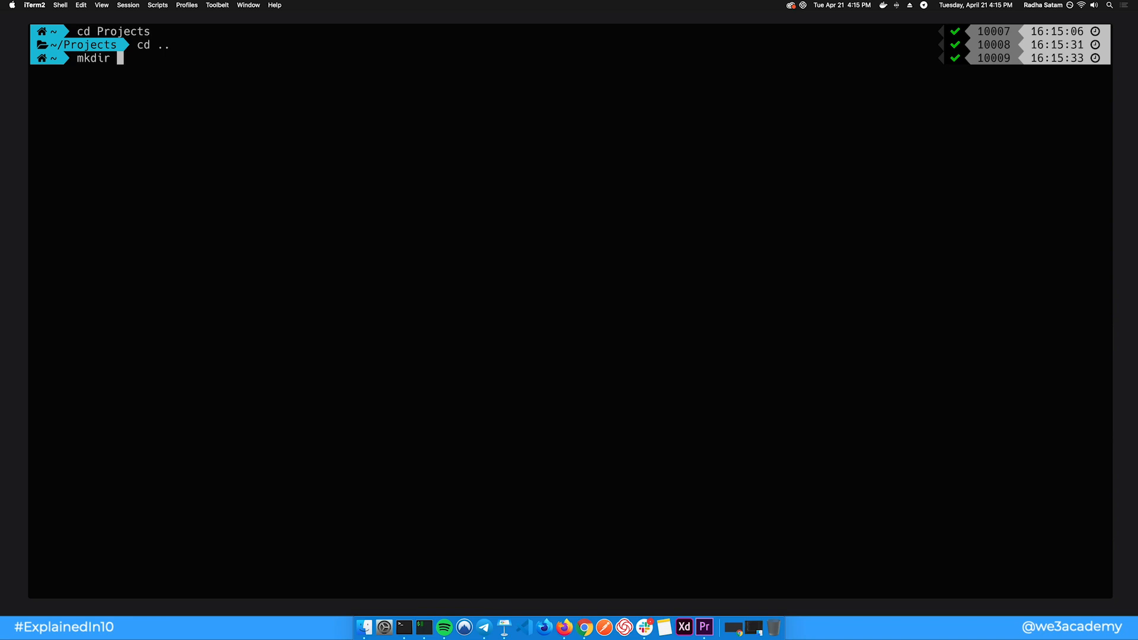
type("terminal-comma")
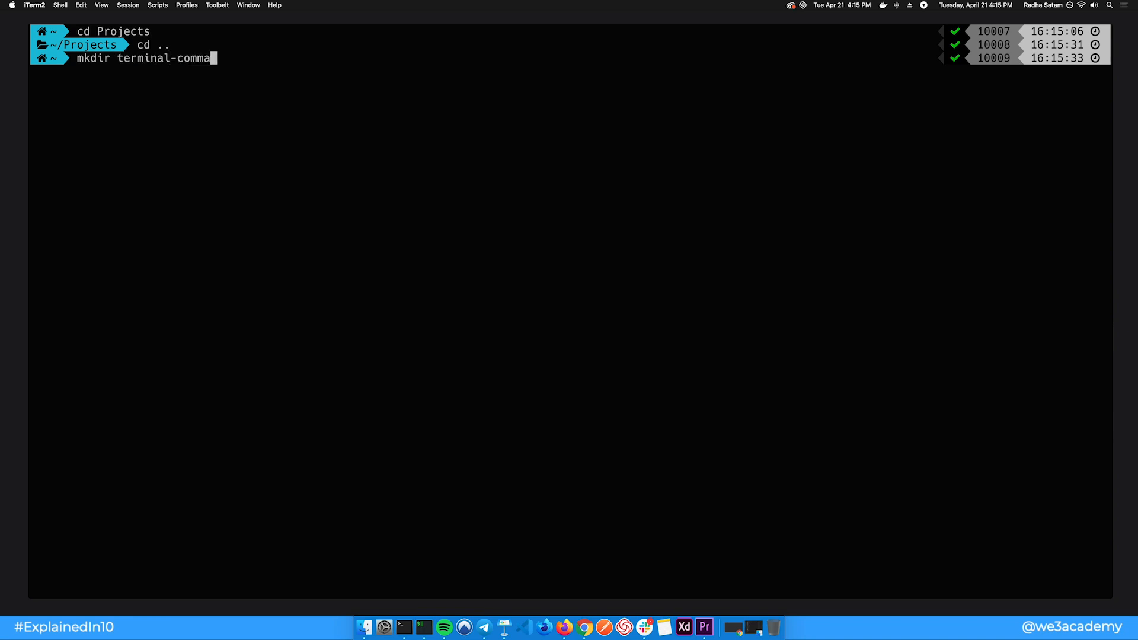
Step: Check the terminal-commands folder in Finder, then return to the terminal to copy testfile
right_click(372, 123)
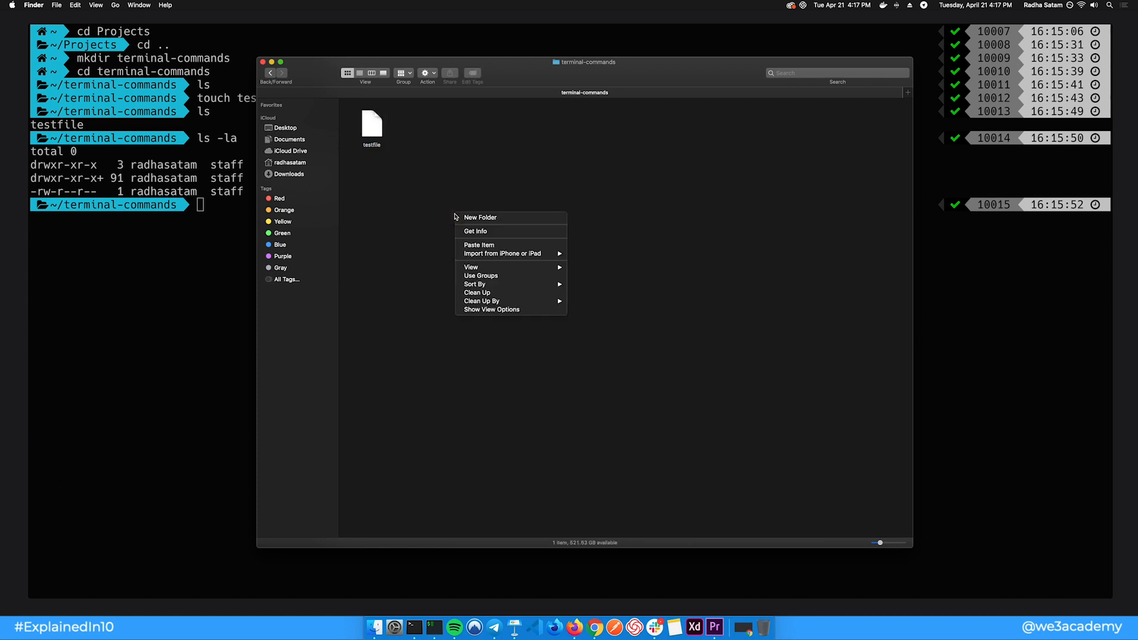
left_click(479, 244)
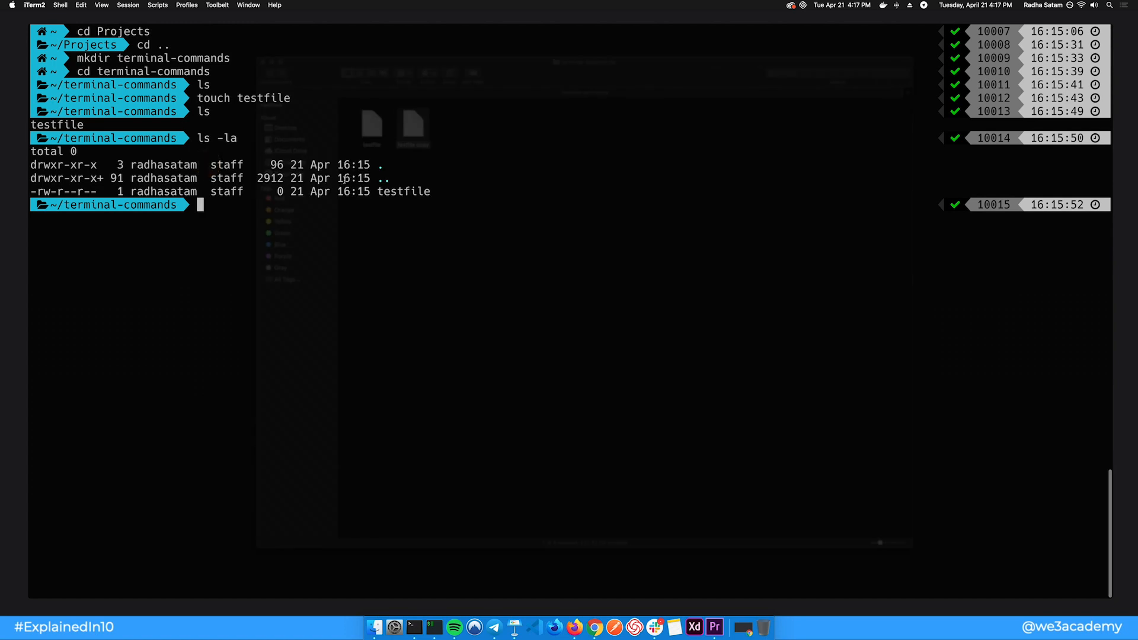
type("cp testfile")
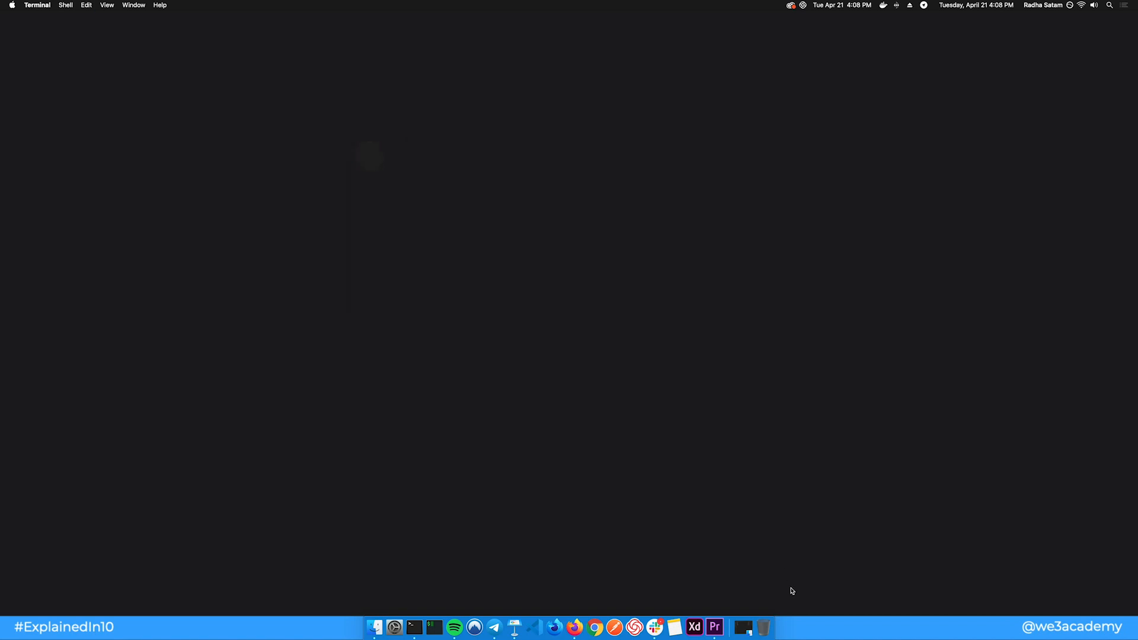
Step: Go to the Utilities folder in Finder and launch Terminal.app
left_click(115, 6)
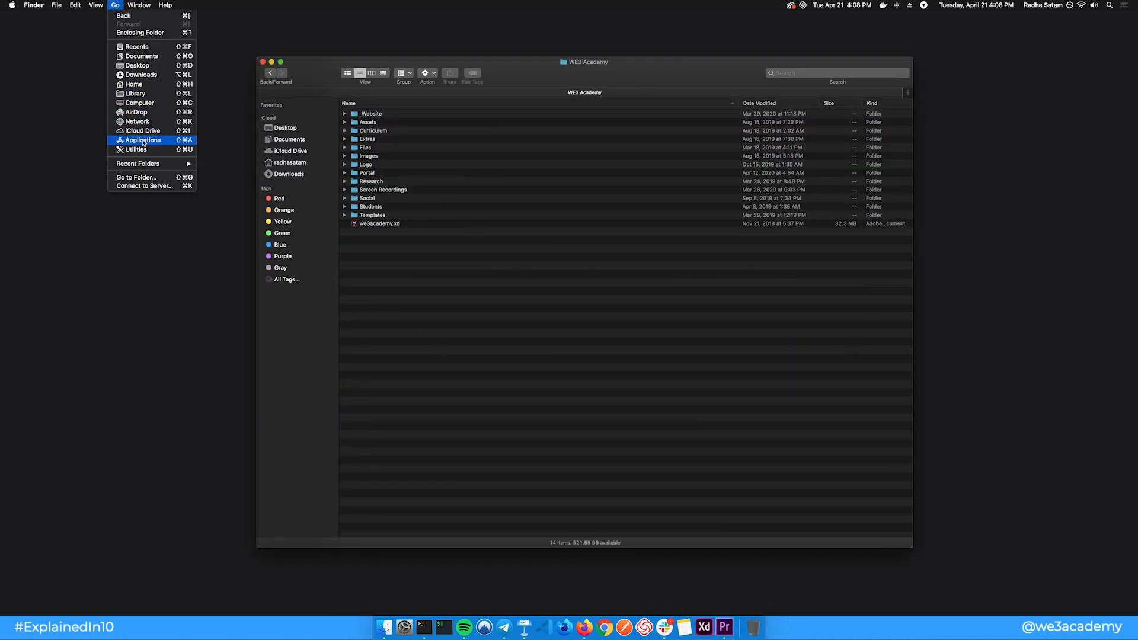
left_click(135, 149)
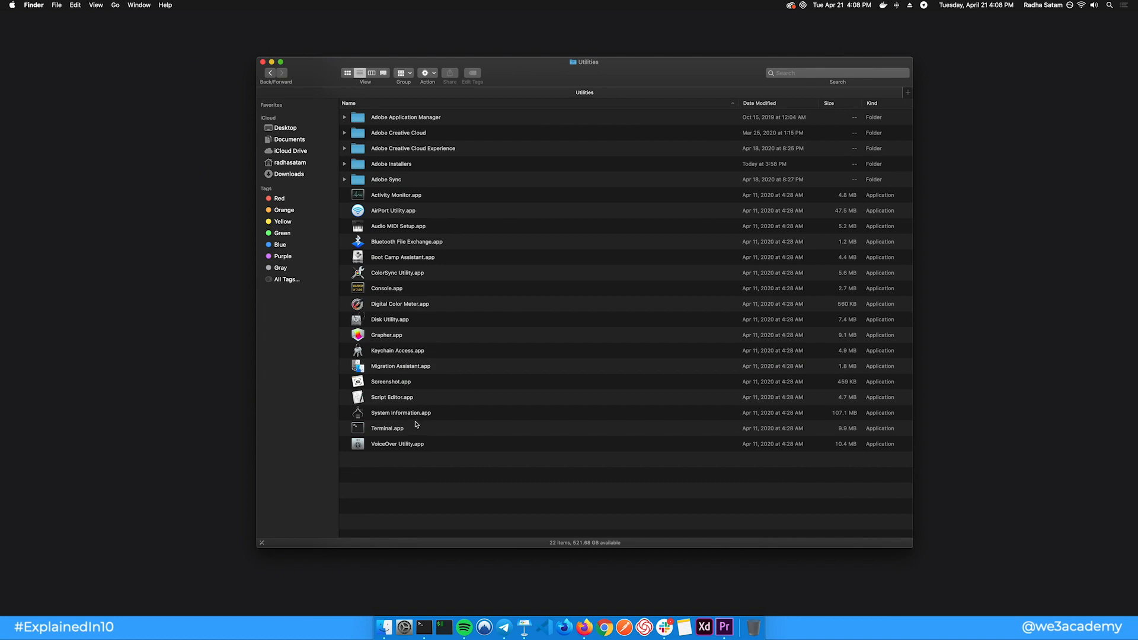
double_click(387, 428)
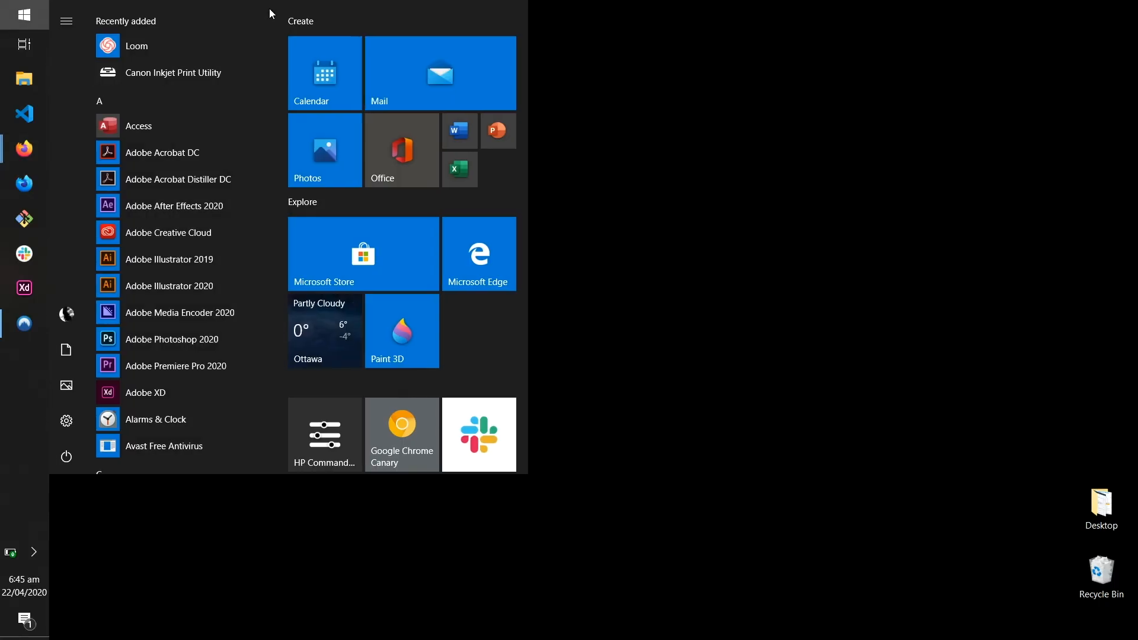
Step: Open Command Prompt and Windows PowerShell, maximizing the PowerShell window
type("cmd")
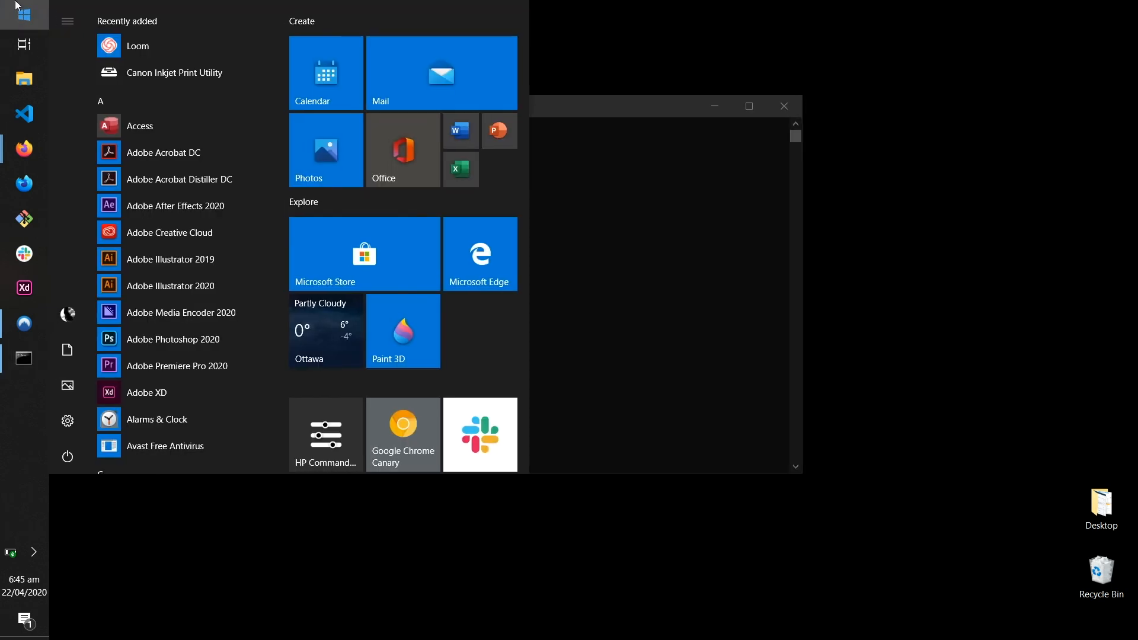
type("powershe")
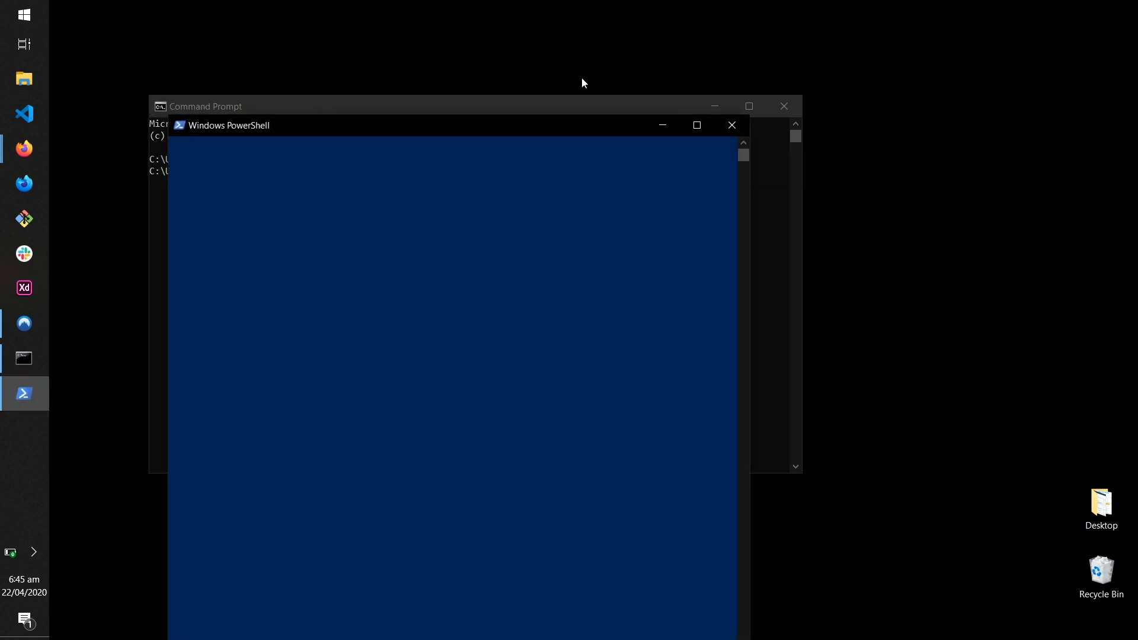
left_click(695, 125)
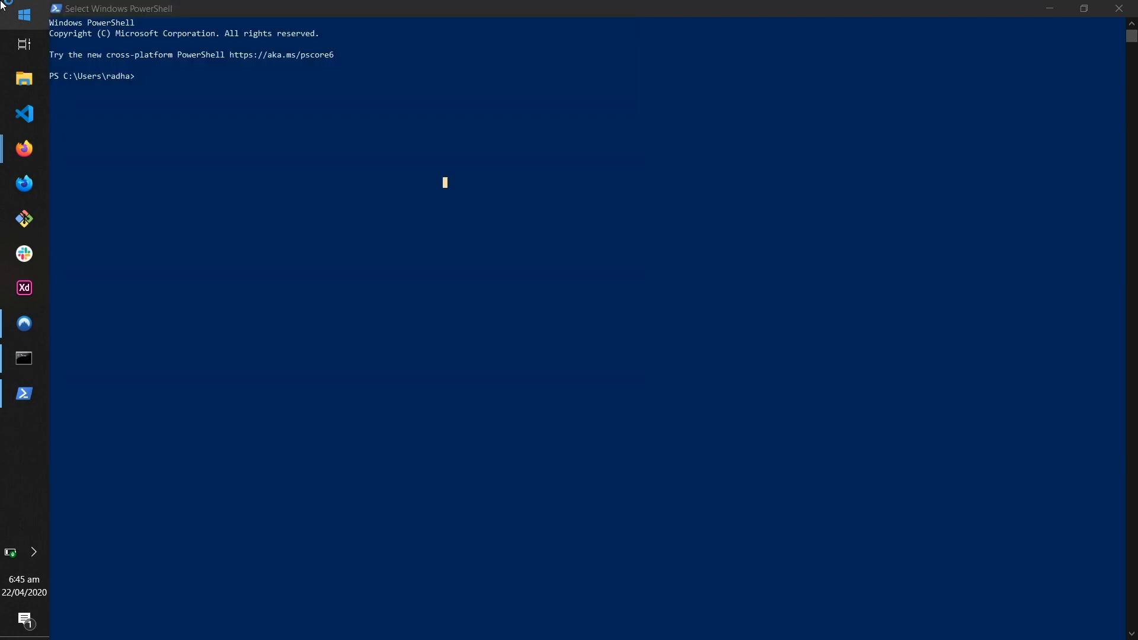
left_click(23, 219)
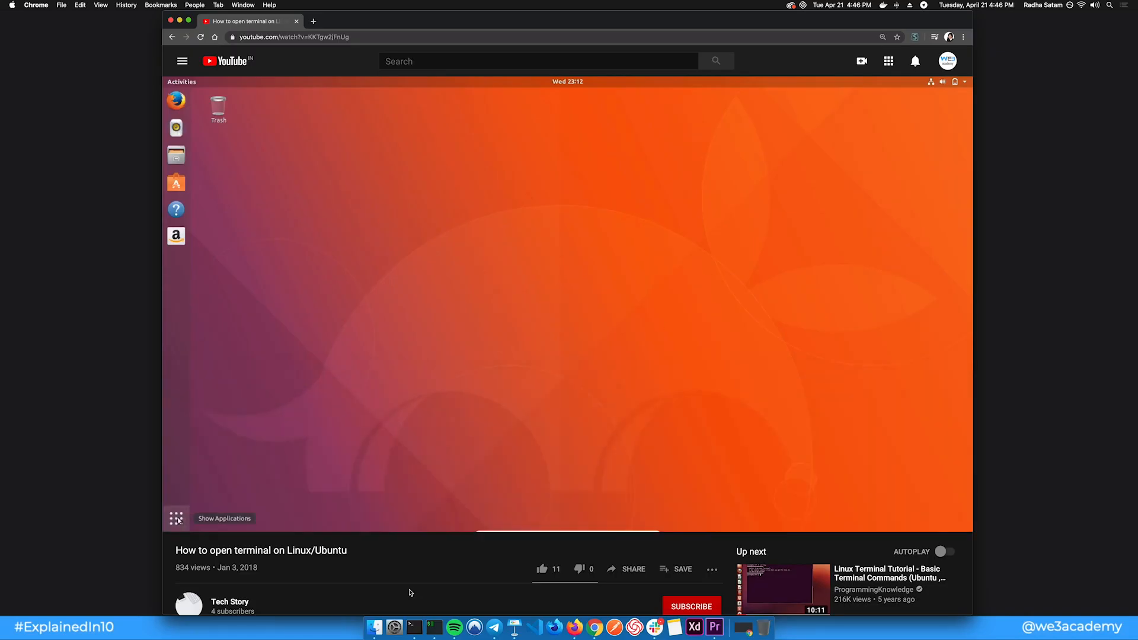
left_click(175, 518)
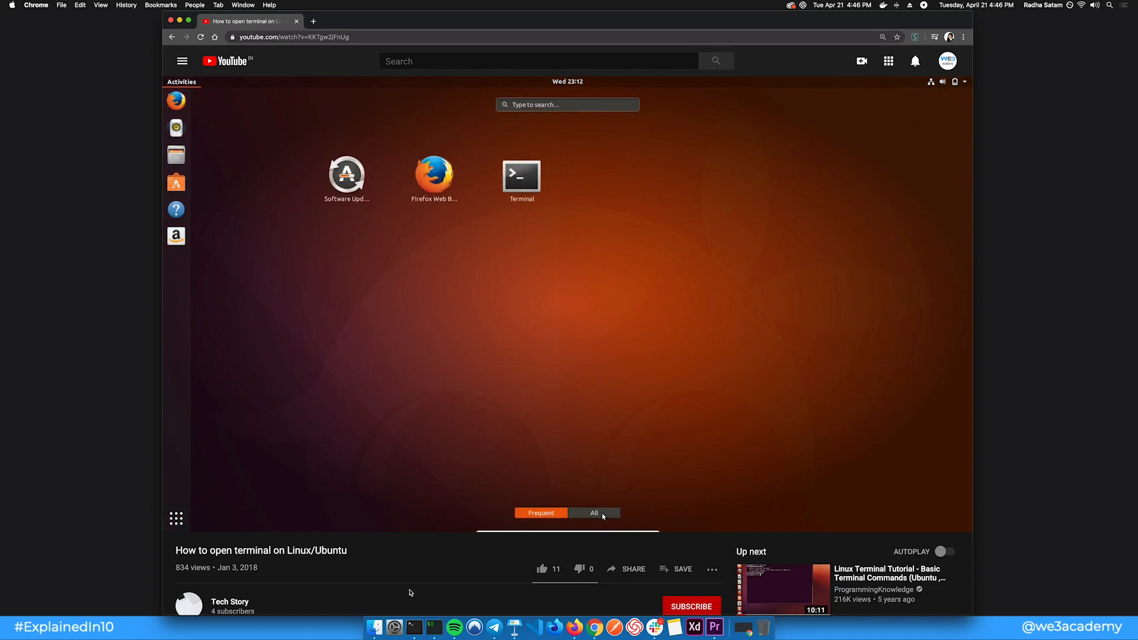
left_click(593, 513)
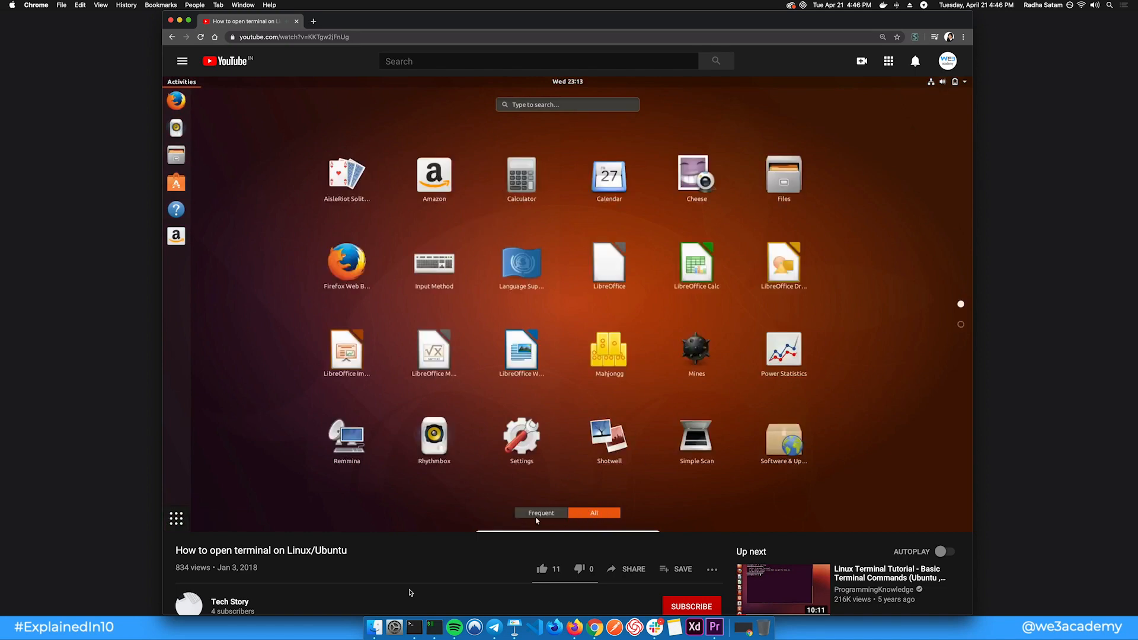
left_click(540, 513)
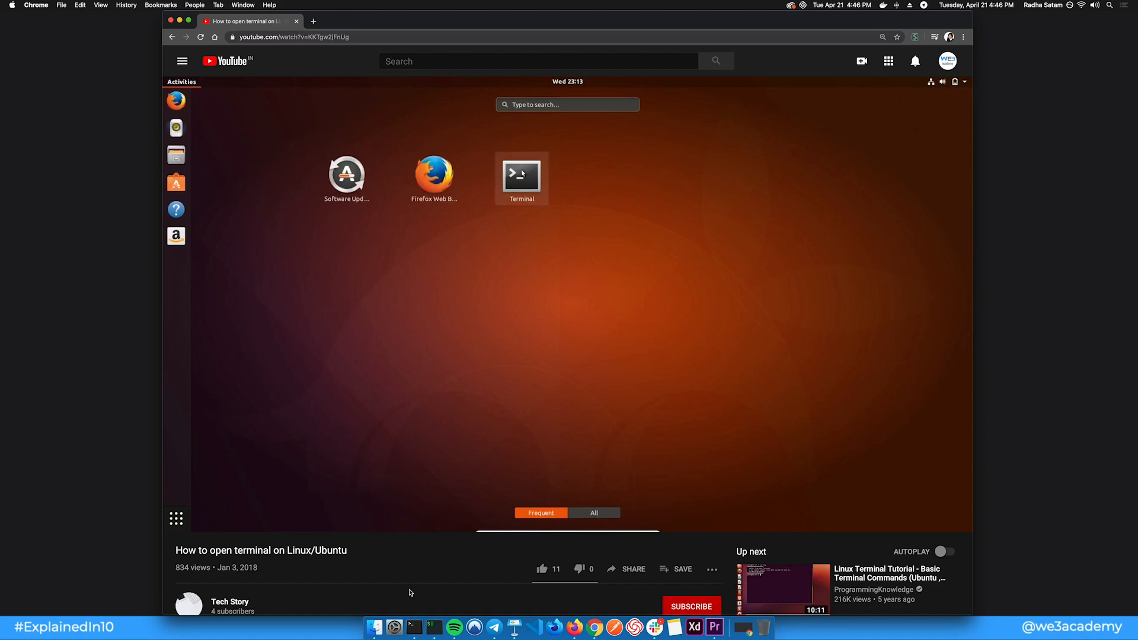
left_click(567, 104)
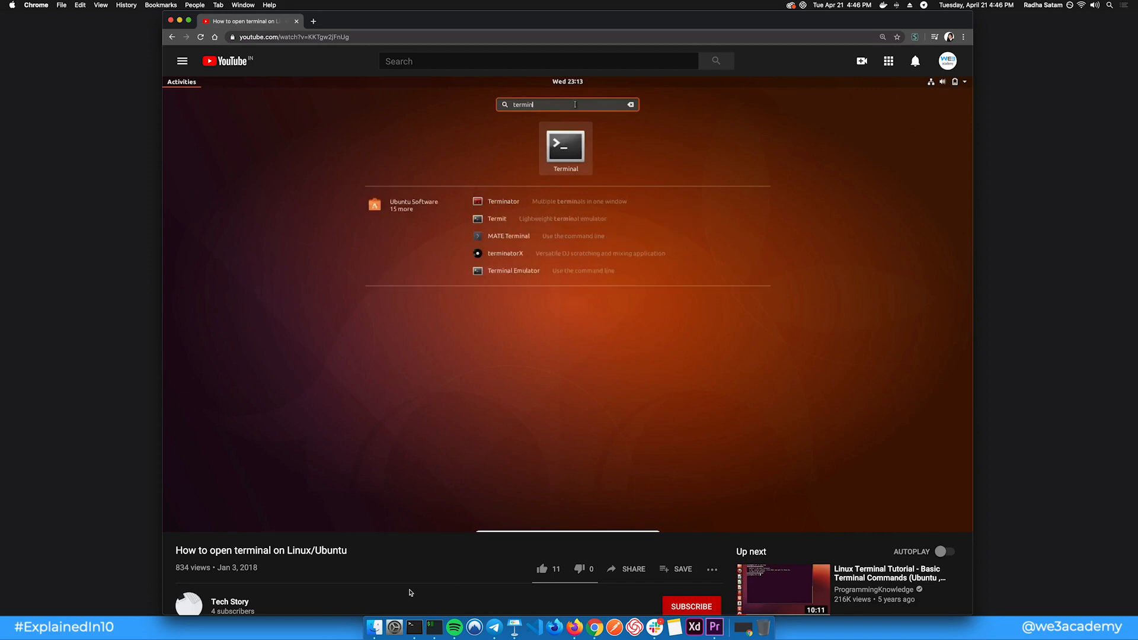
type("al")
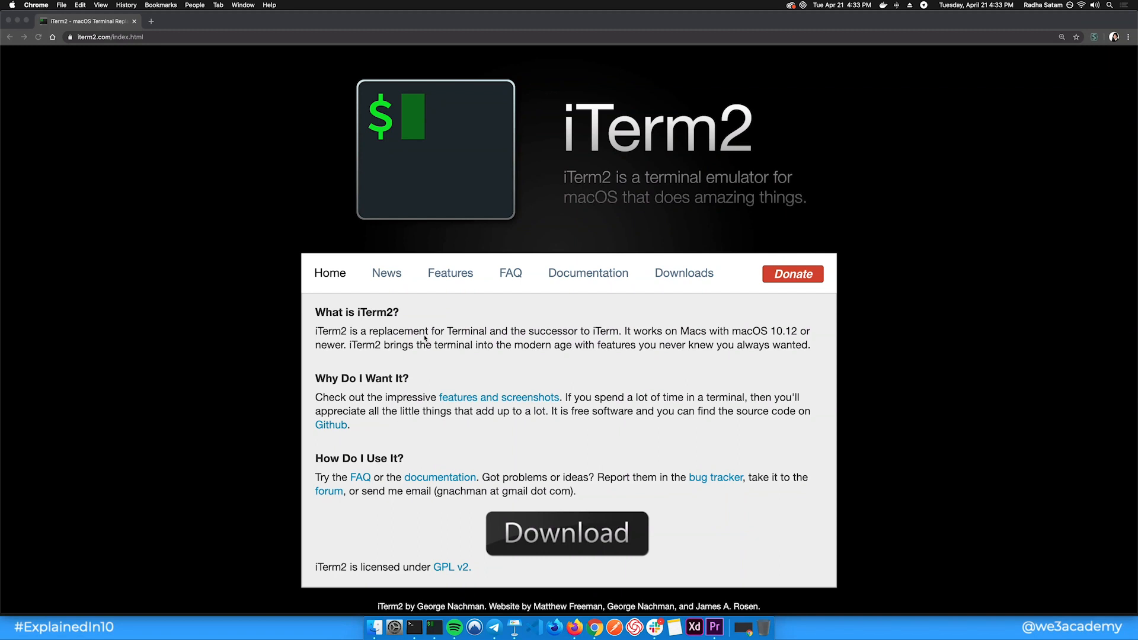
mouse_move(459, 281)
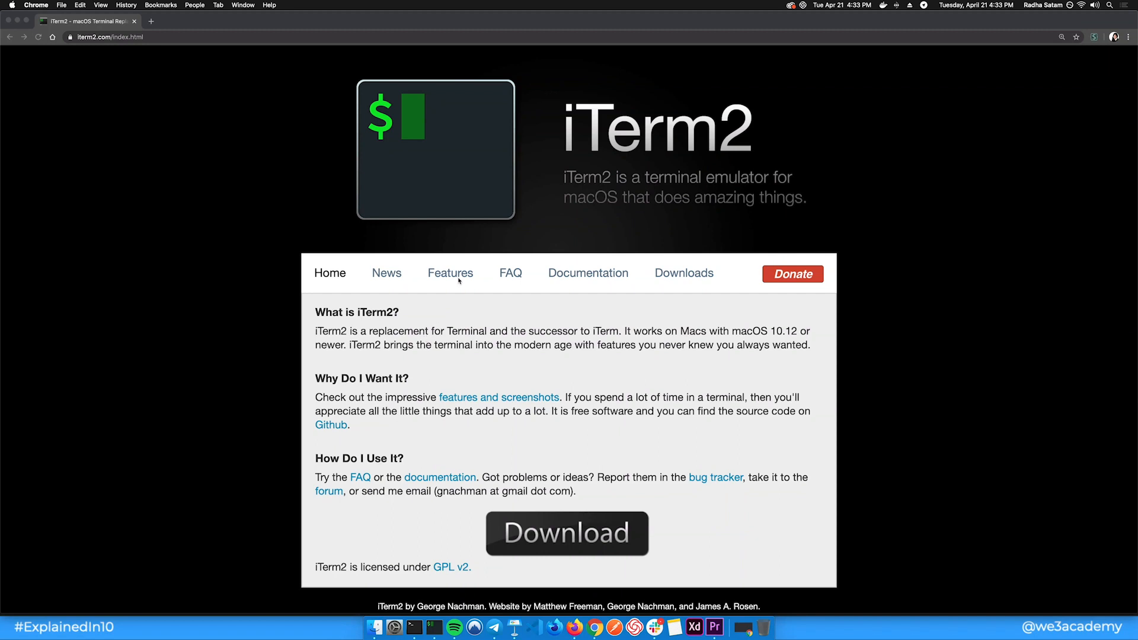
Step: Open iterm2.com Features and scroll through Split Panes, Hotkey Window, Search and Autocomplete
left_click(450, 272)
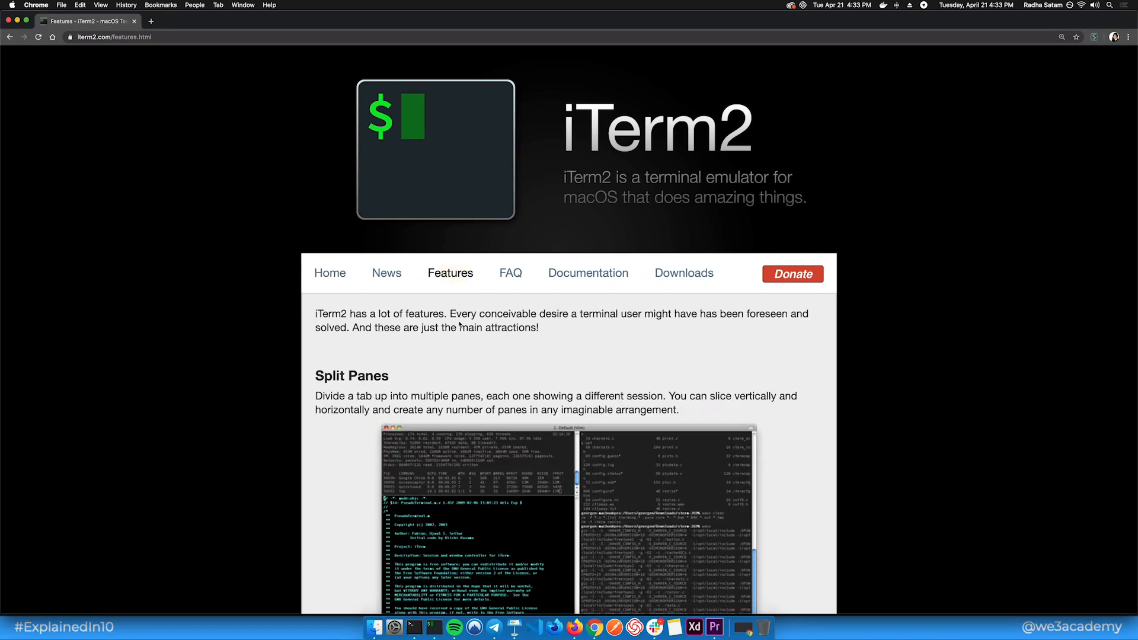
scroll("down", 3)
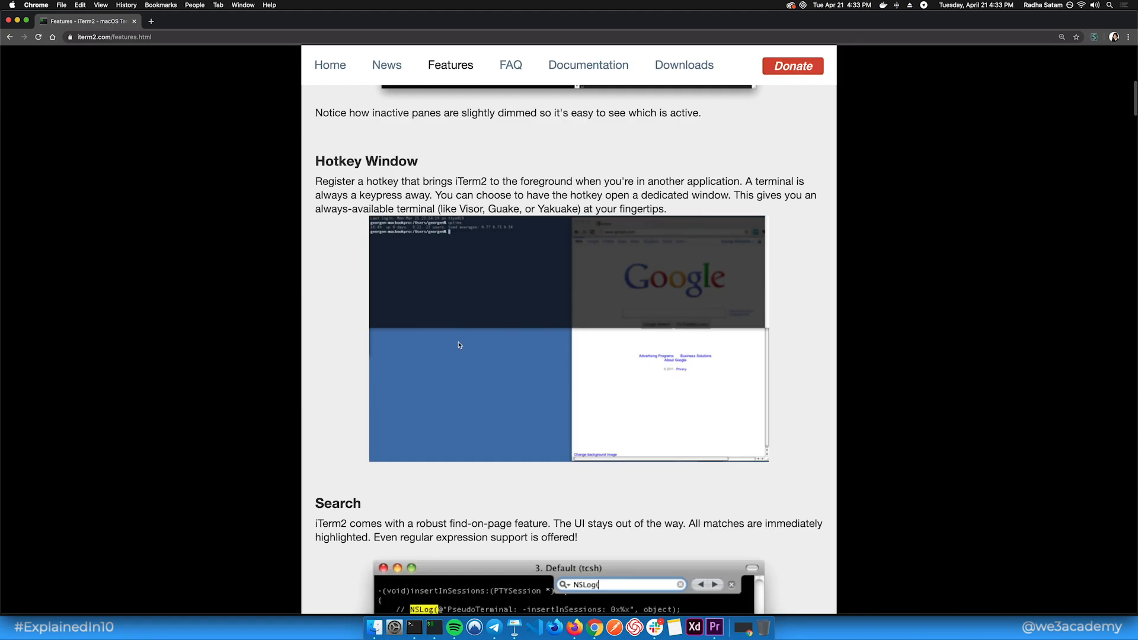
scroll("down", 3)
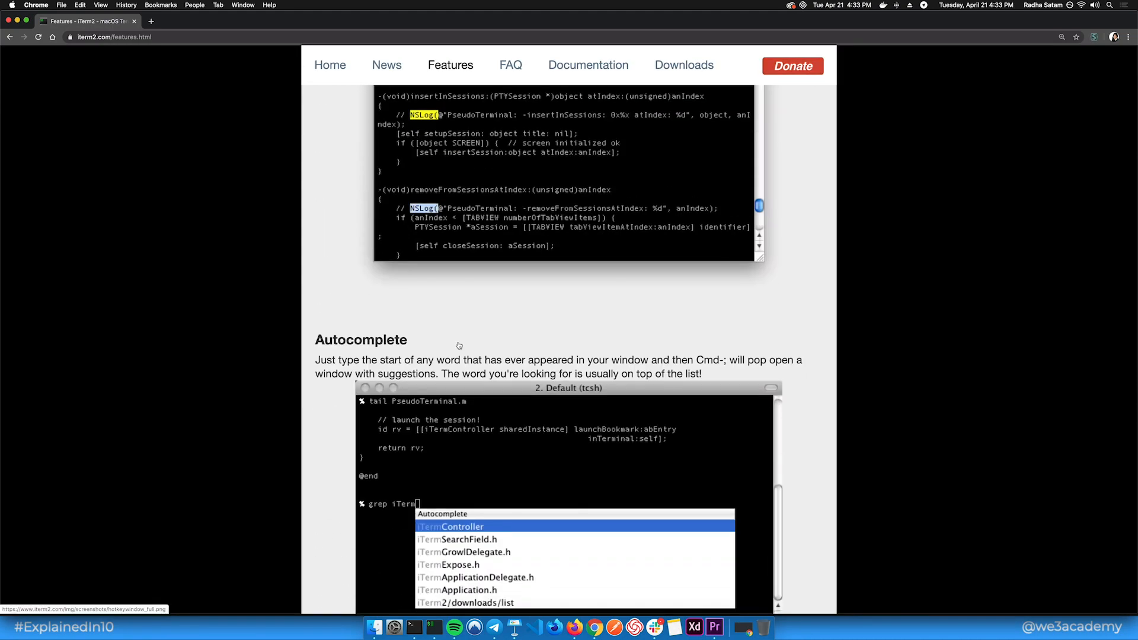
scroll("down", 3)
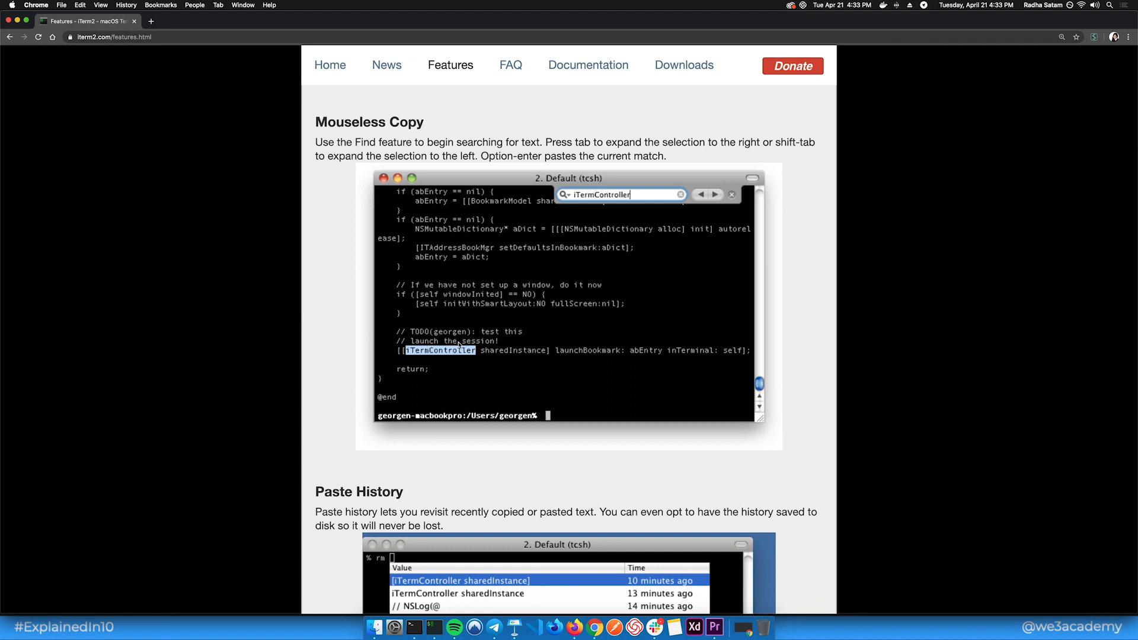
key("tab")
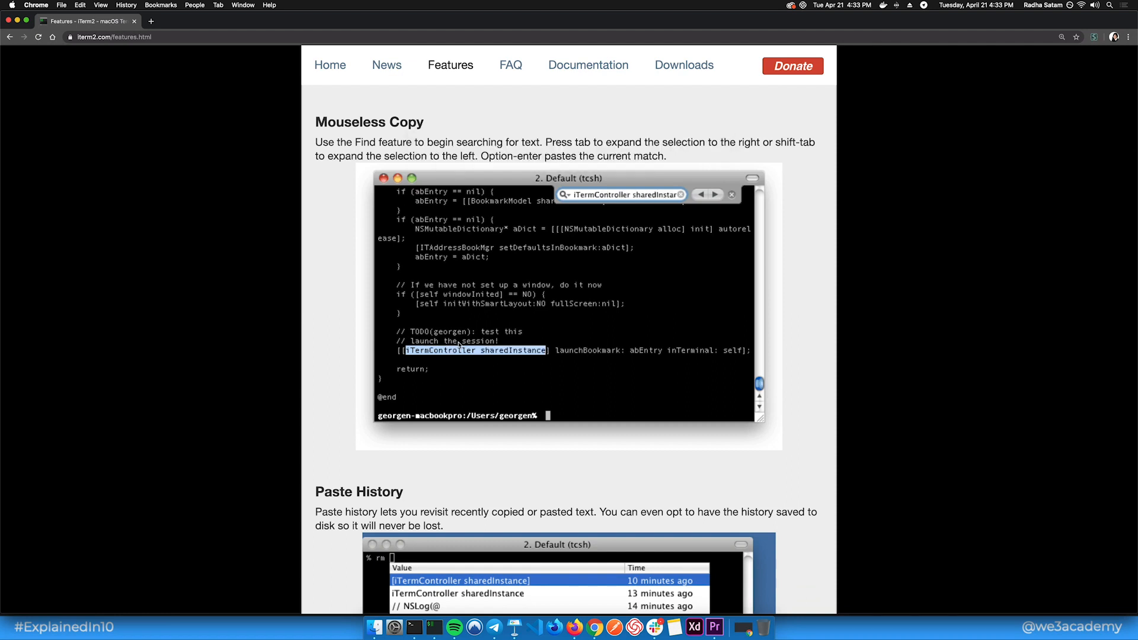
left_click(398, 627)
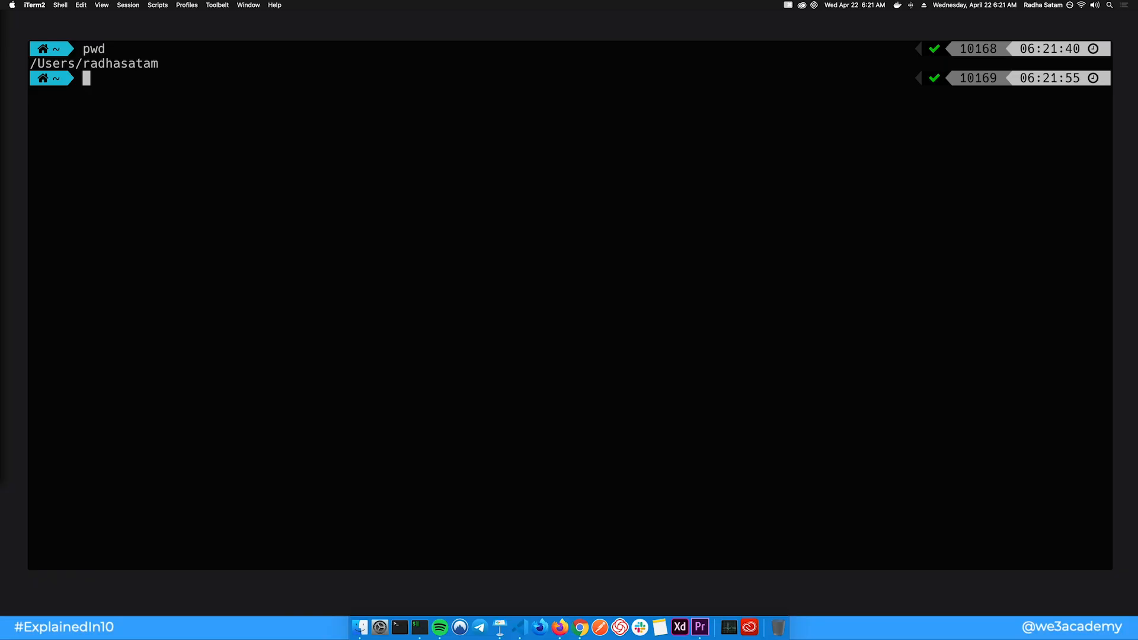
Step: Switch between root, home and Users with cd /, cd ~ and cd .., ending home
type("cd")
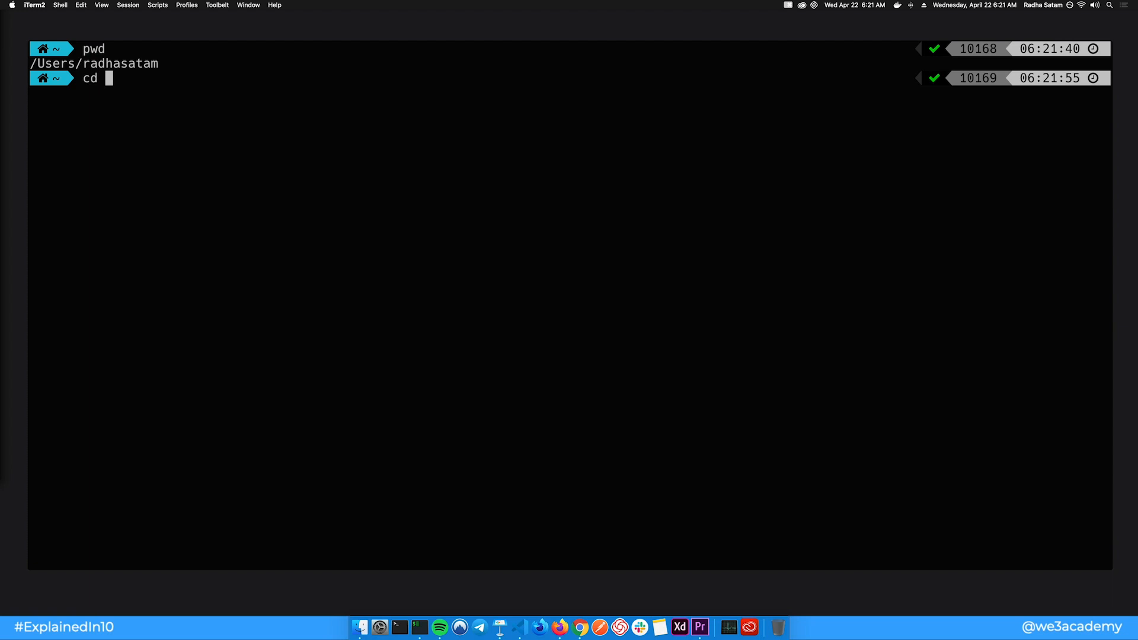
key("Return")
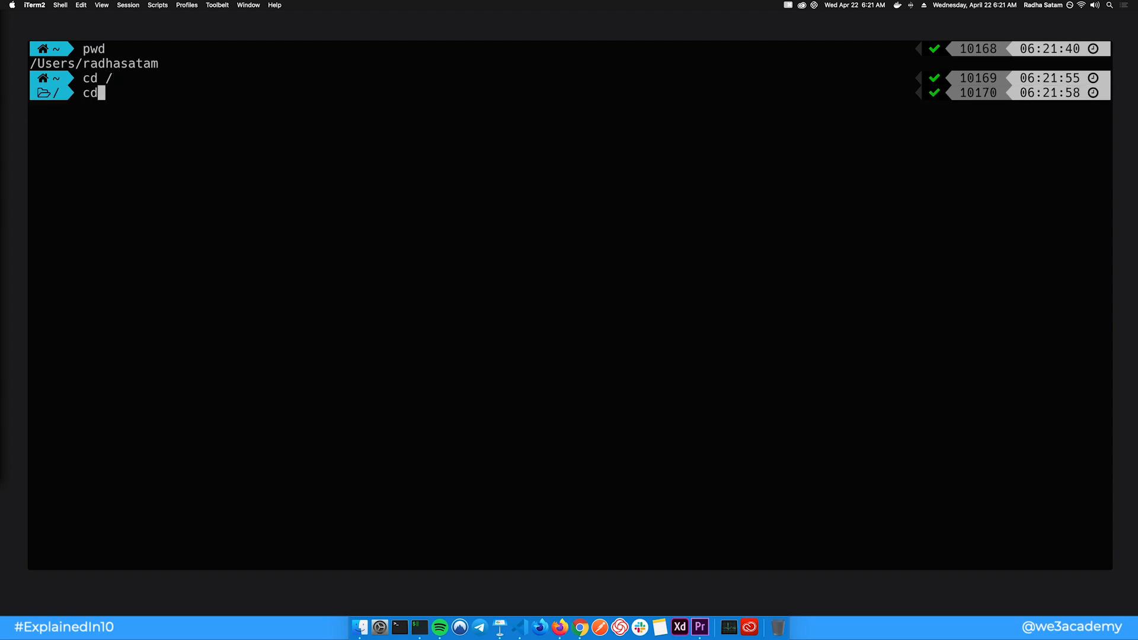
key("Return")
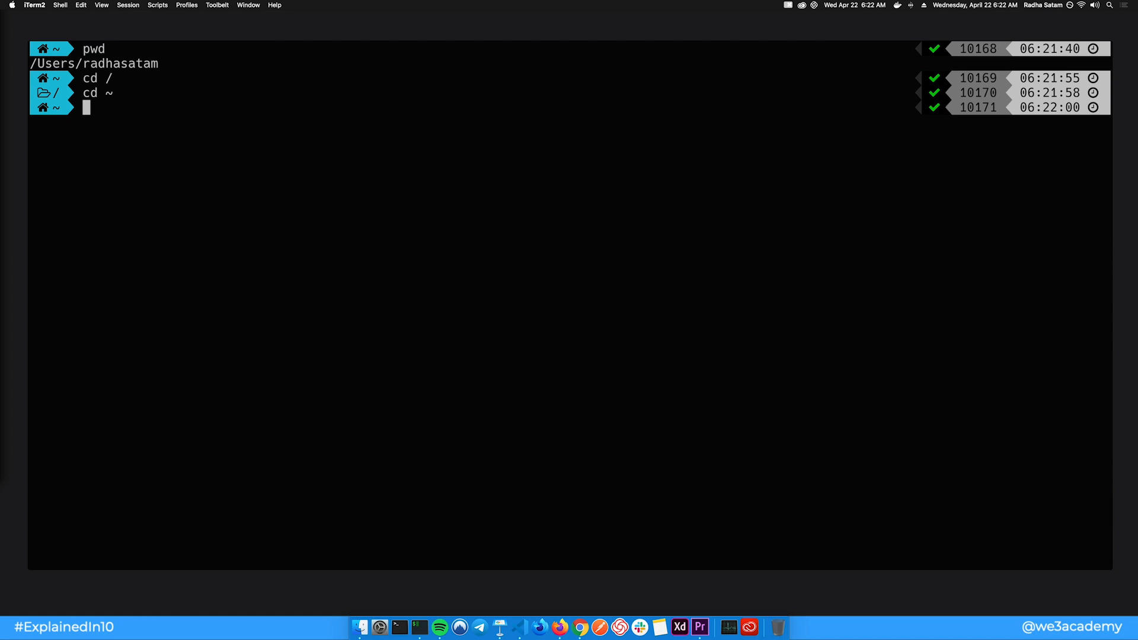
type("cd ..")
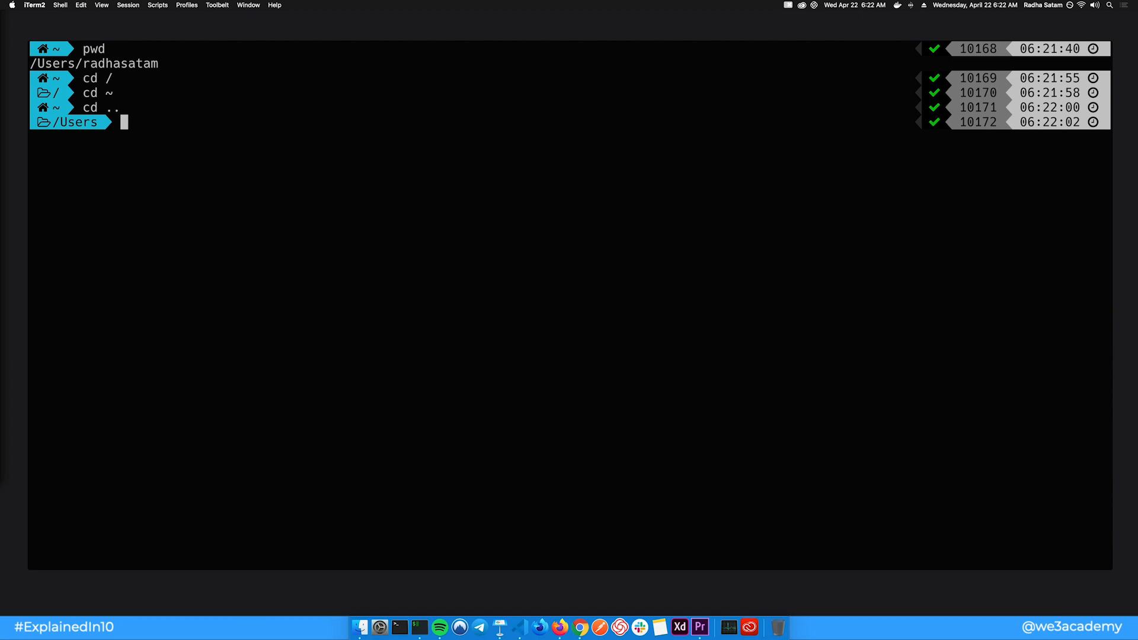
key("Return")
type("..")
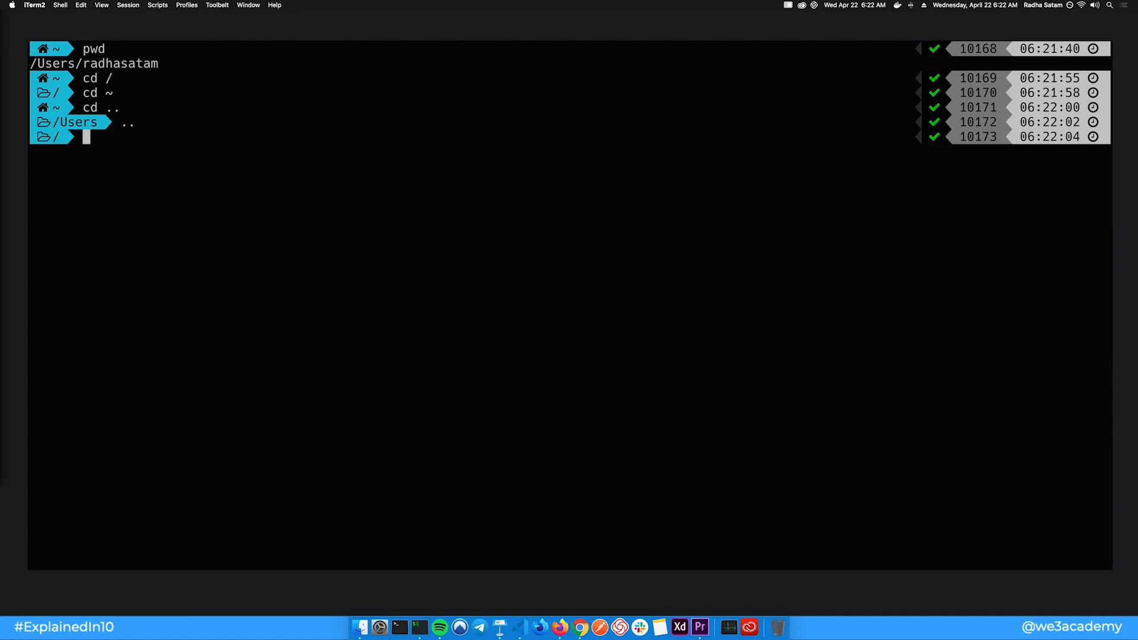
key("Return")
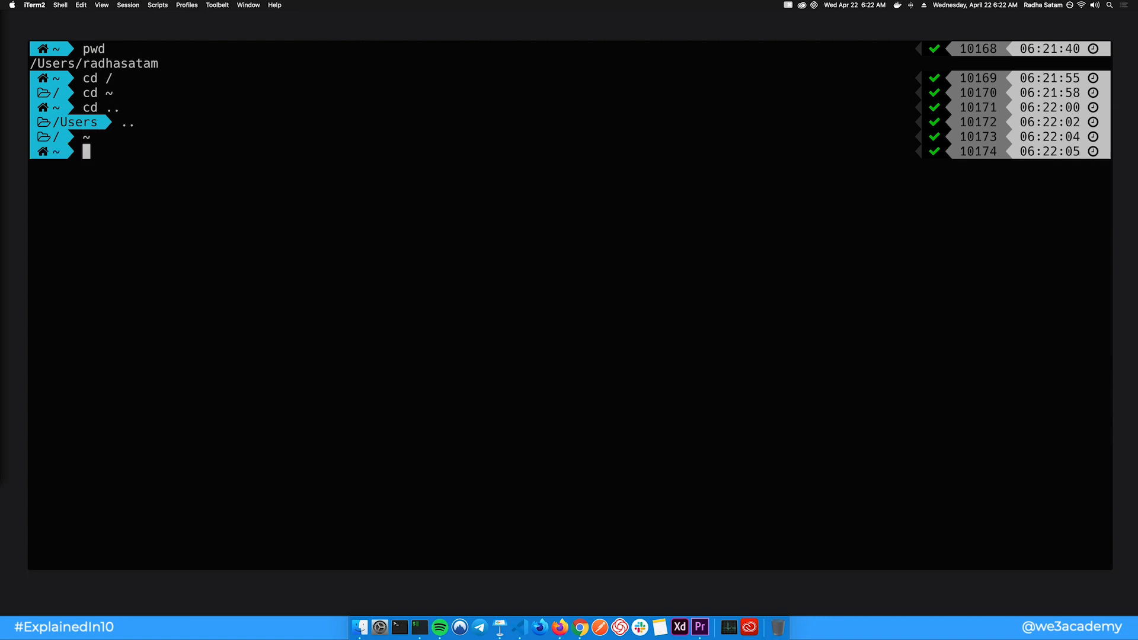
Step: Enter the full /Users/radhasatam/ path into the Projects folder
type("cd")
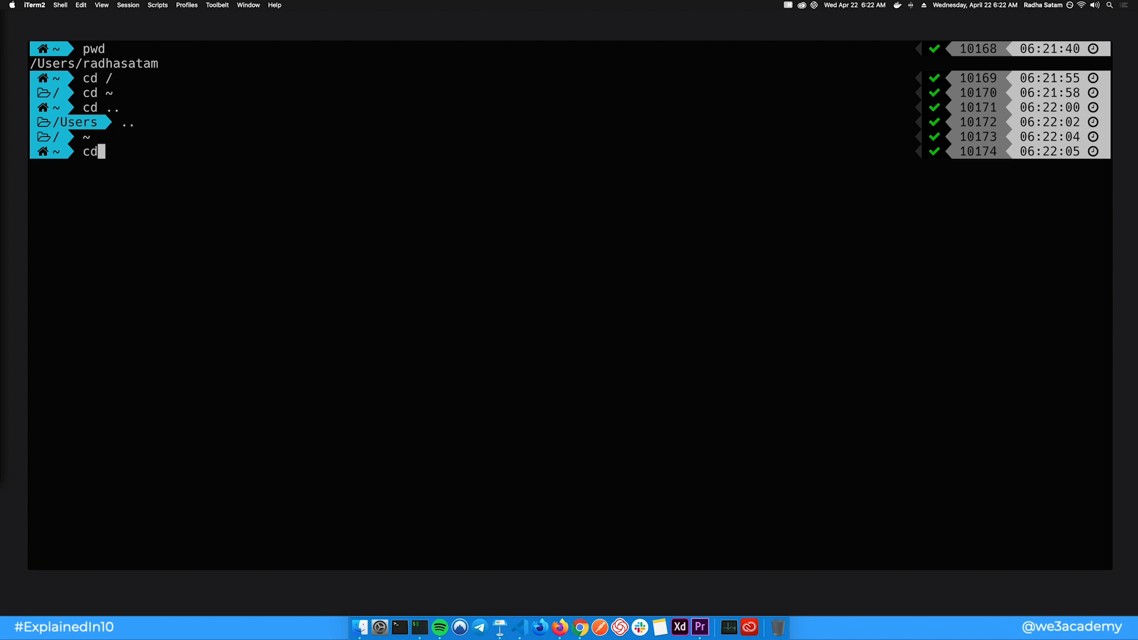
type("/Users/")
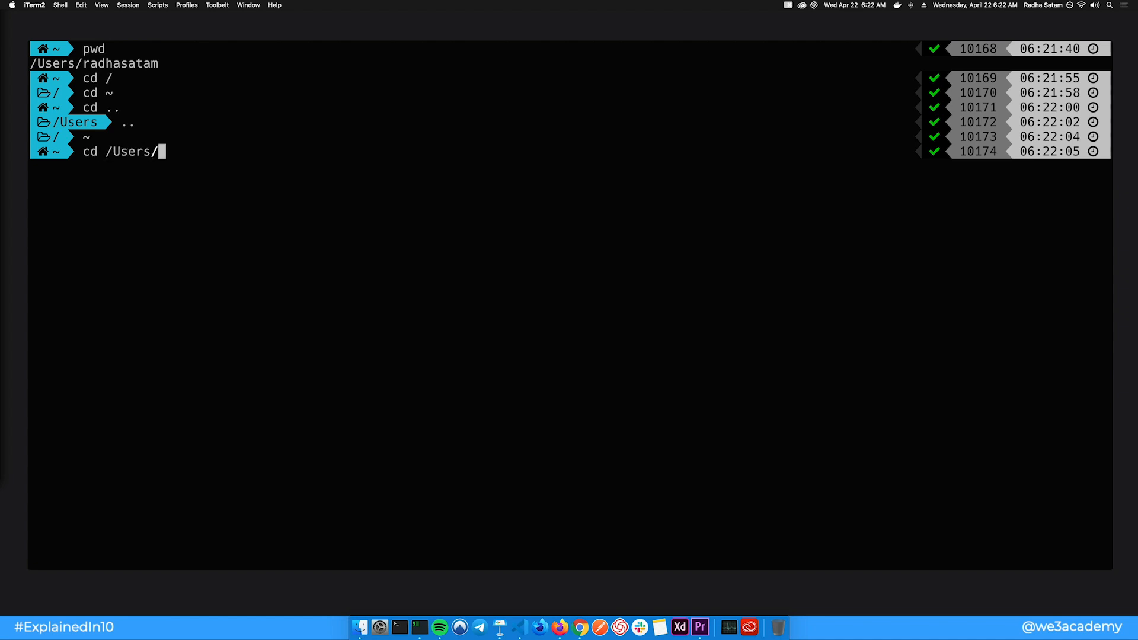
type("radhasatam/Projects")
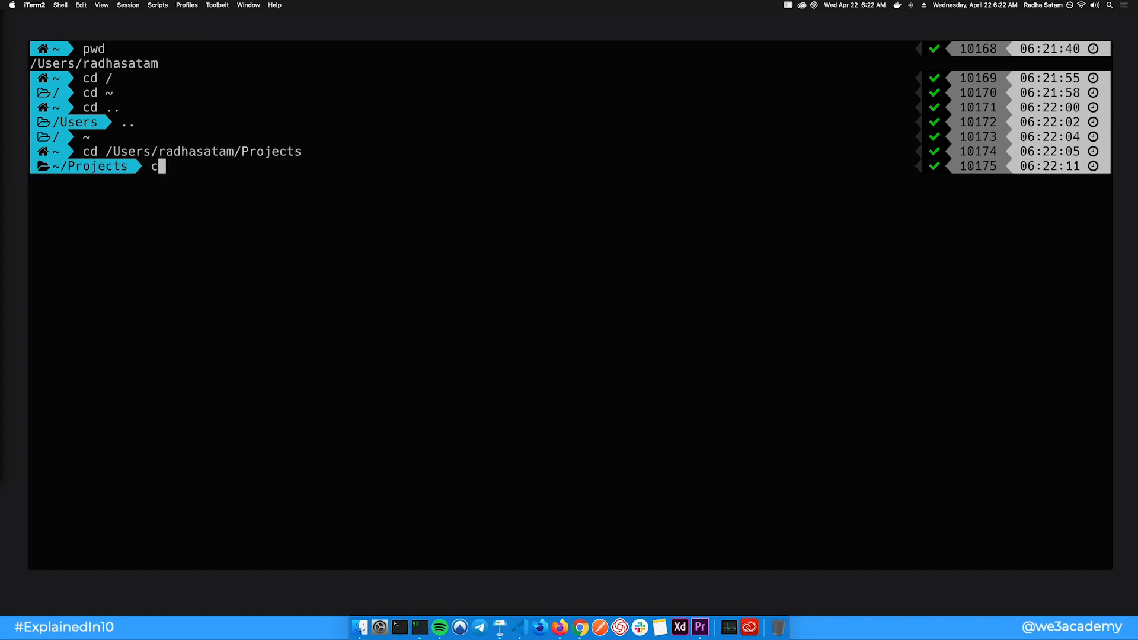
Step: Return home, cd into Projects, and Tab-complete into the test-project folder
key("Return")
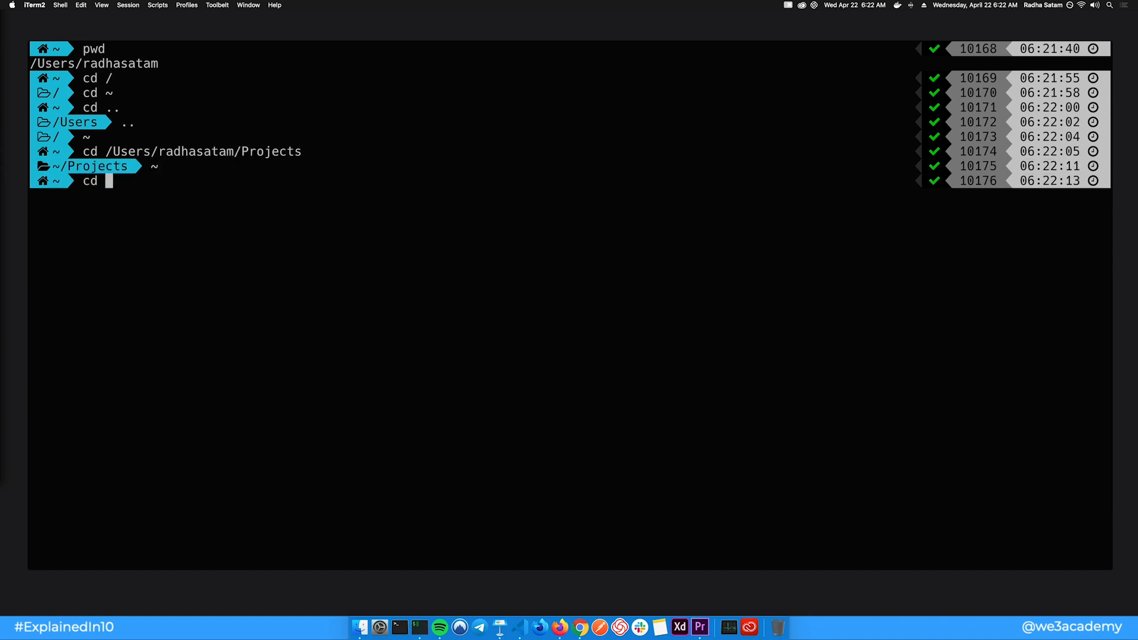
type("Projects")
type("cd")
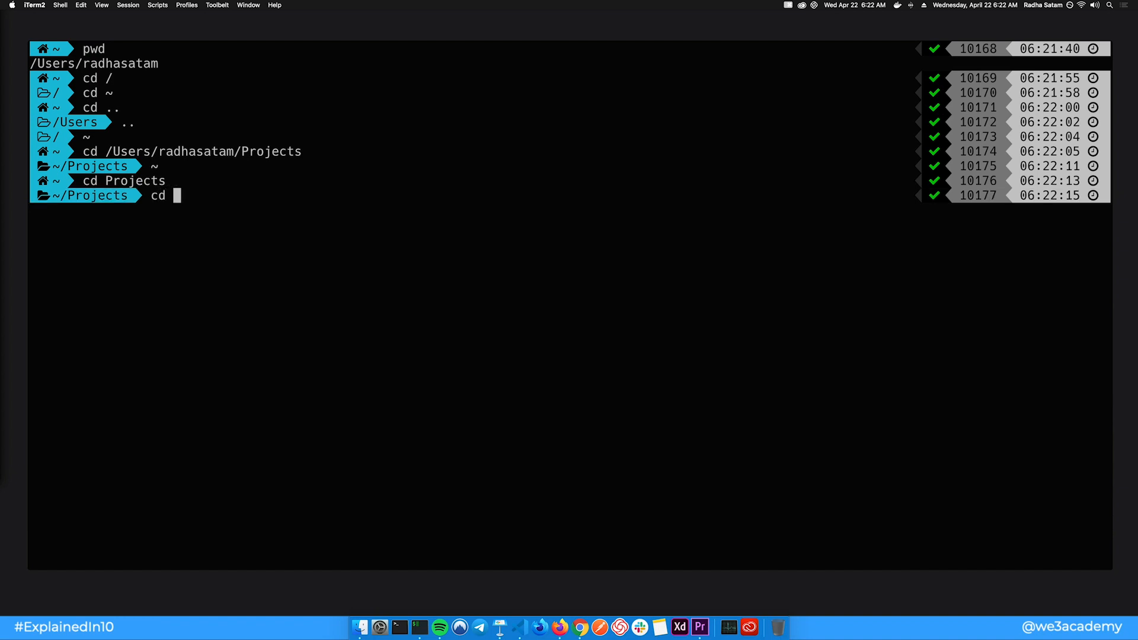
type("testdome/")
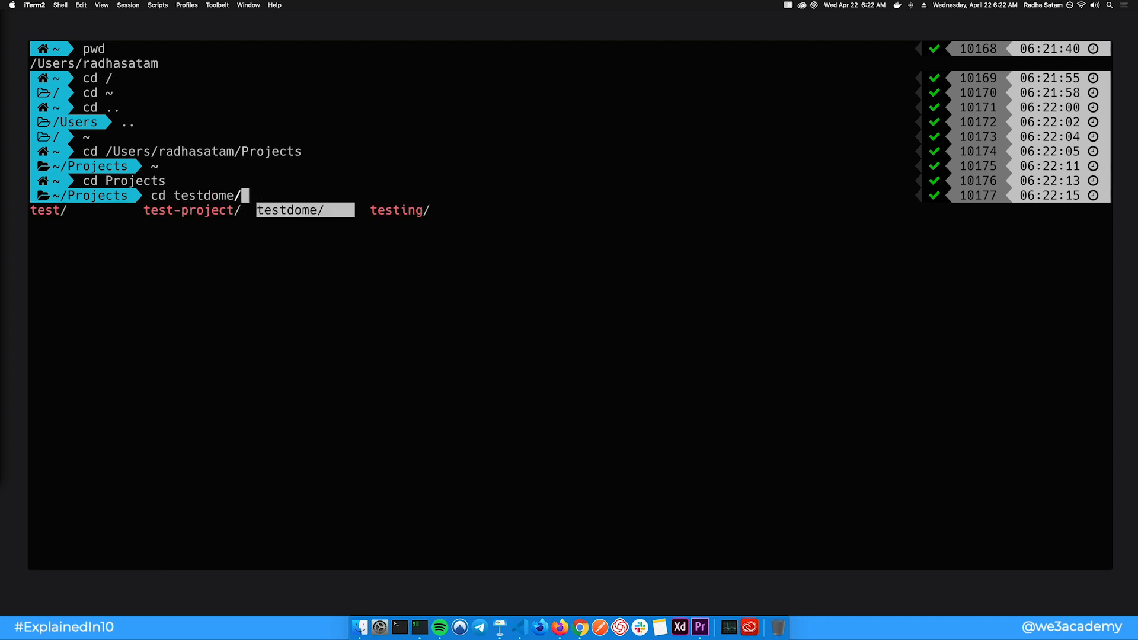
key("Return")
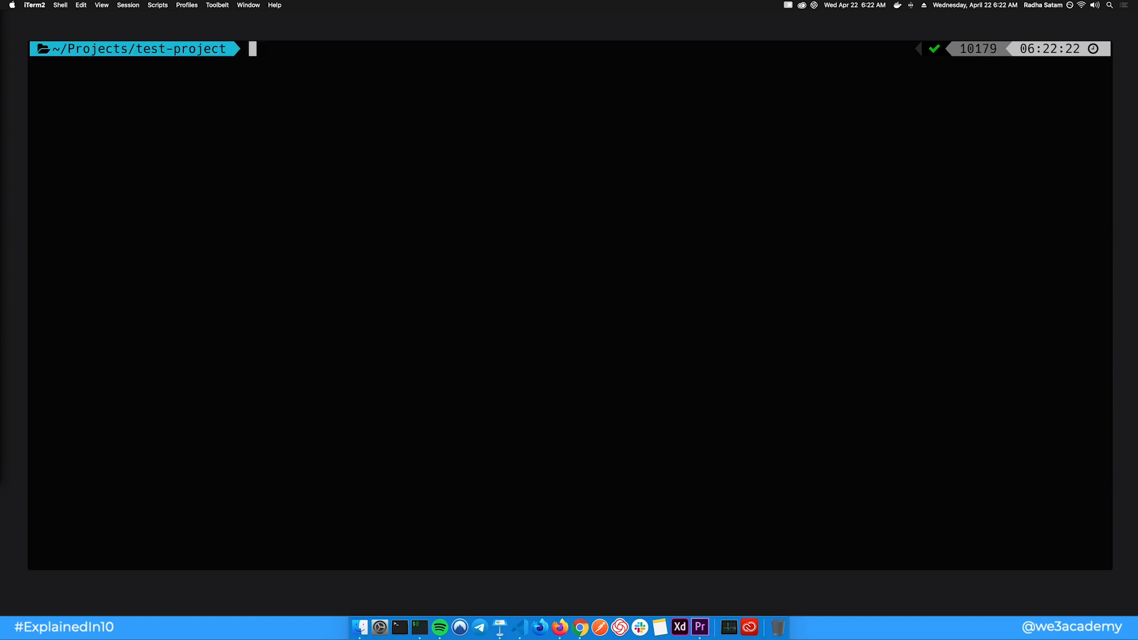
Step: Go to ~/Projects/personal-portfolio/src, push home with pushd ~, then popd back to src
type("cd ~")
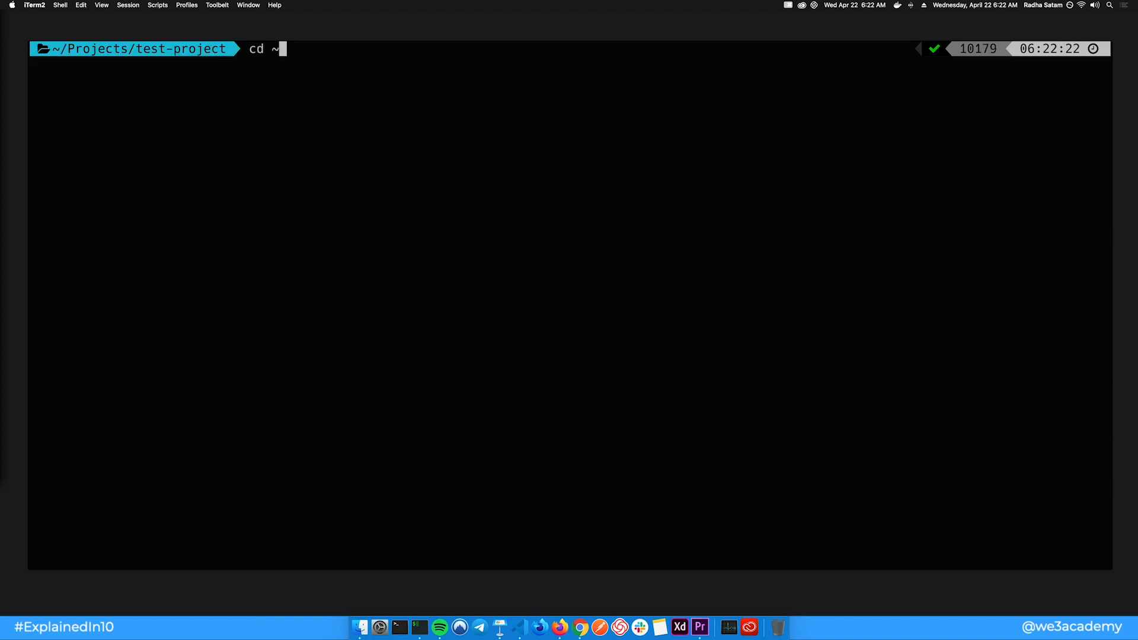
type("/Pr")
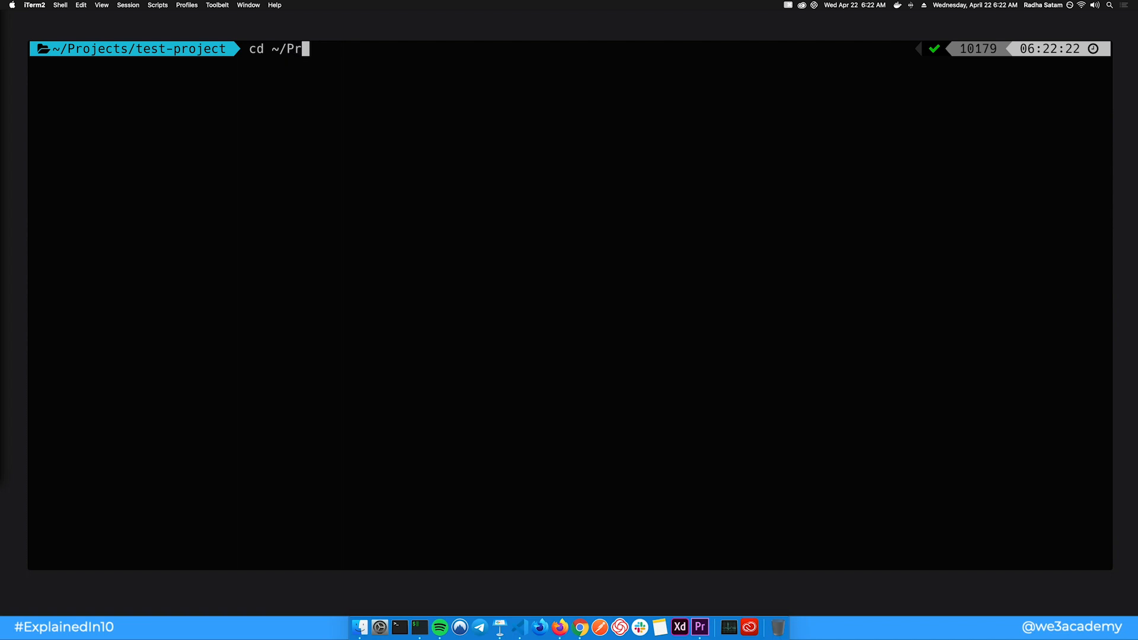
type("ojects/per")
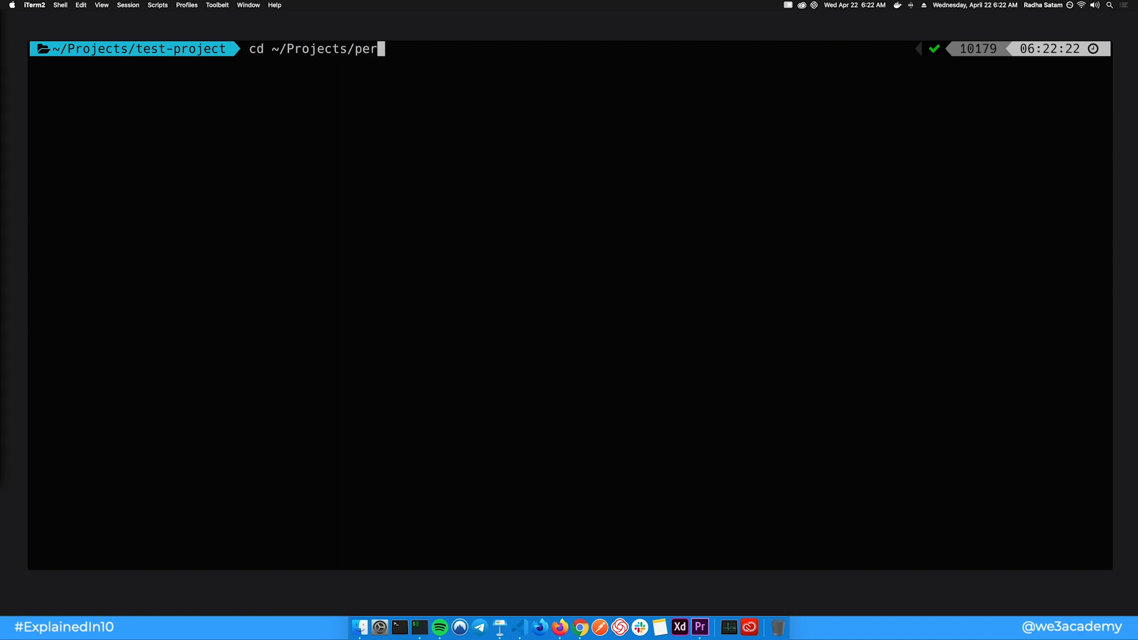
type("sonal-portfolio/src")
type("pu")
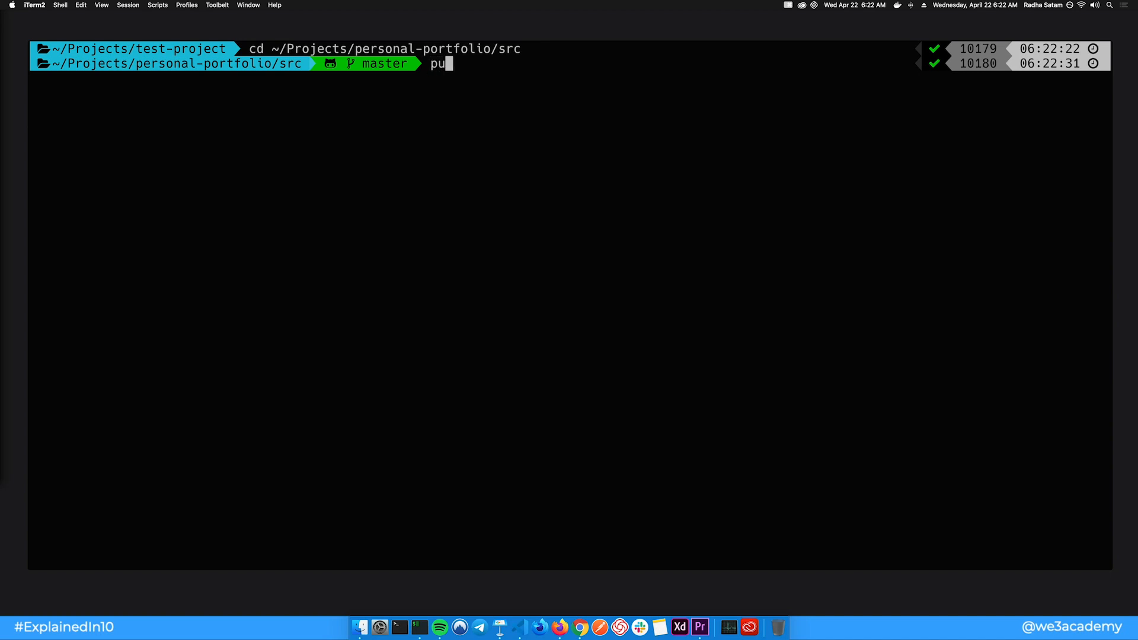
type("shd ~")
key("Return")
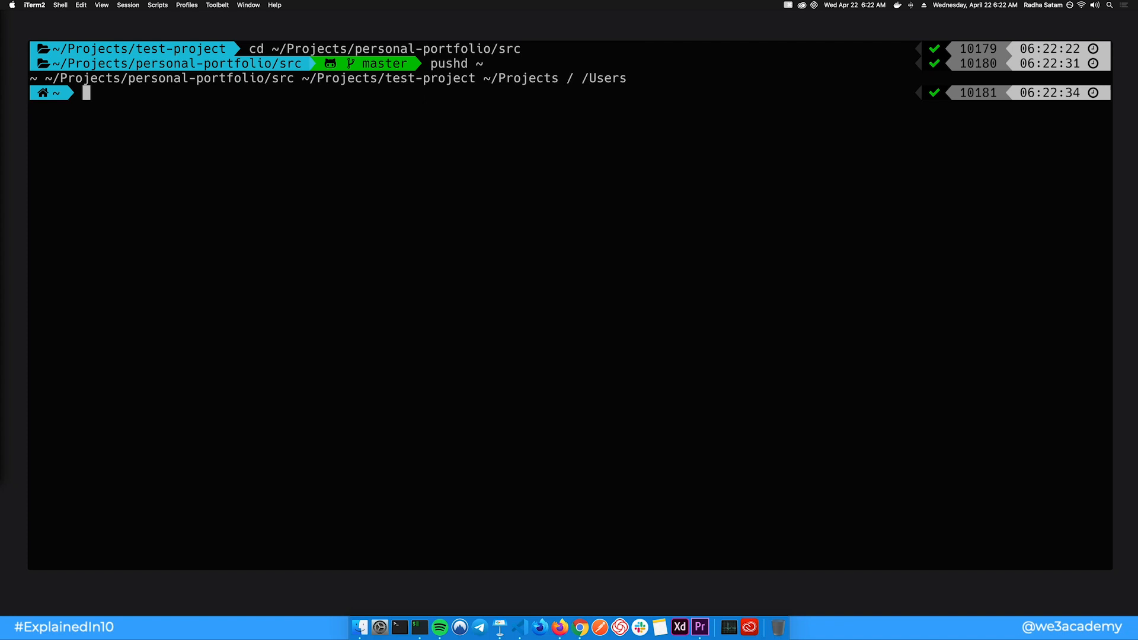
type("popd")
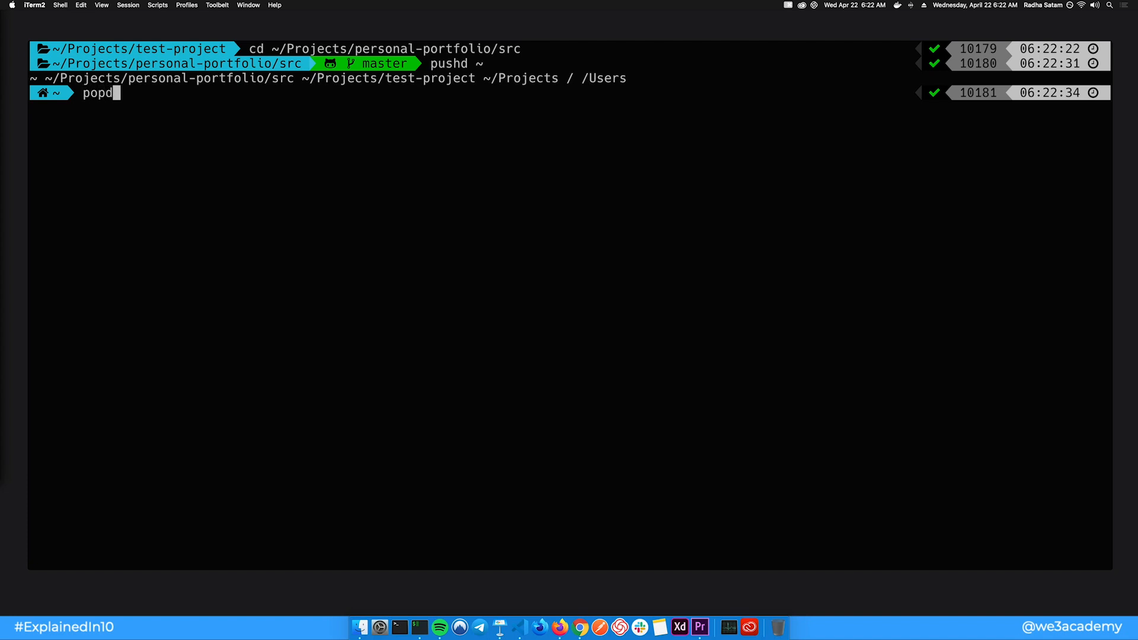
key("Return")
type("cd /")
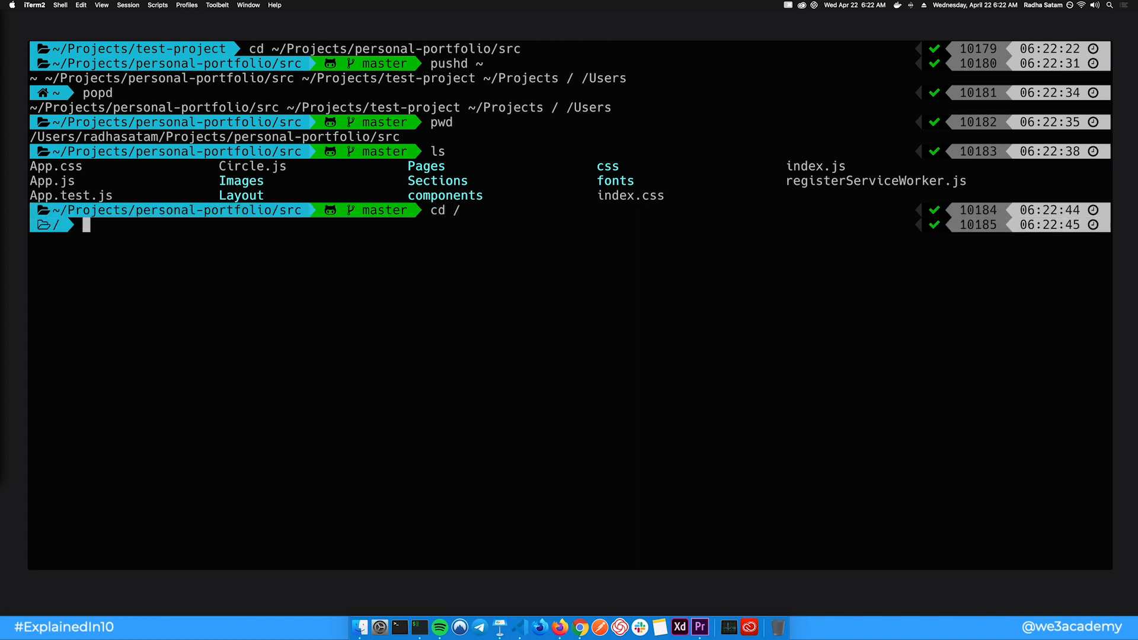
Step: List the root directory with ls, ls -l, ls -a, ls -al and ls -la
key("Return")
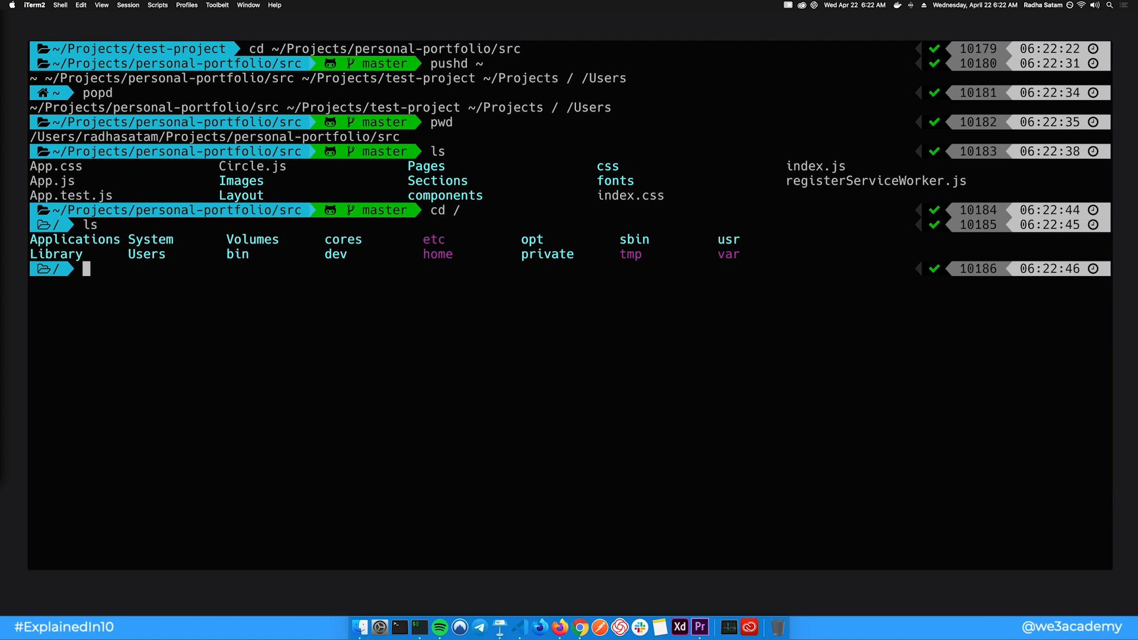
type("ls -l")
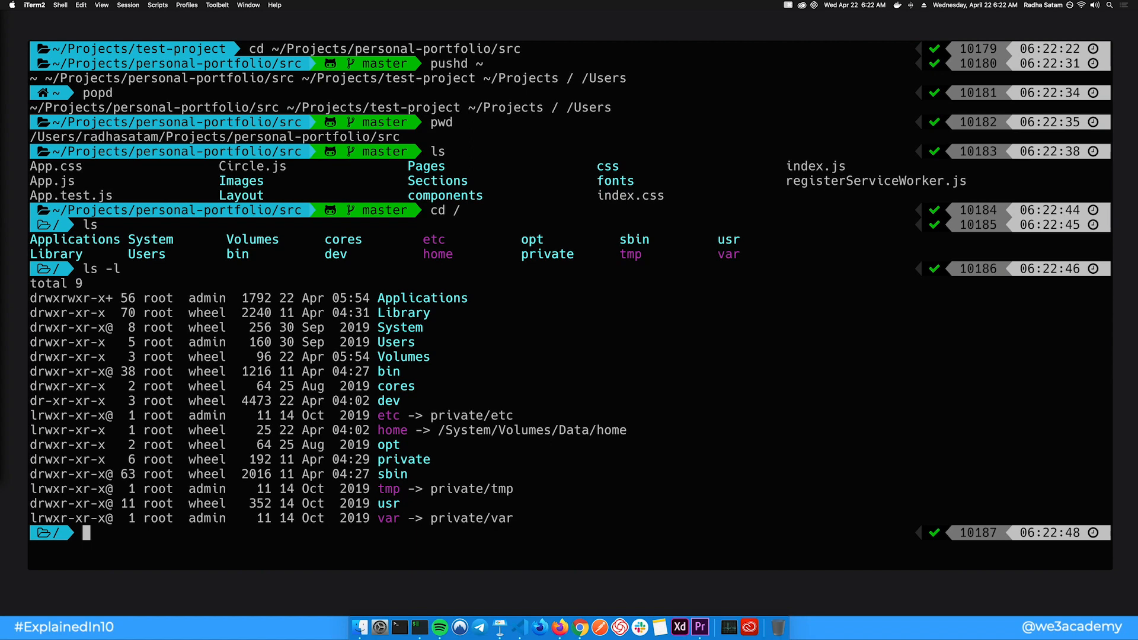
type("ls -a")
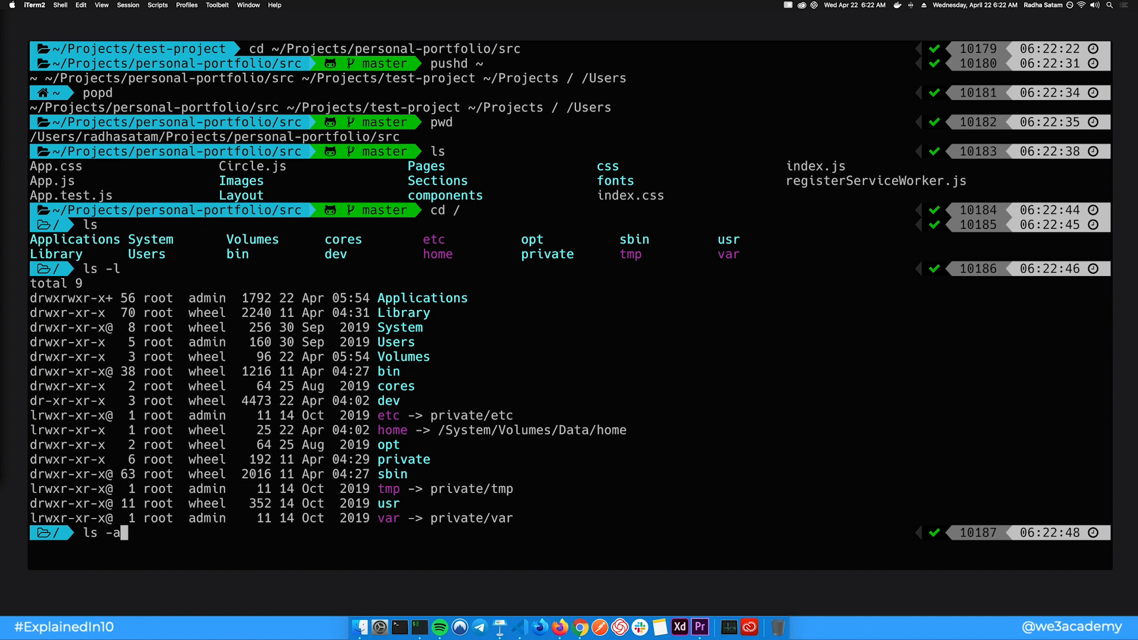
key("Return")
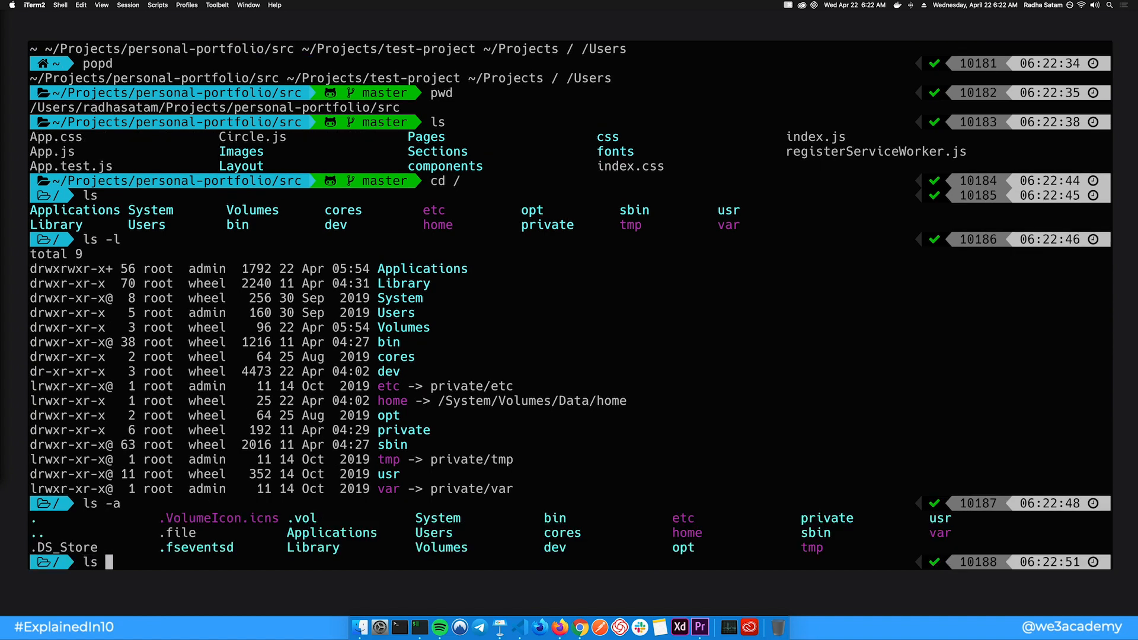
type("-al")
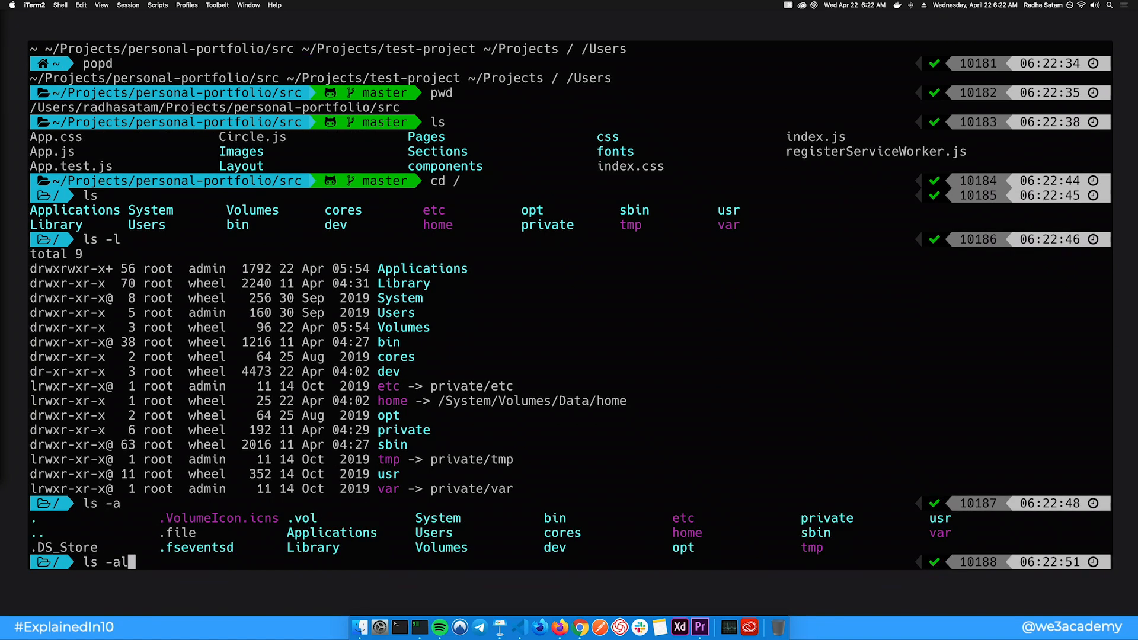
key("Return")
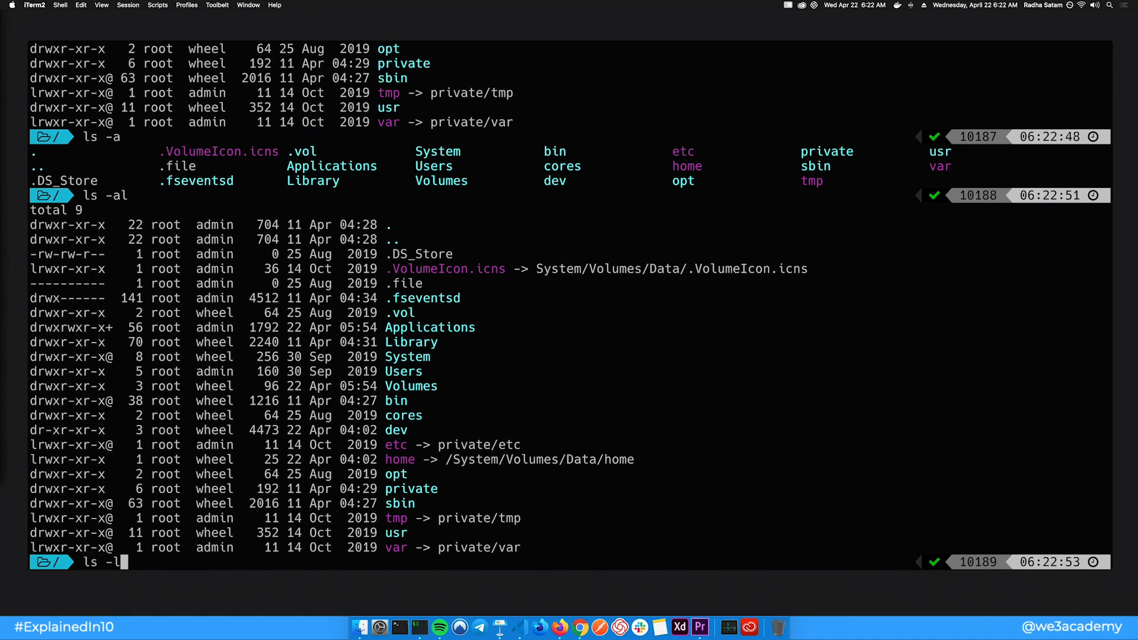
key("Return")
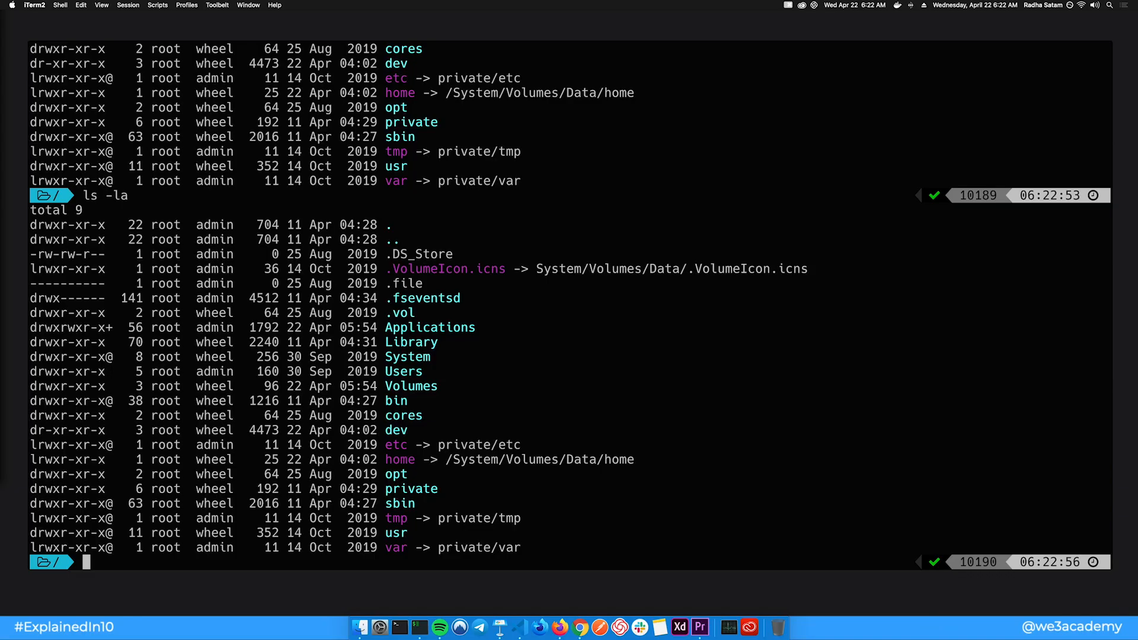
Step: Read the ls manual page, scroll through it, and quit with q
type("man")
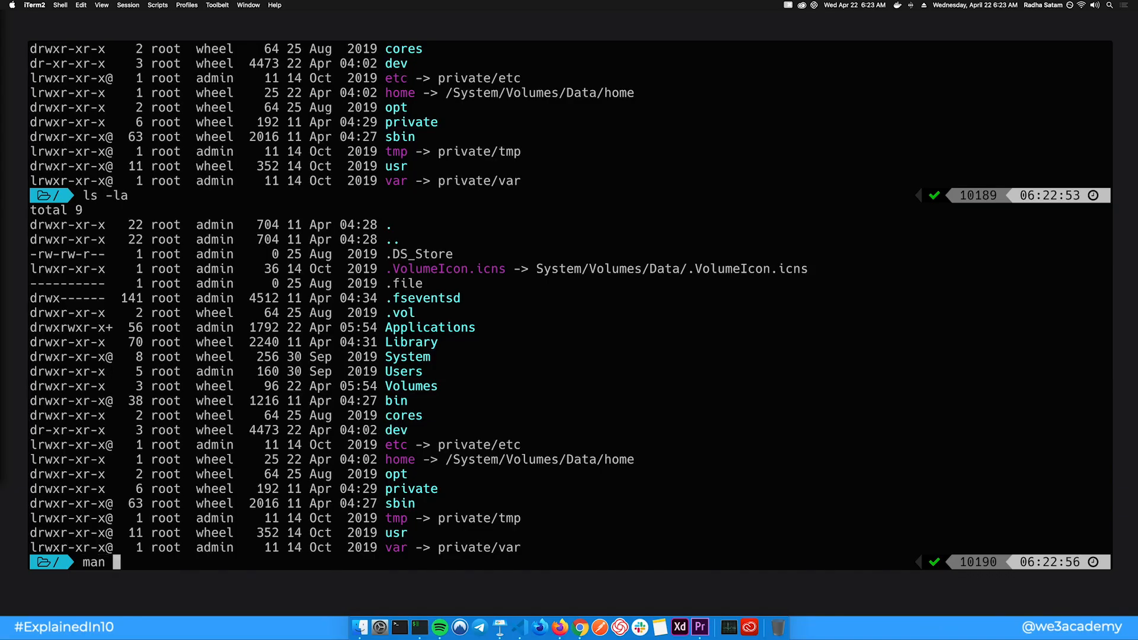
type("ls")
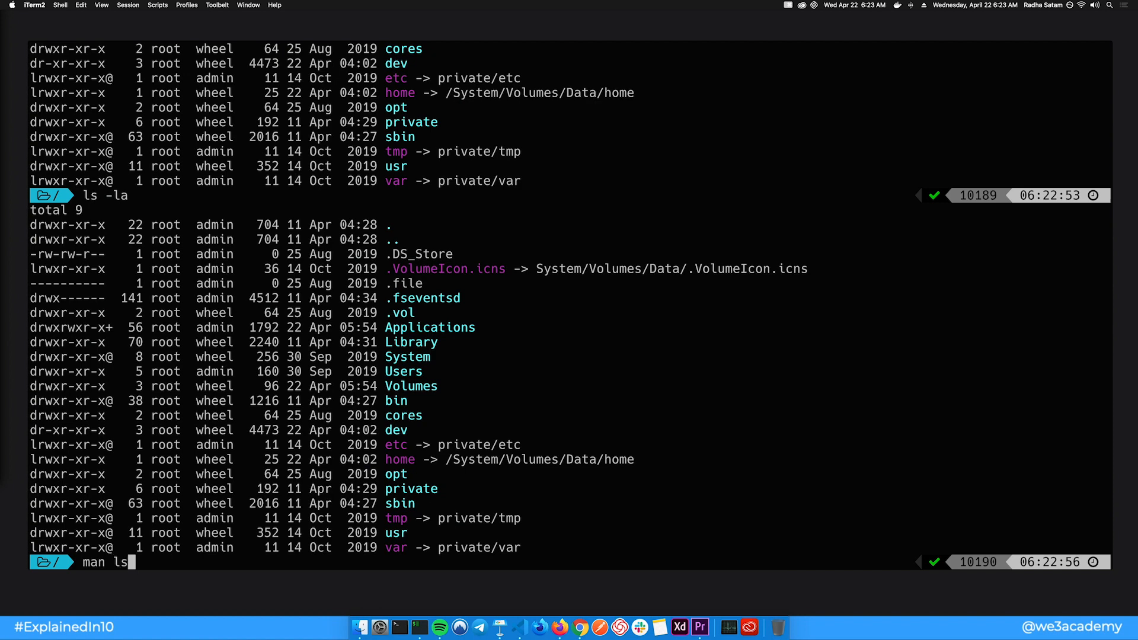
key("Return")
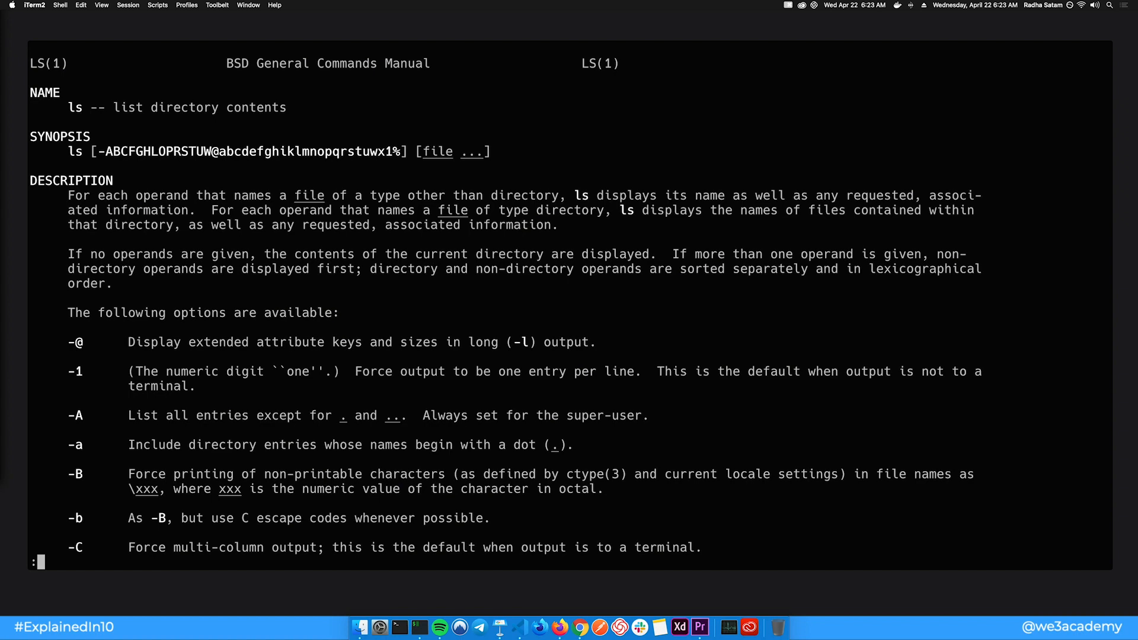
scroll("down", 3)
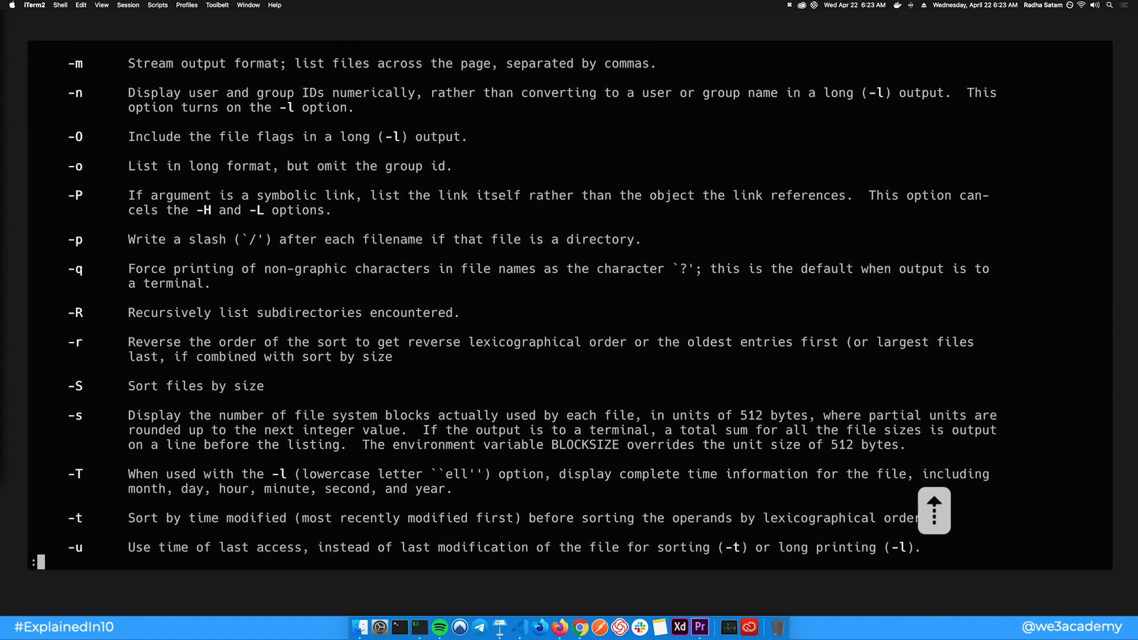
key("q")
type("m")
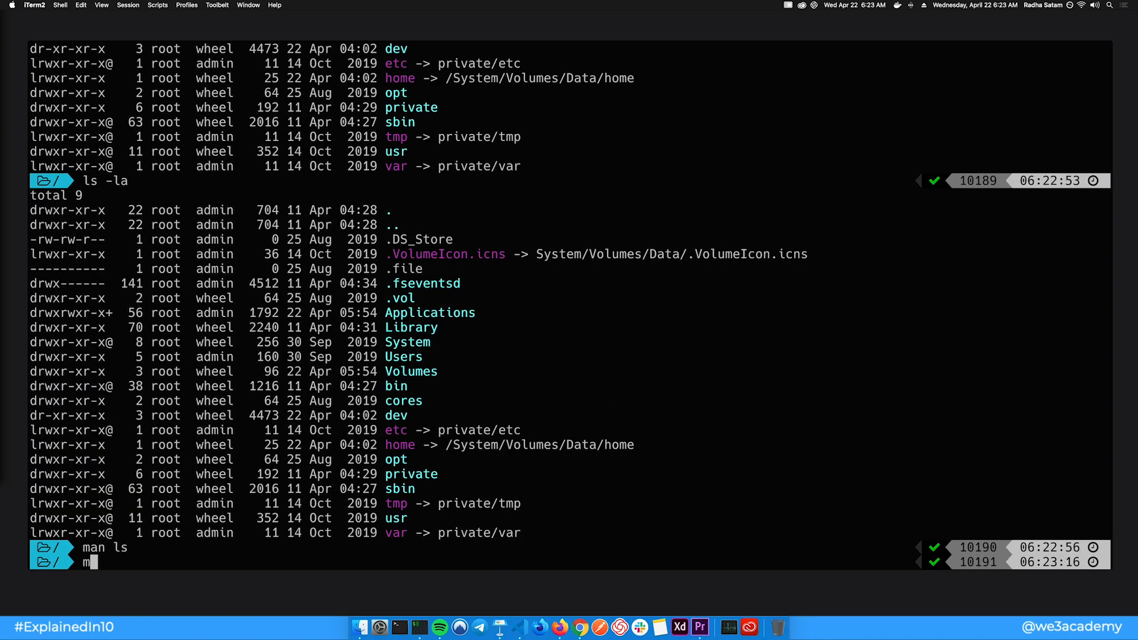
Step: View and quit the manual page for man itself
type("an man")
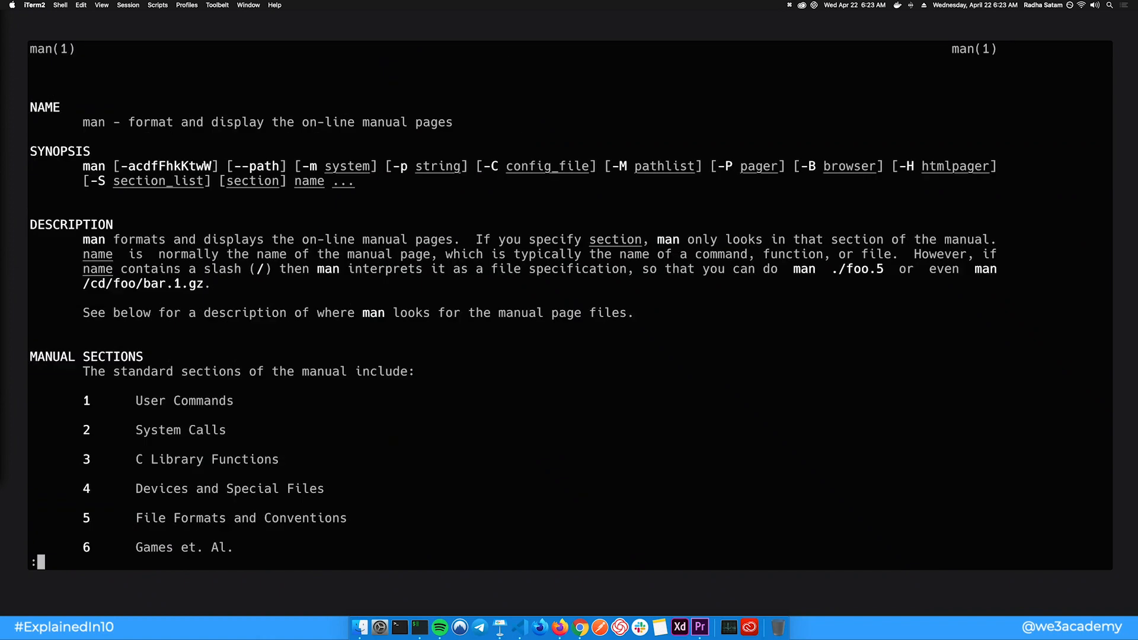
key("q")
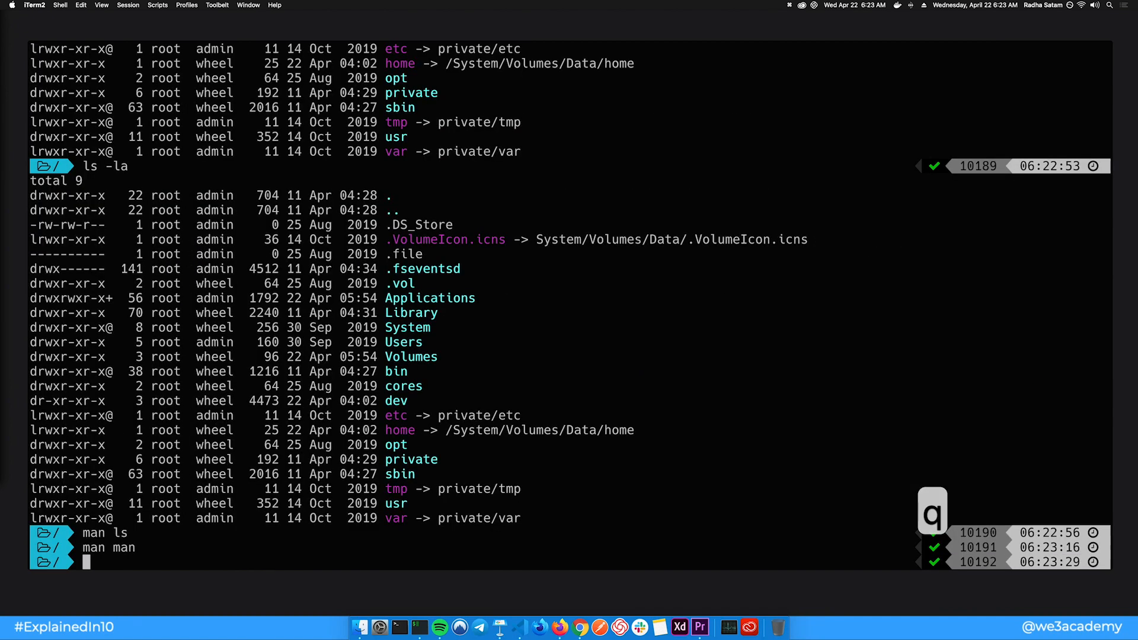
type("whatis mkdir")
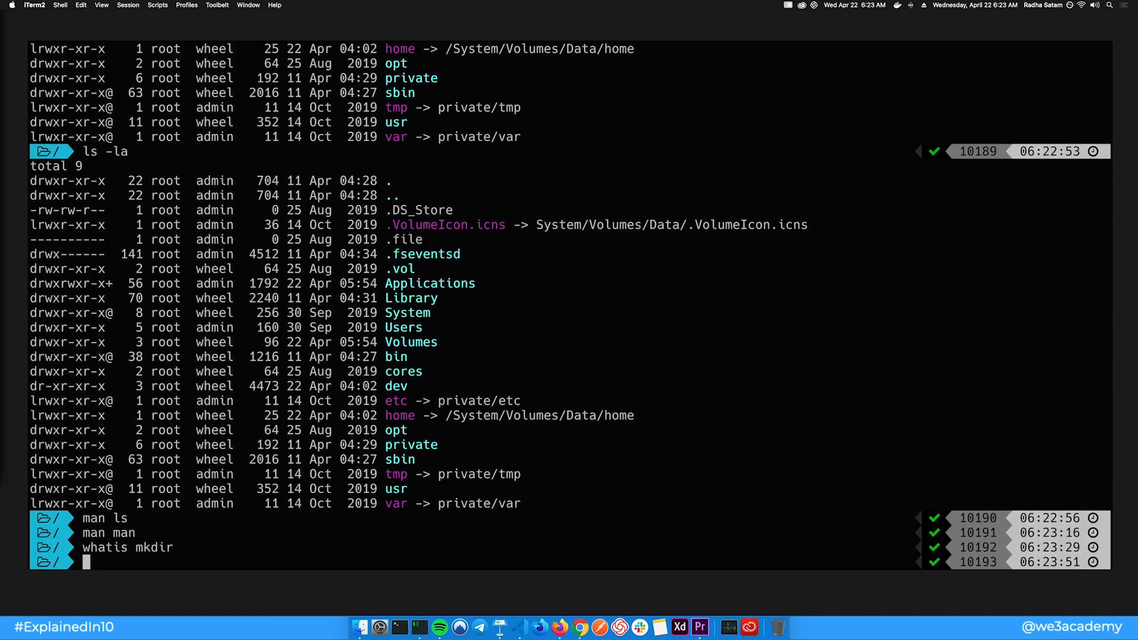
Step: Move into ~/Projects and read the mkdir manual page, then quit it
type("cd ~/")
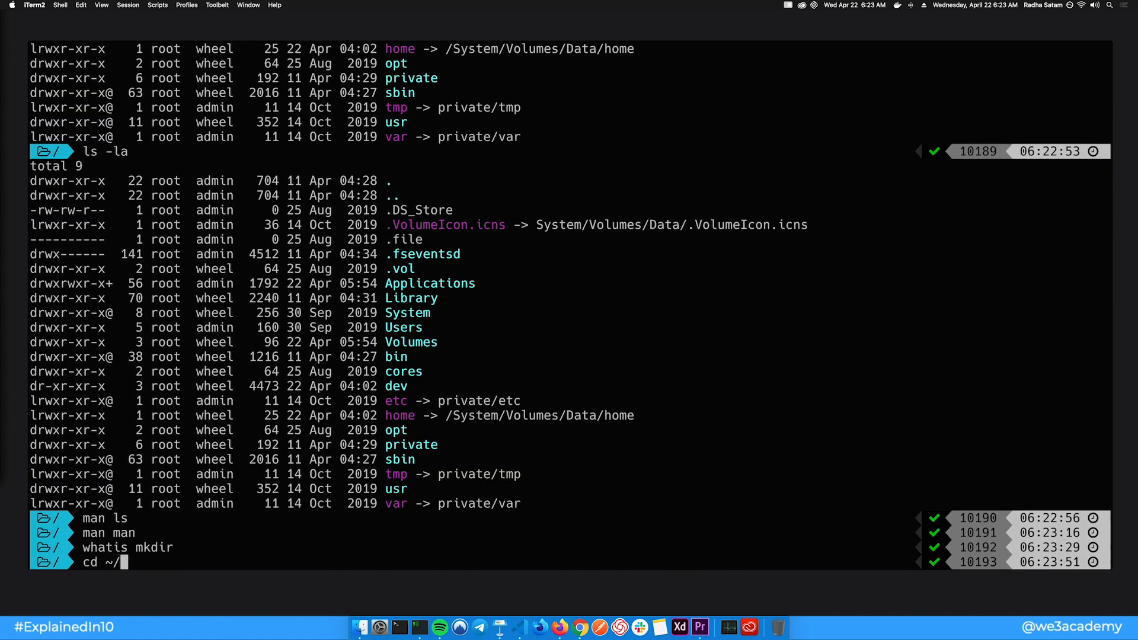
key("Return")
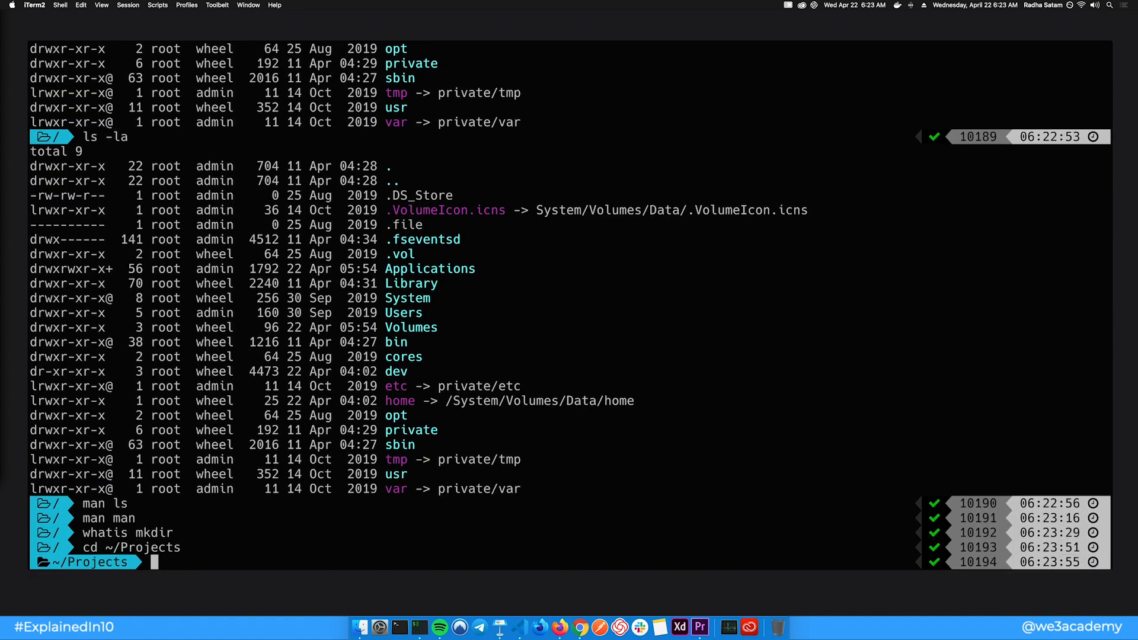
type("man mkdir")
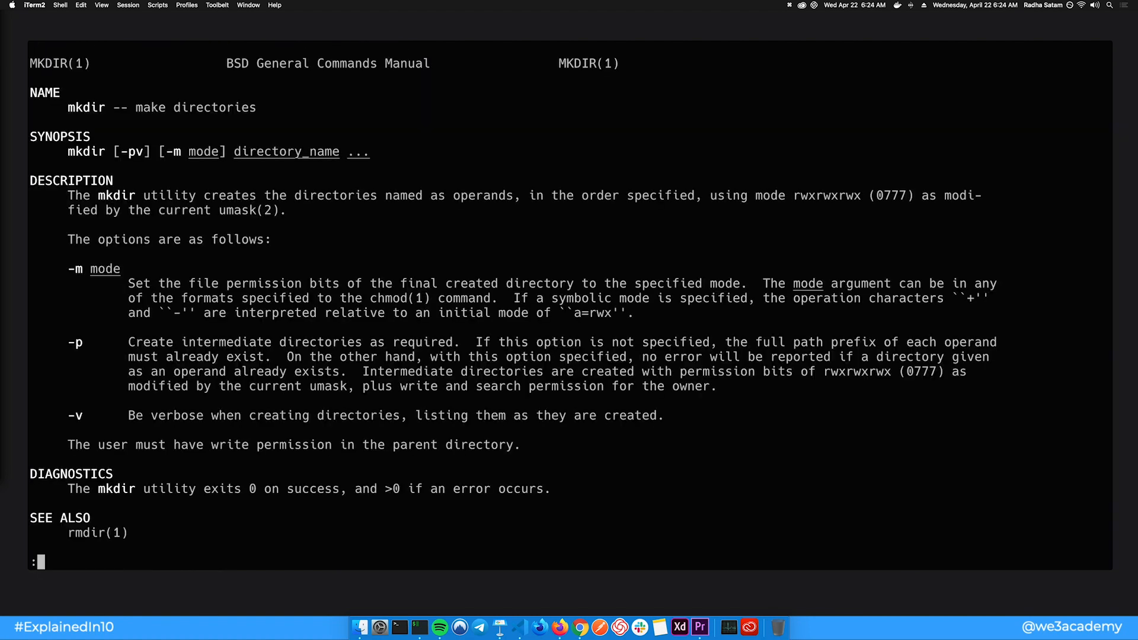
scroll("down", 3)
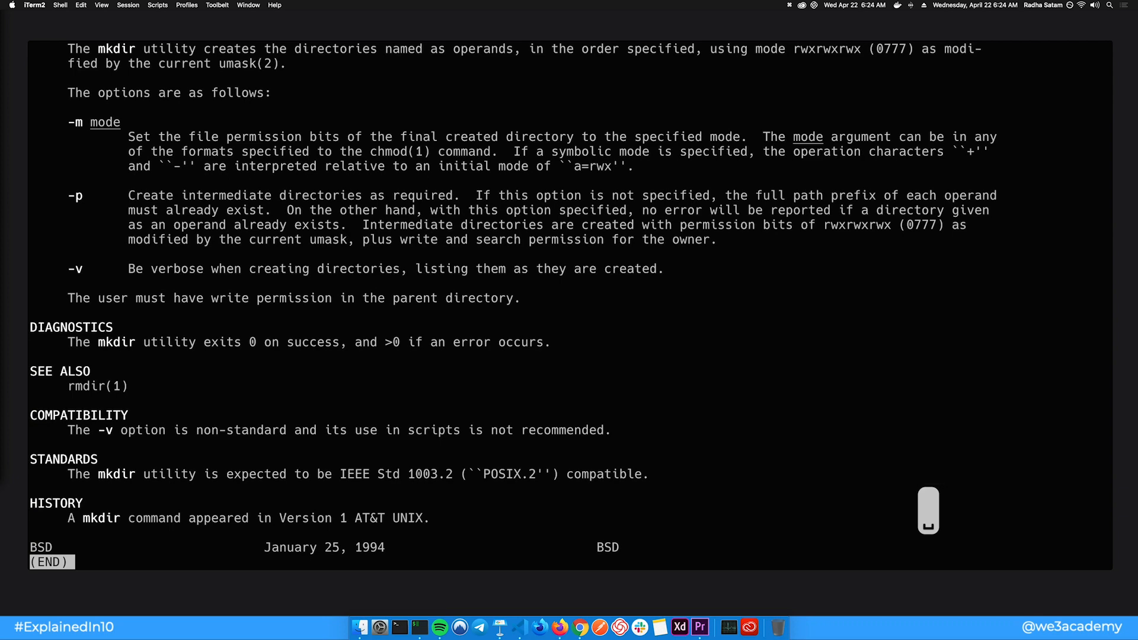
key("q")
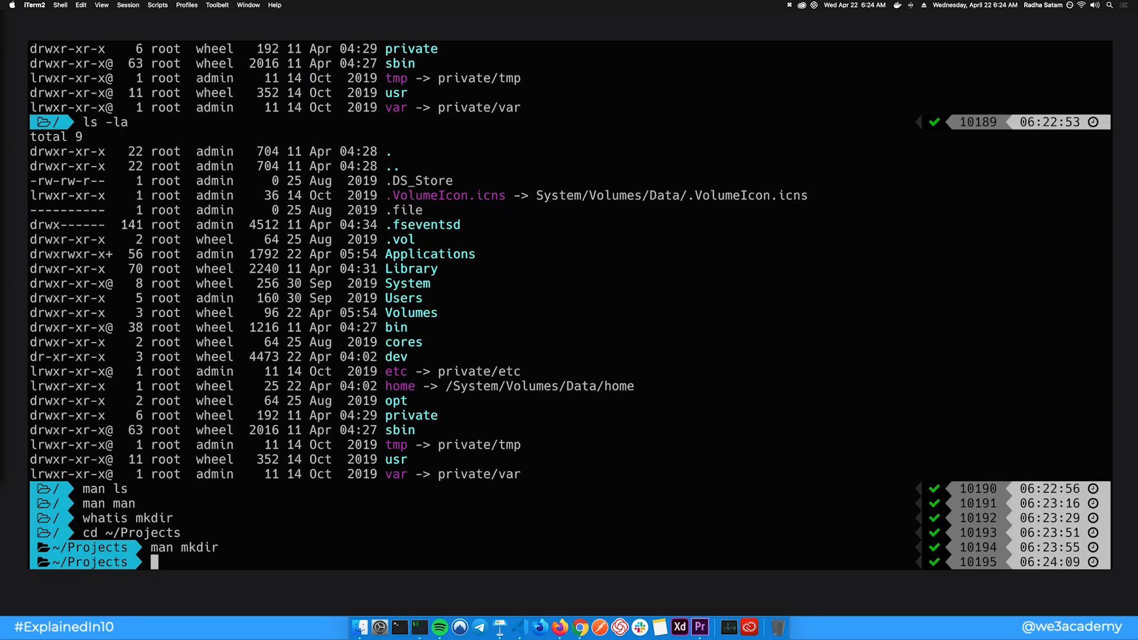
Step: Create the terminal-commands folder and, inside it, a test folder
type("mkdir terminal")
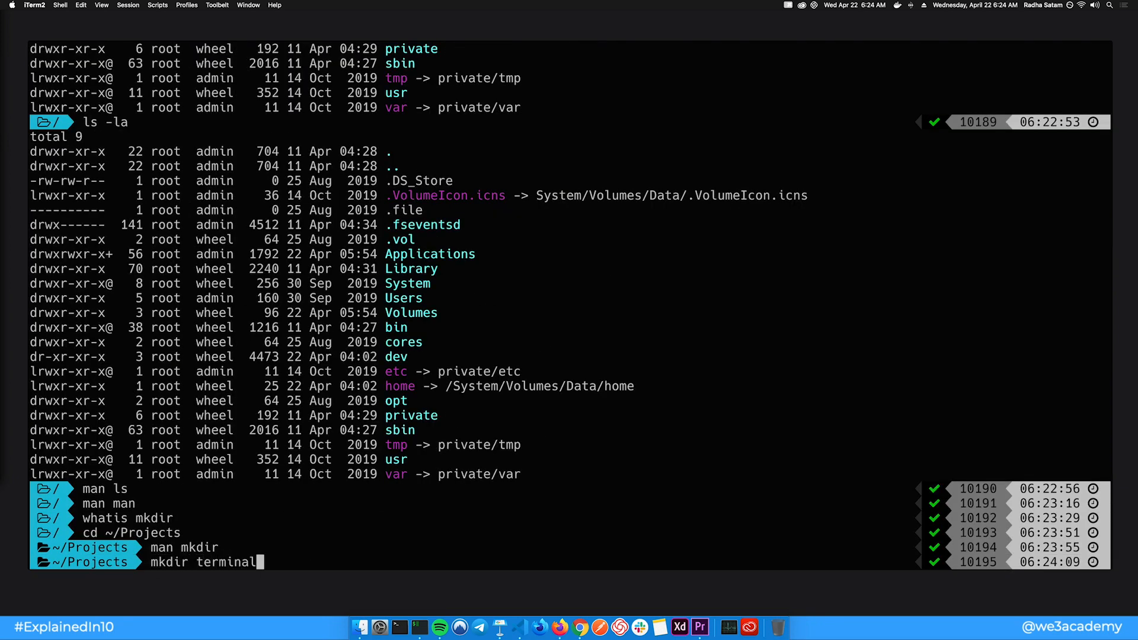
key("Return")
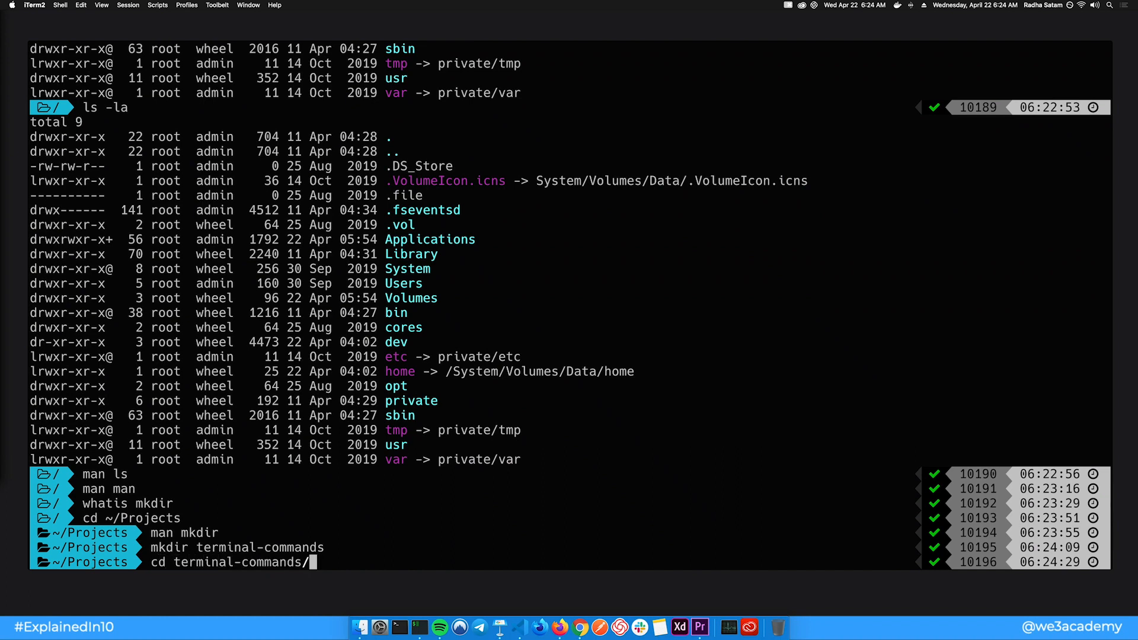
type("mkdir te")
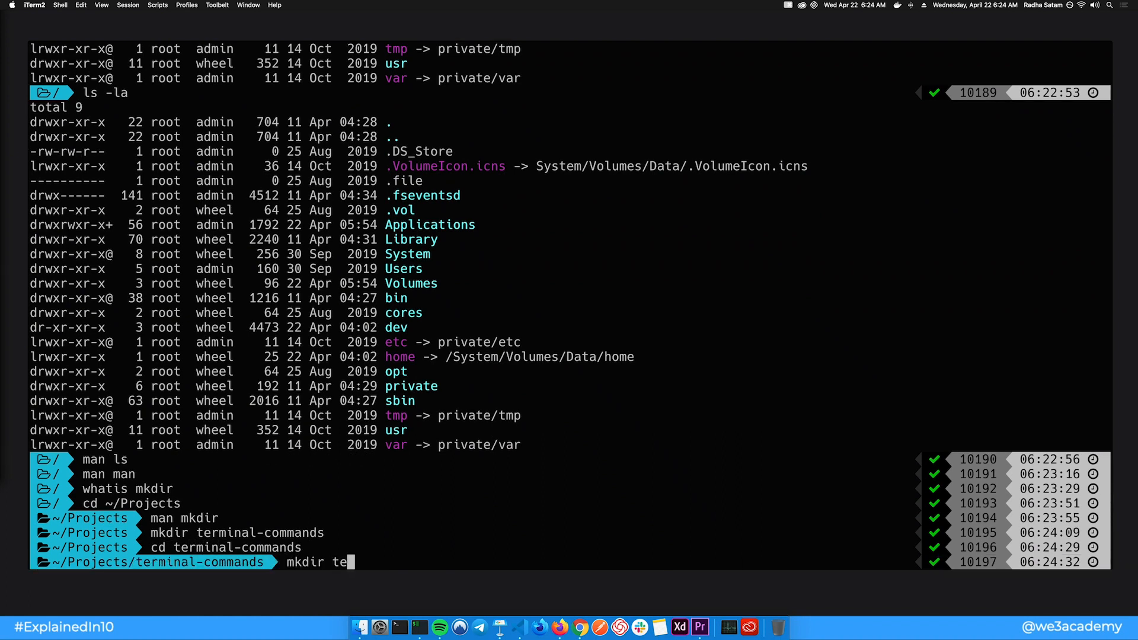
key("Return")
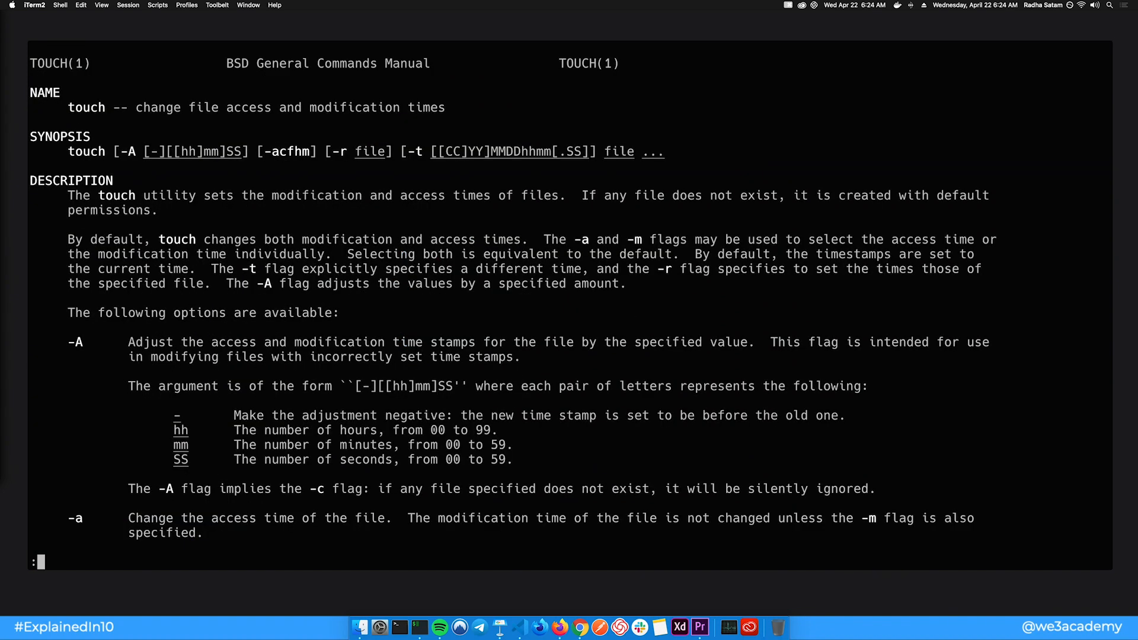
Step: Close the touch manual, create an empty file.txt, and copy it to file2
key("q")
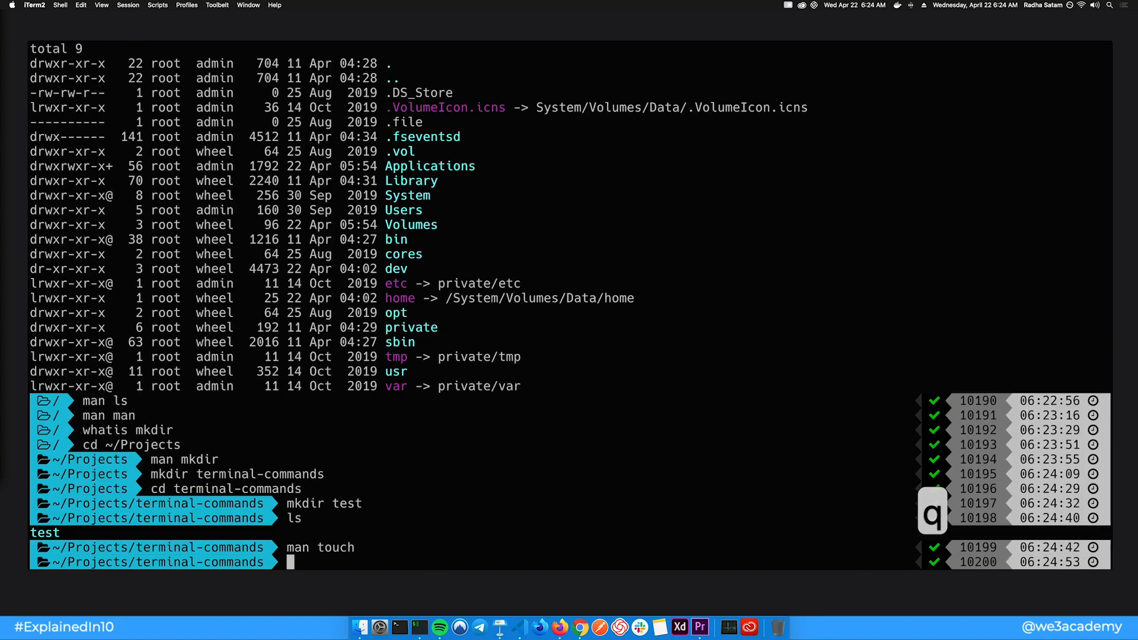
type("touch file.txt")
type("man c")
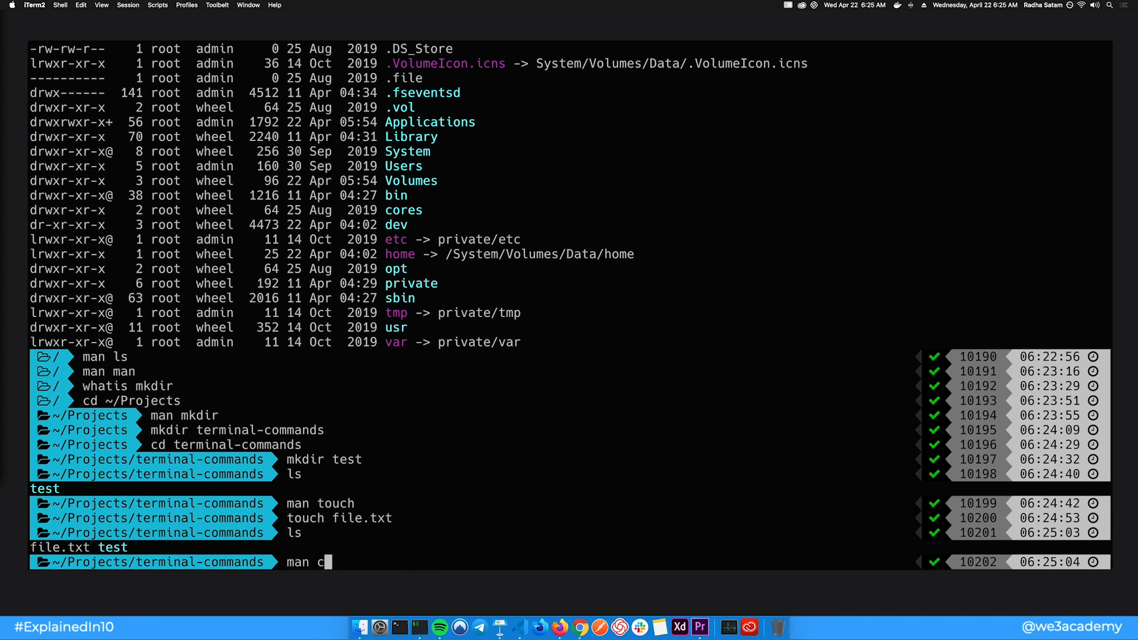
type("p")
type("cp")
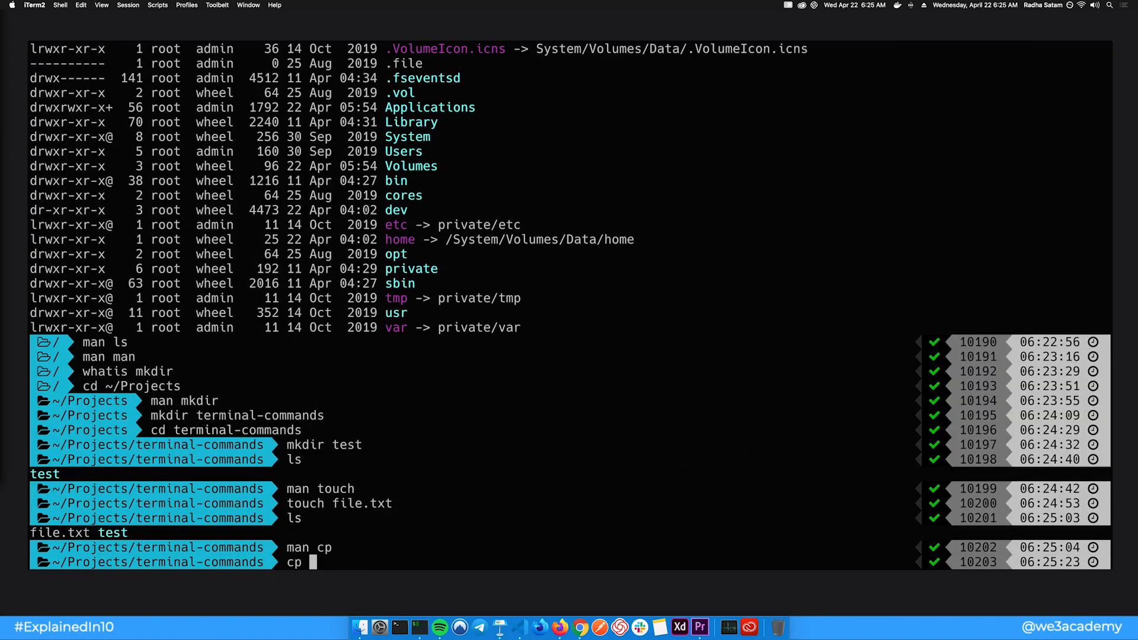
type("file.txt ~/Projects/")
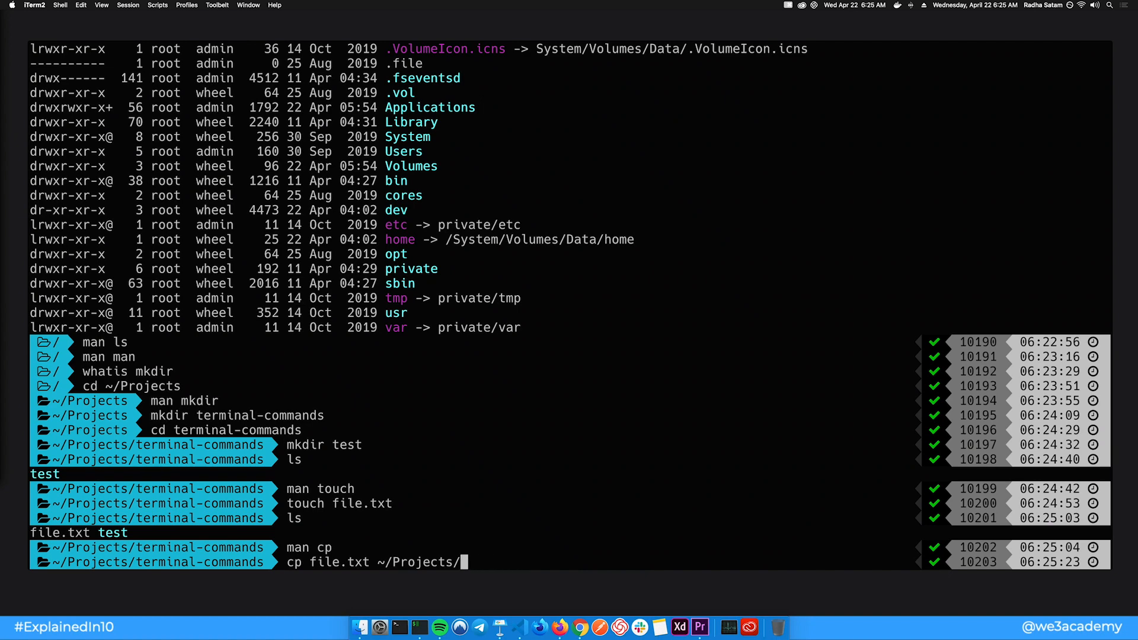
type("file2")
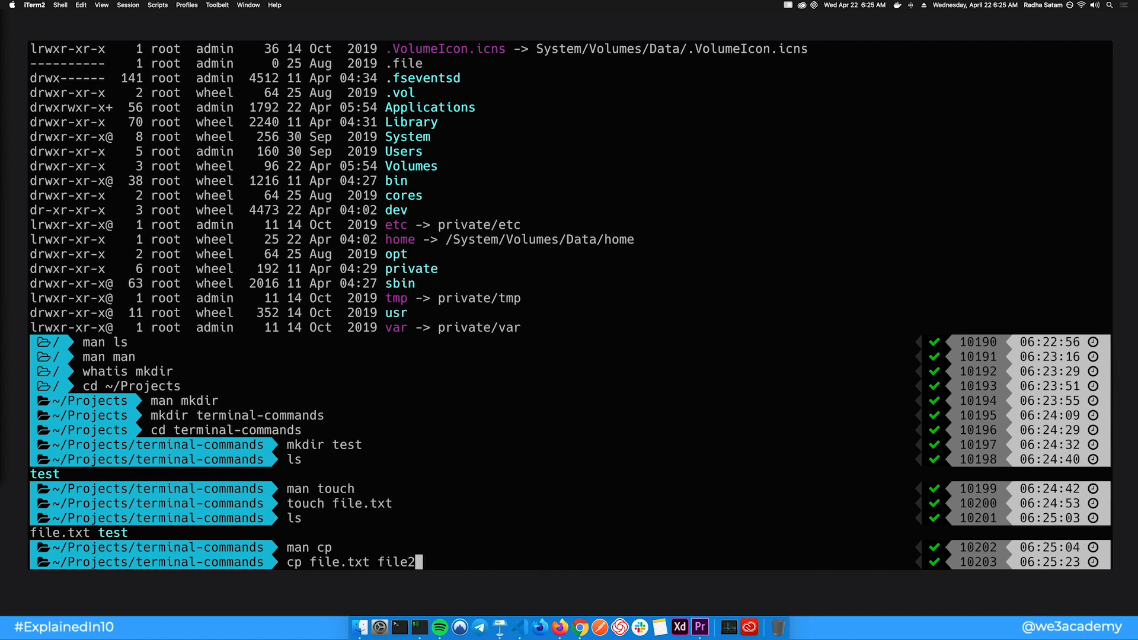
key("Return")
type("ls")
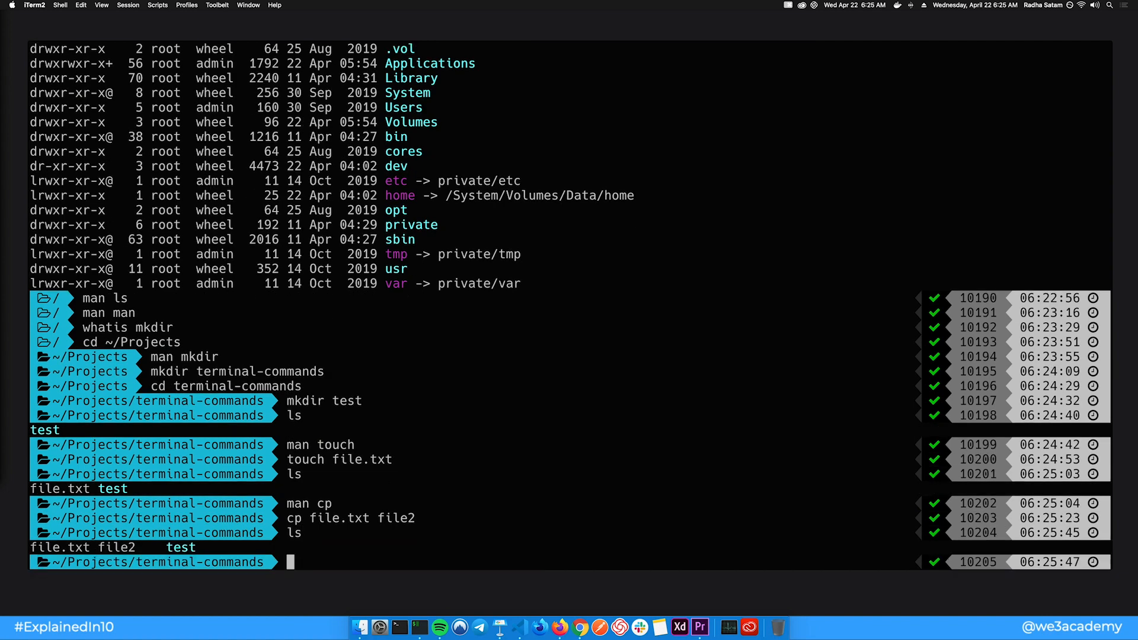
Step: Move file.txt into the test folder, renaming it to file
type("man mv")
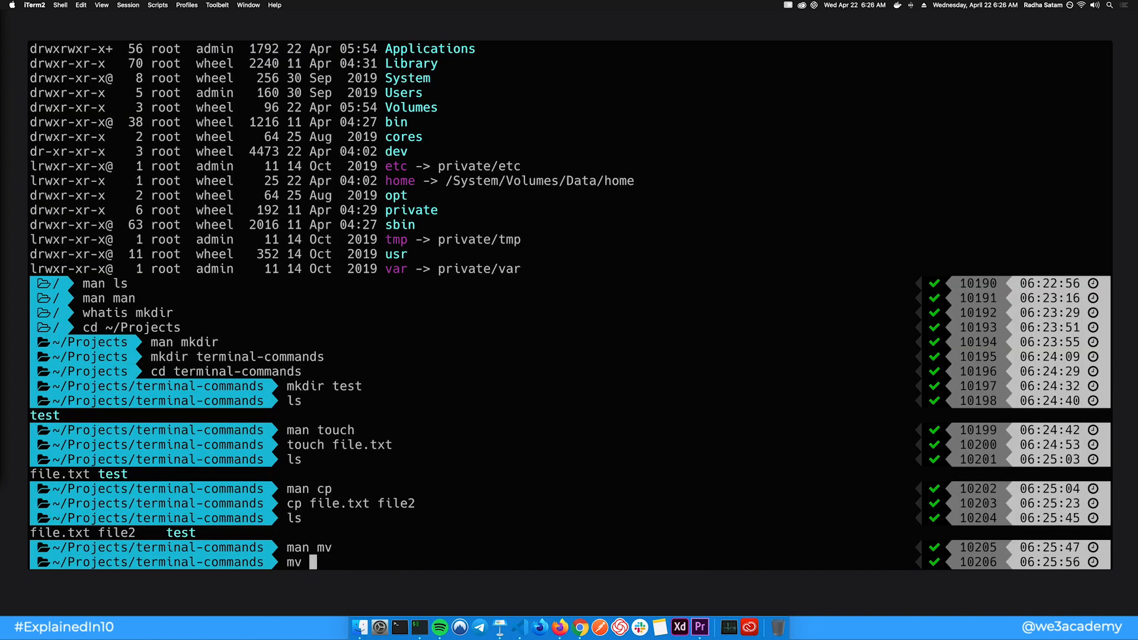
type("file.txt")
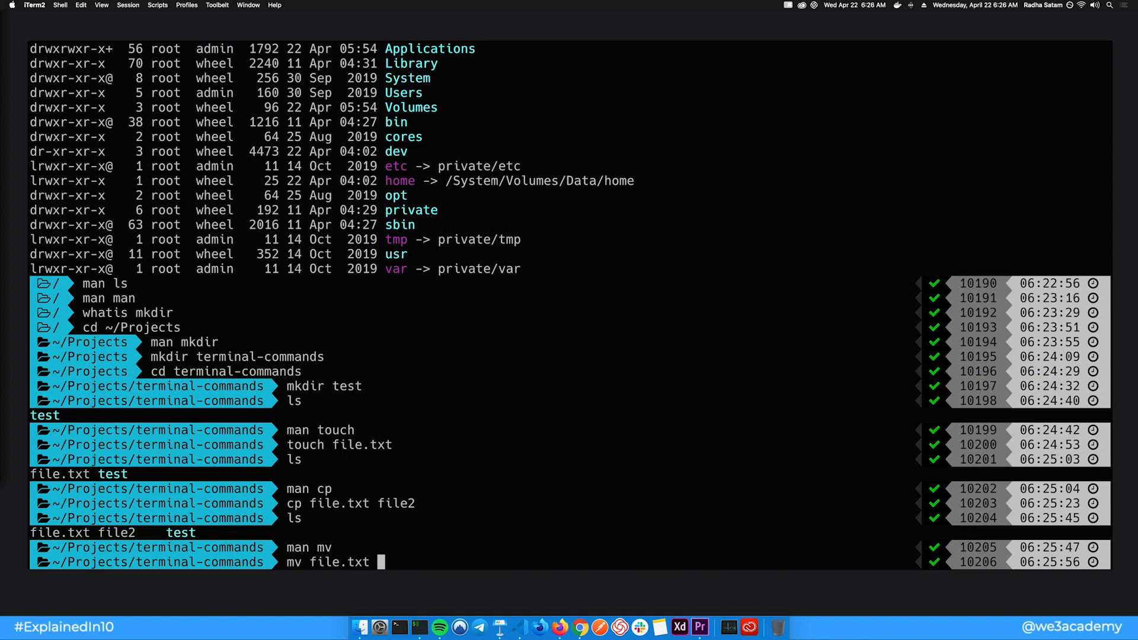
type("test/file")
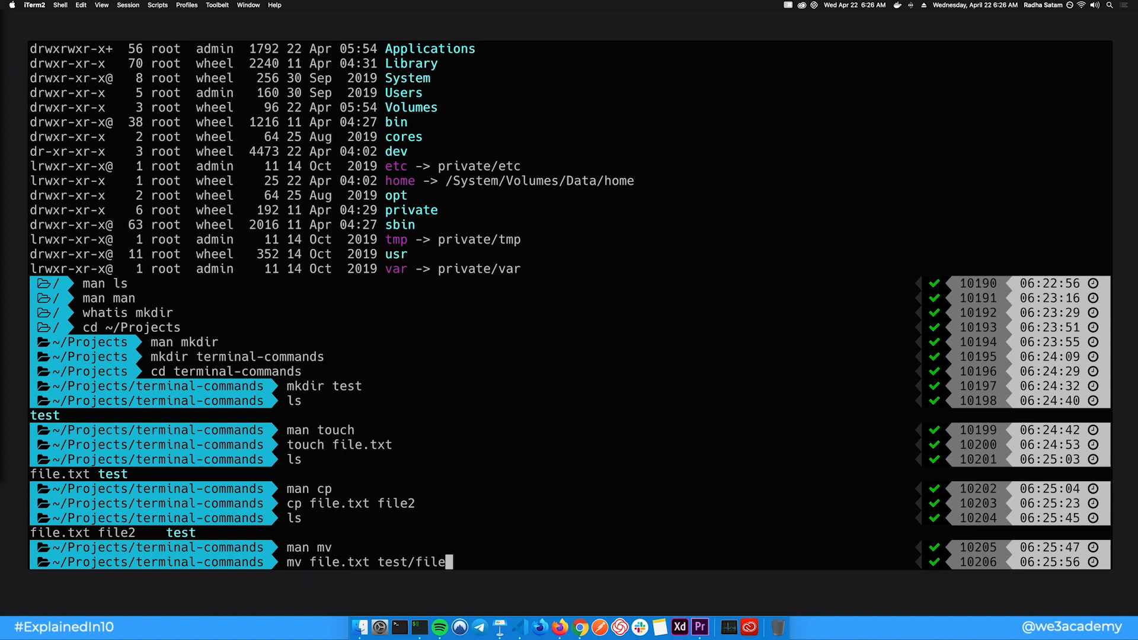
key("Return")
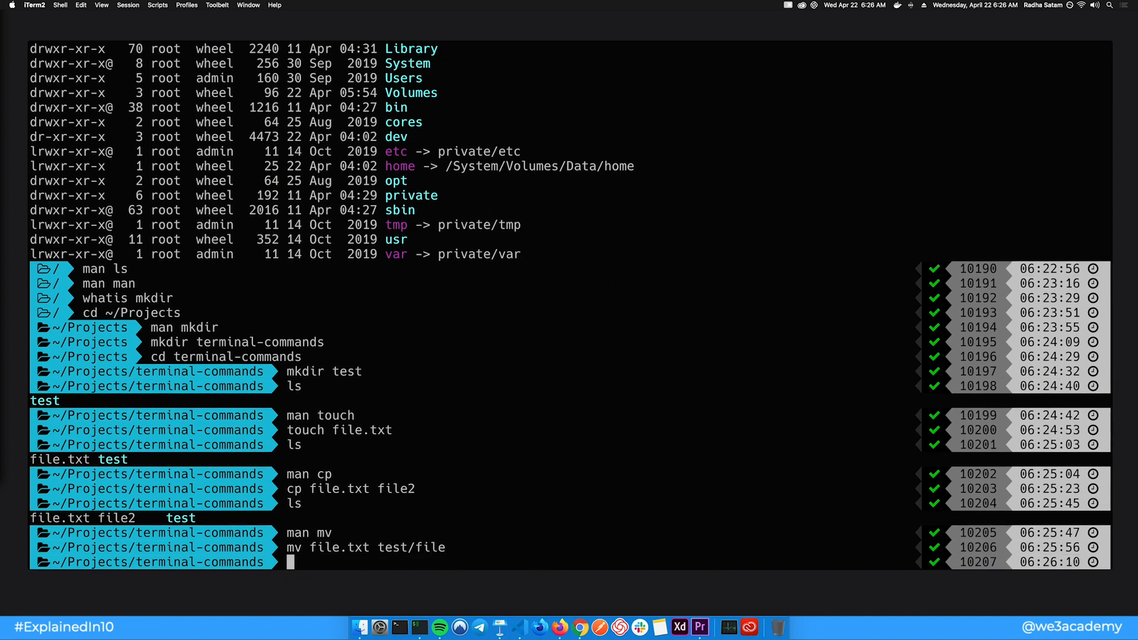
key("Return")
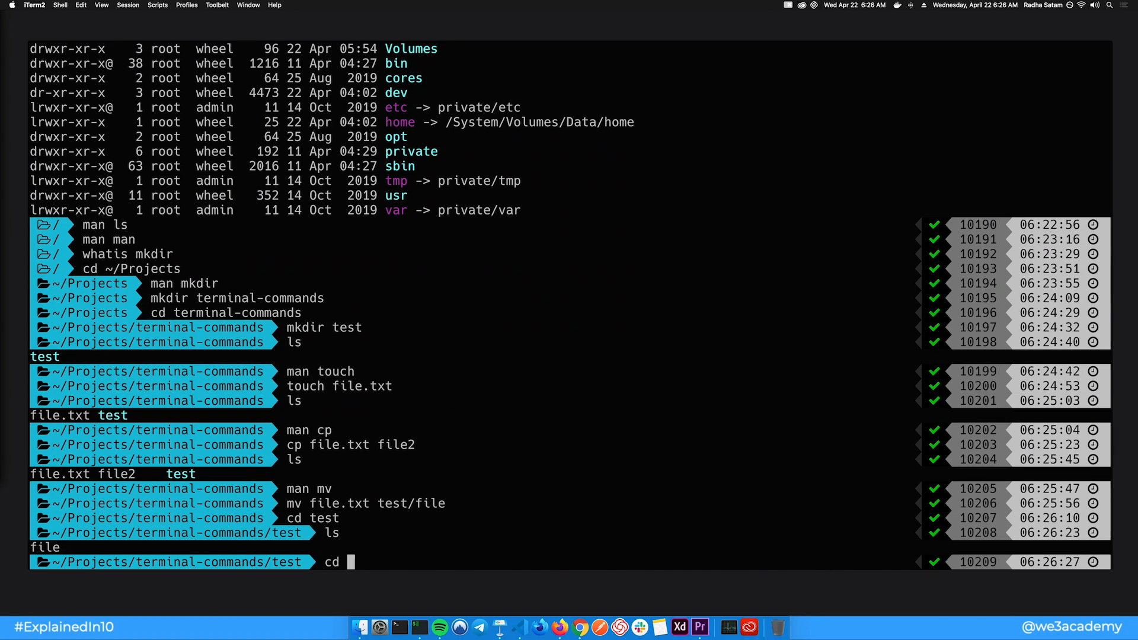
Step: Go back up with cd .. and rename file2 to file_renamed
type("cd ..")
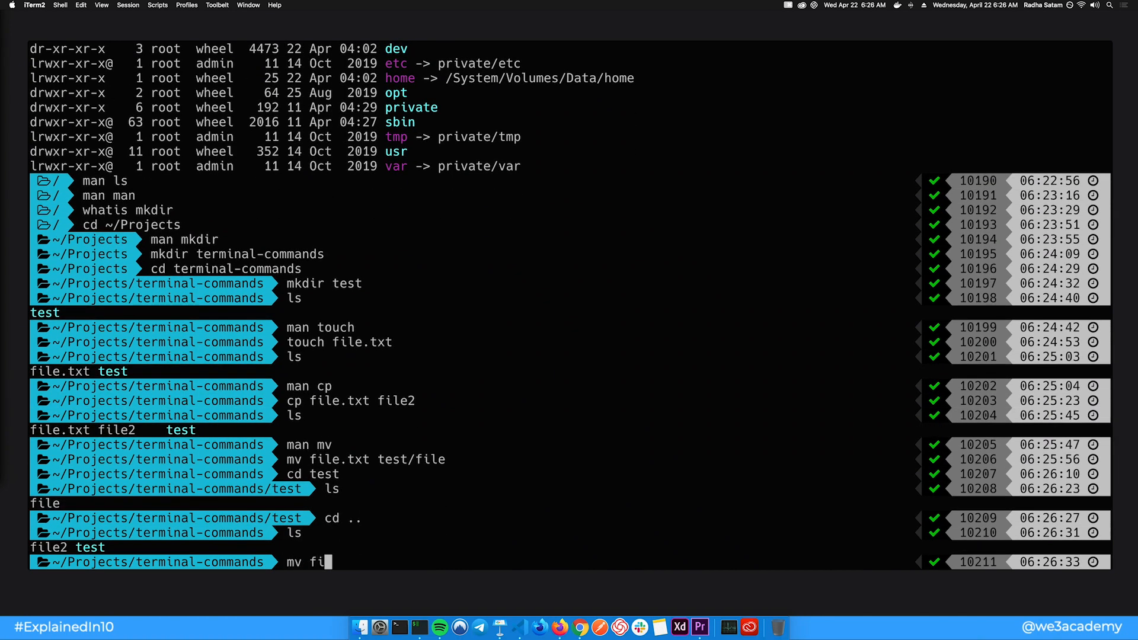
type("le2 file_")
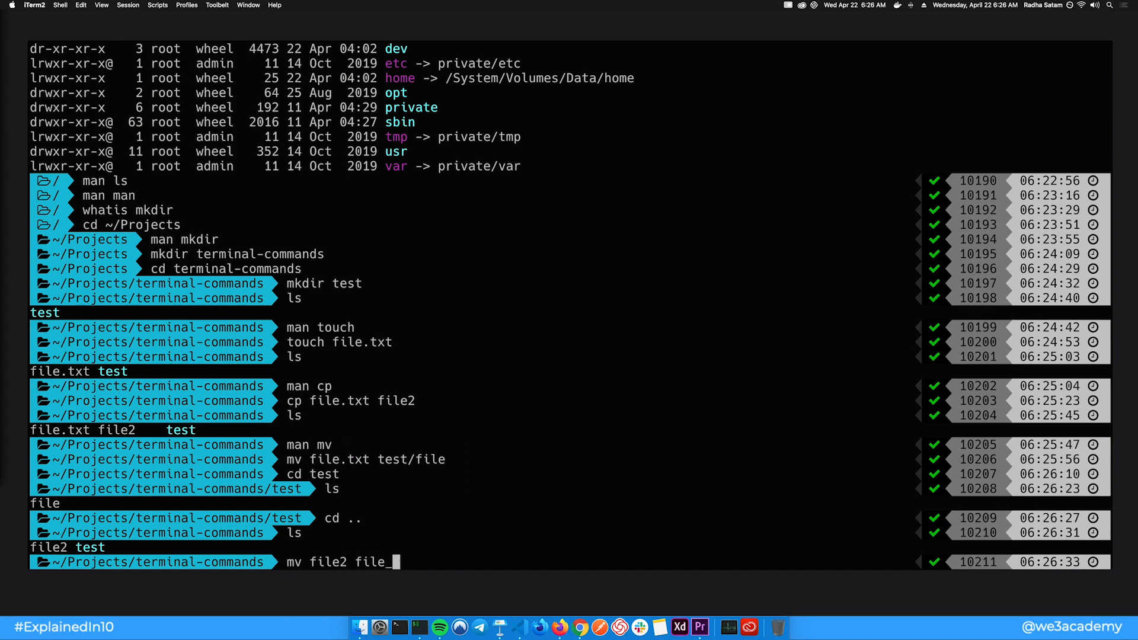
type("renamed")
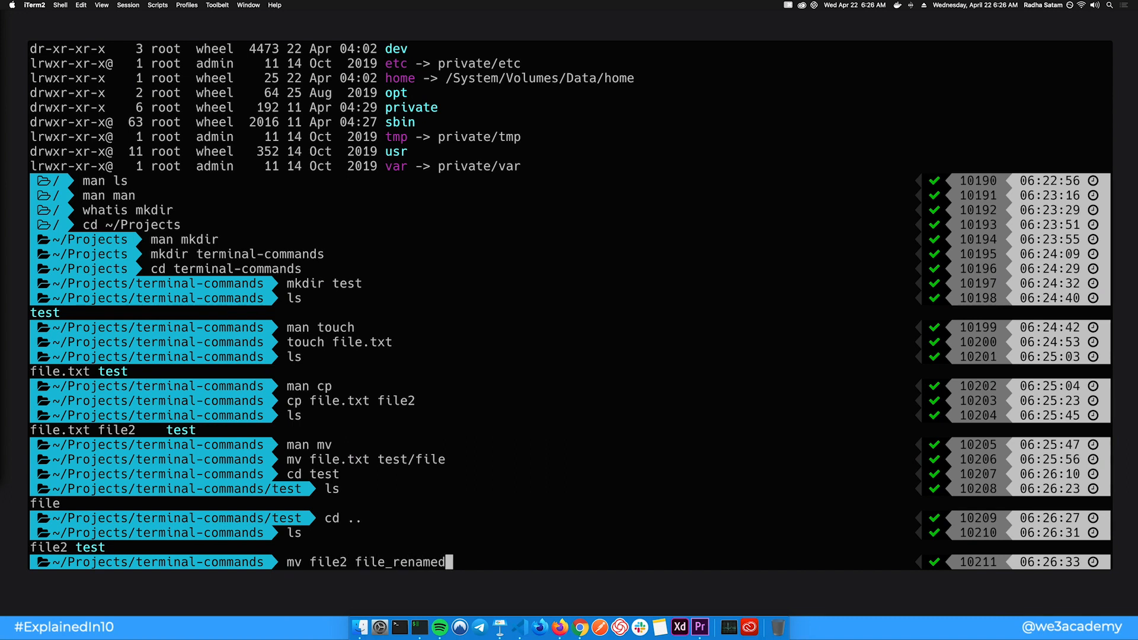
key("Return")
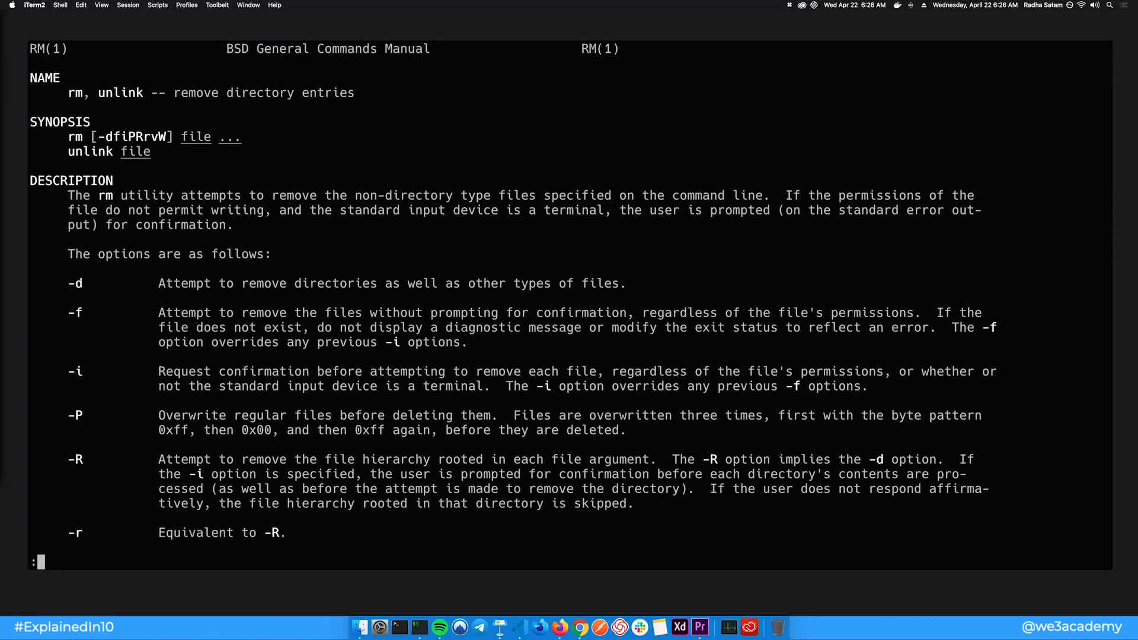
Step: Scroll down through the rm manual page, then quit it
scroll("down", 3)
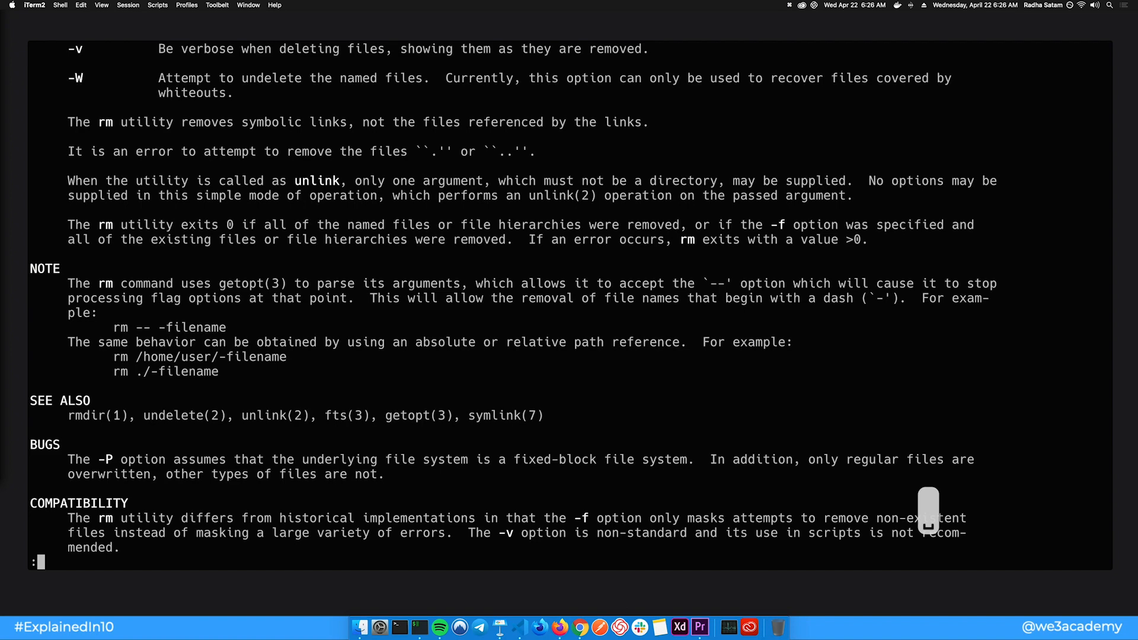
key("q")
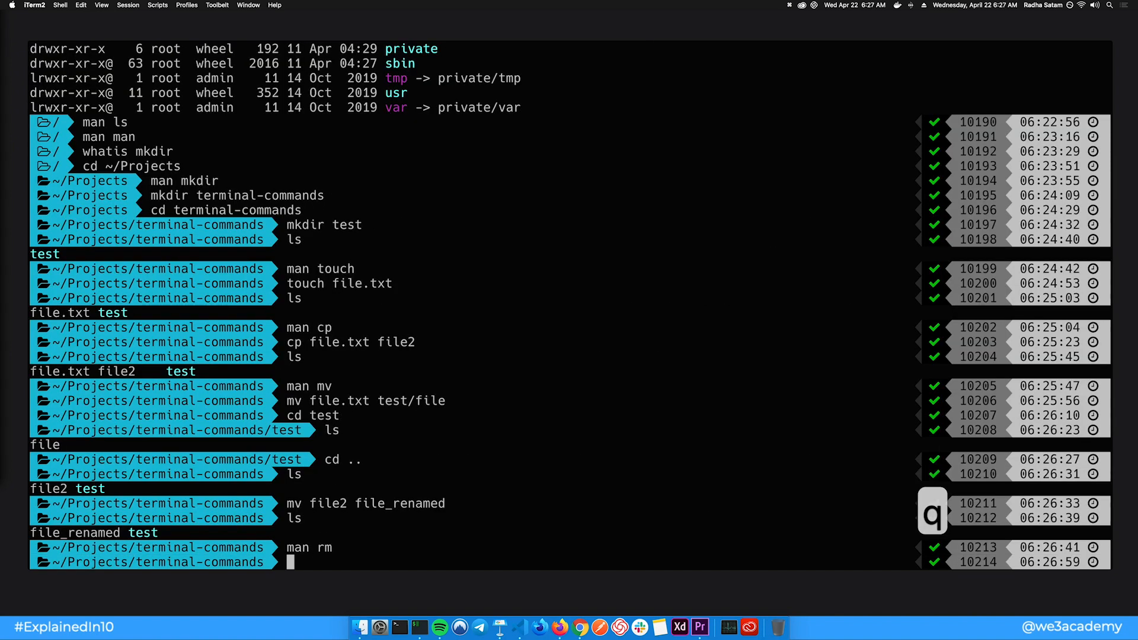
Step: Delete file_renamed, then remove the test folder recursively with rm -r
type("rm")
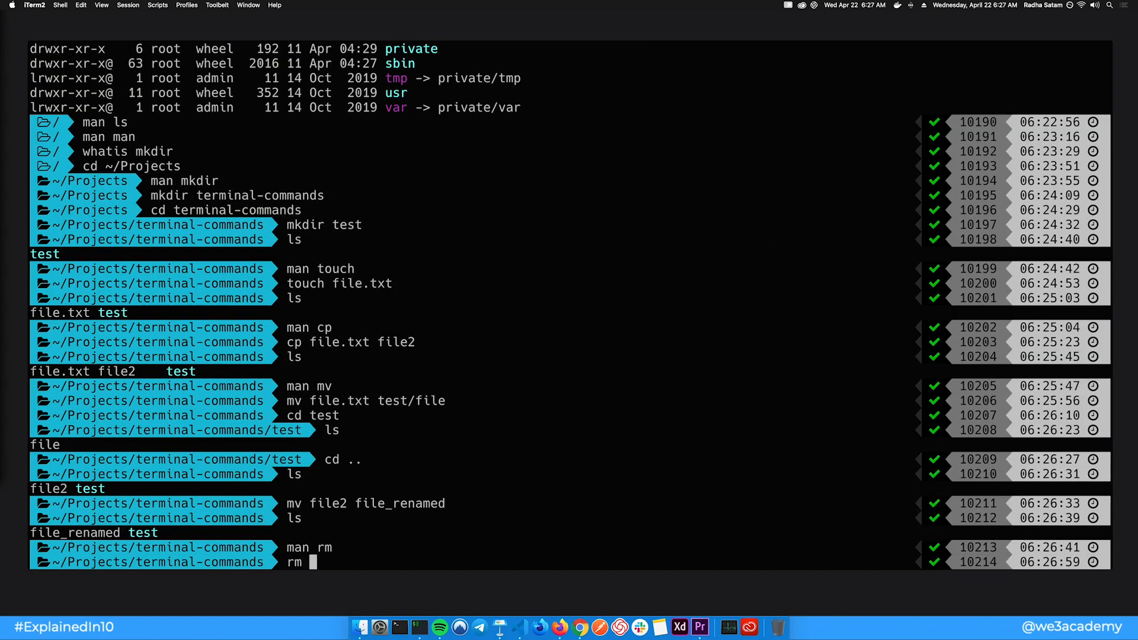
type("file_renamed")
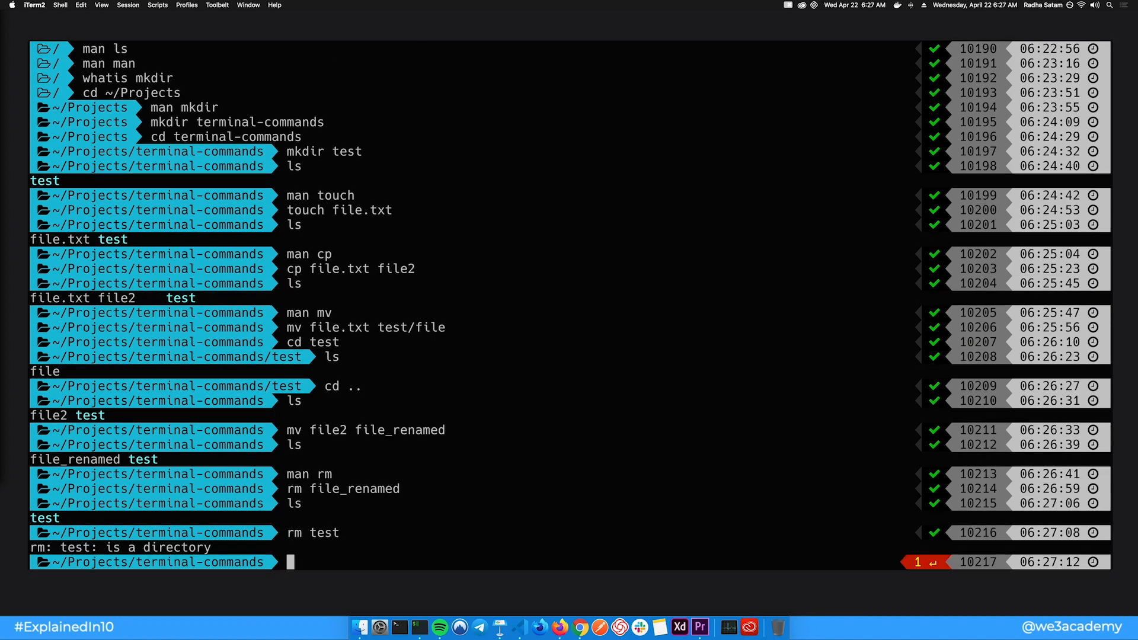
type("rm -r test")
type("ls")
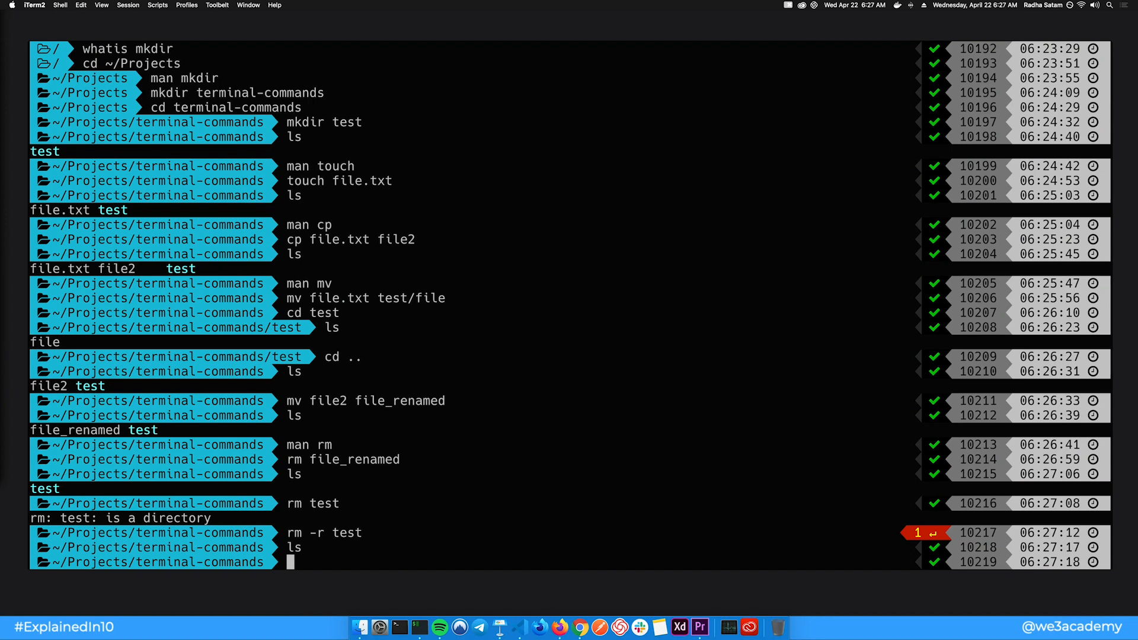
Step: Create folders test1–test4, add files f1–f3 and t1–t3 in test1, and clear the screen
type("mkdir test1 test2 test3 test4")
type("cd test1")
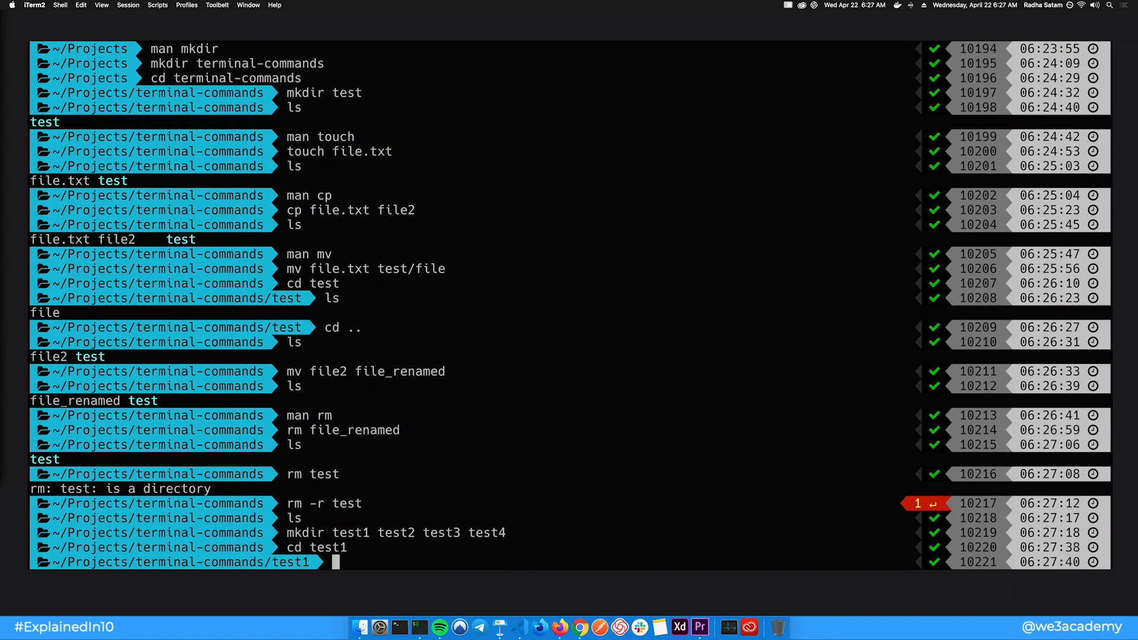
type("touch f1 f2 f3 t1 t2 t3")
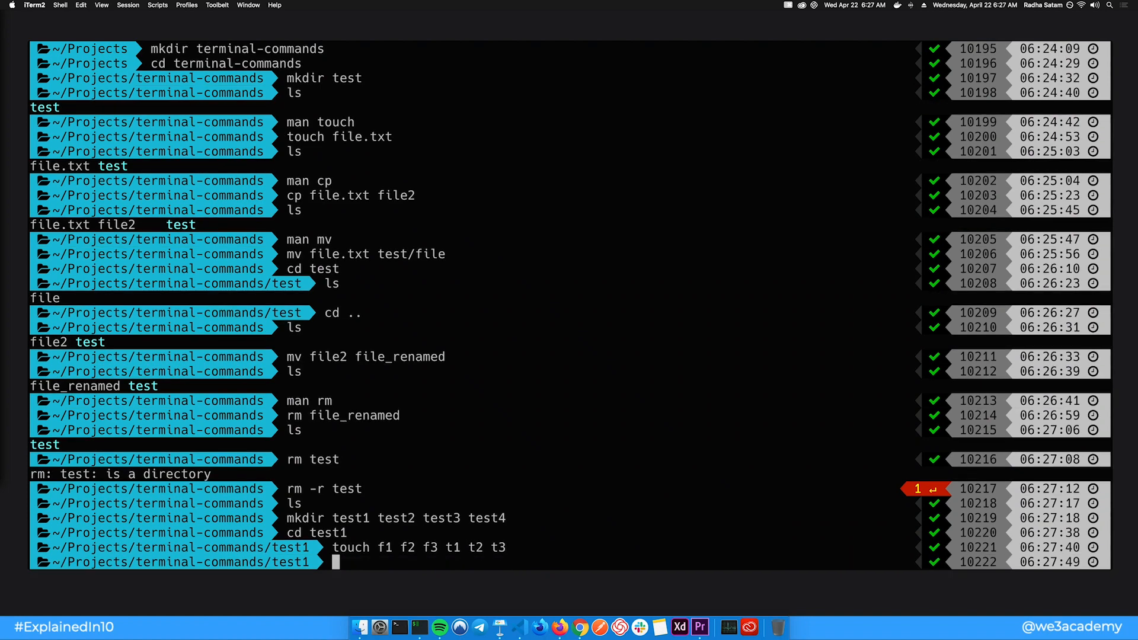
type("clear")
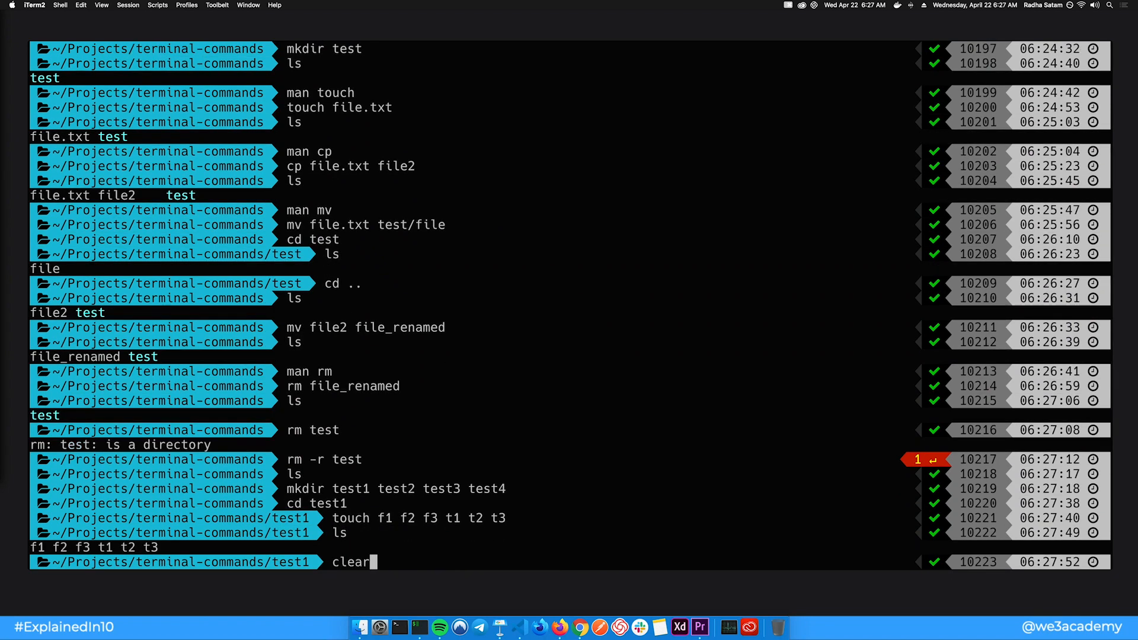
key("Return")
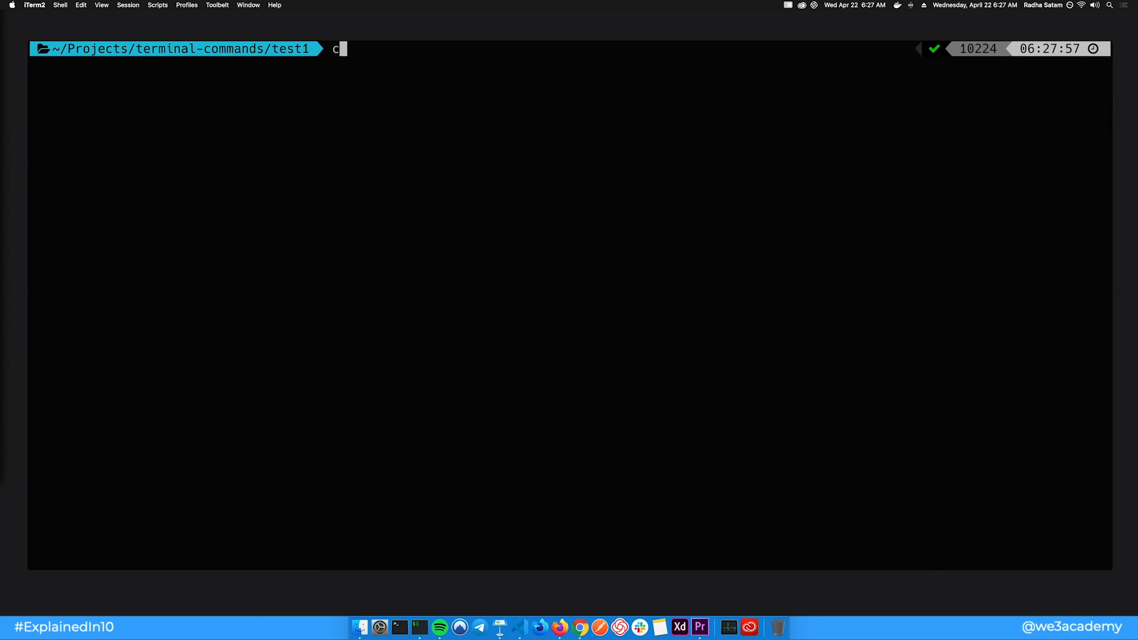
Step: Delete the t-files with rm t*, then all remaining files with rm *, and return to terminal-commands
type("rm t")
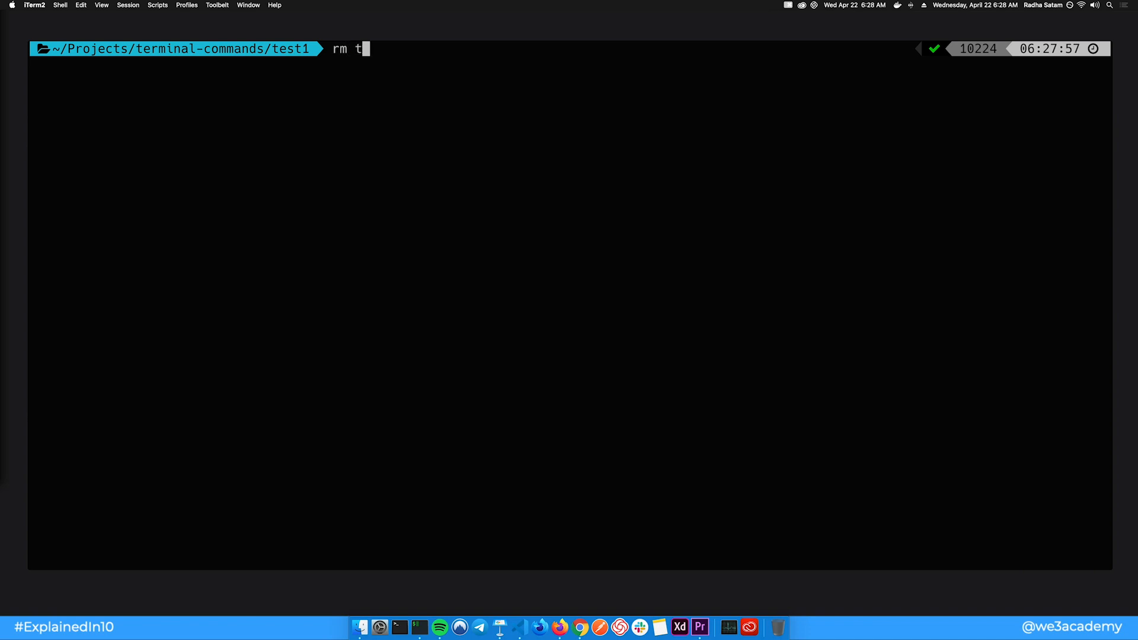
type("*")
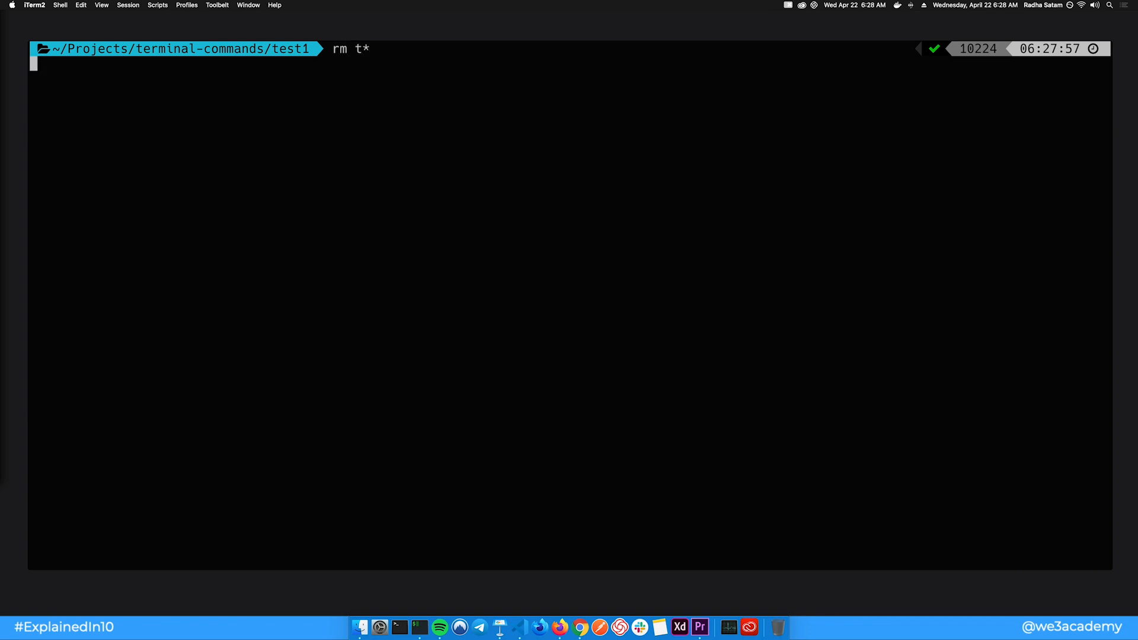
type("ls")
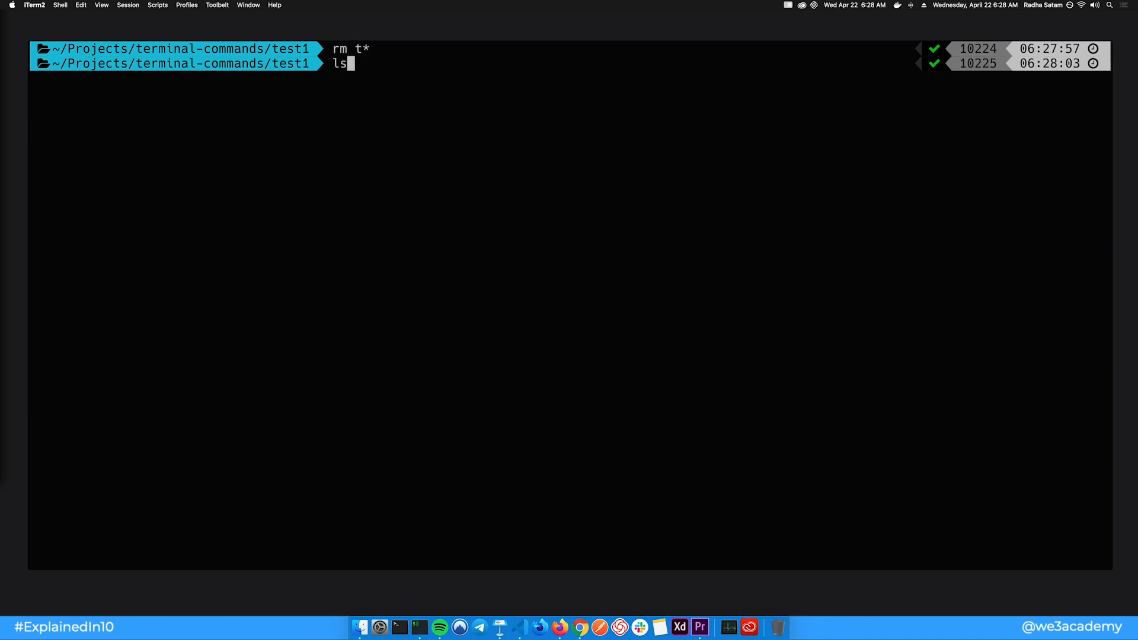
key("Return")
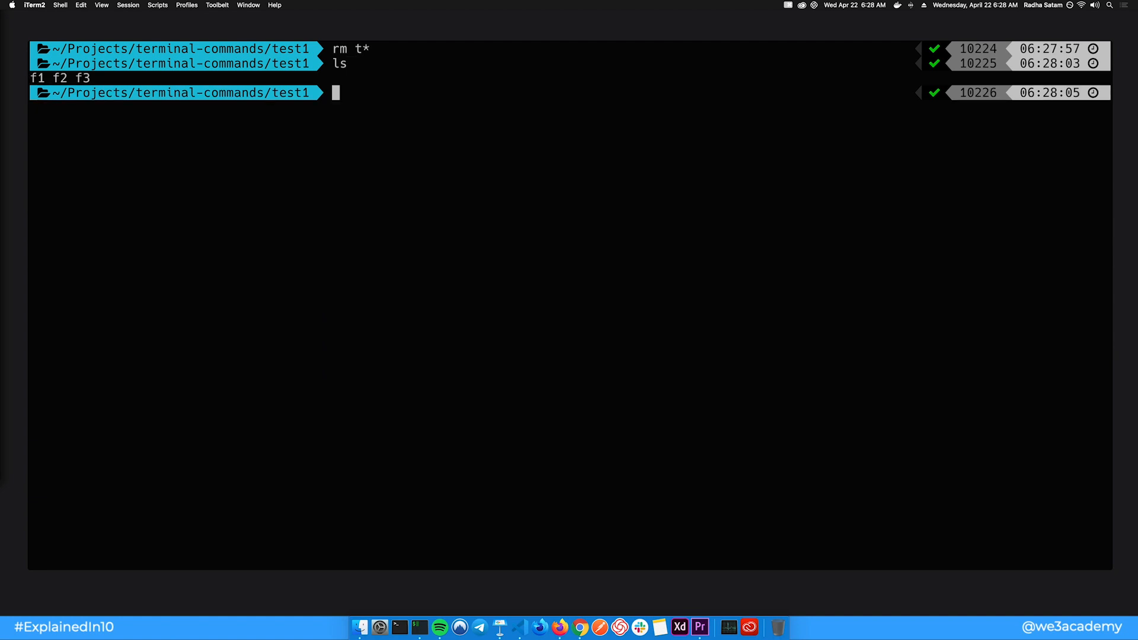
type("rm *")
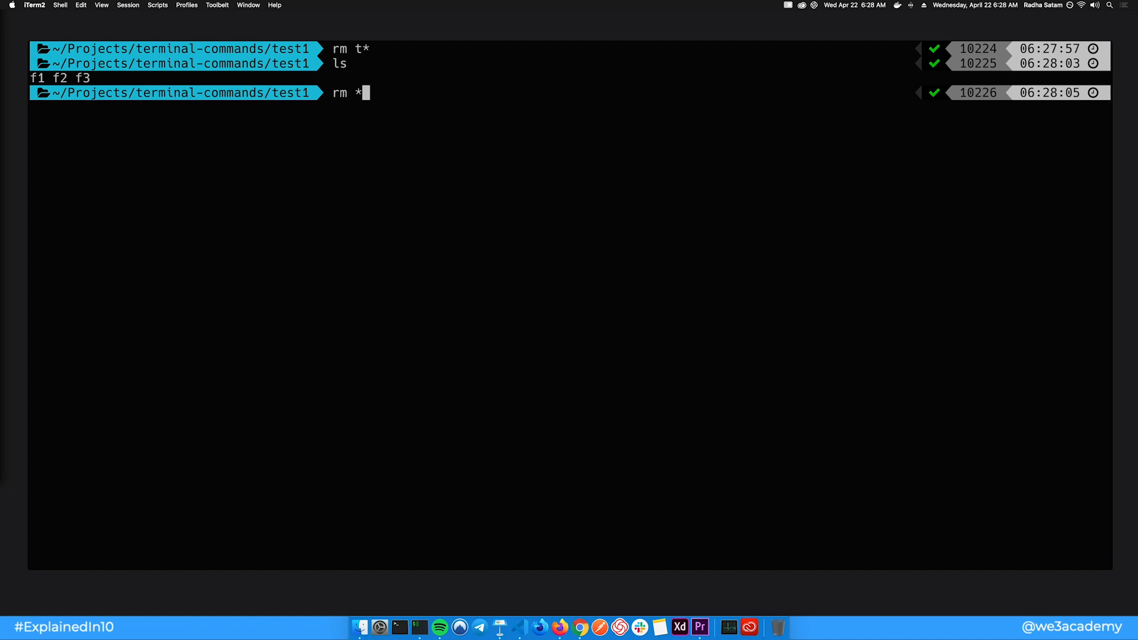
key("Return")
type("cd ..")
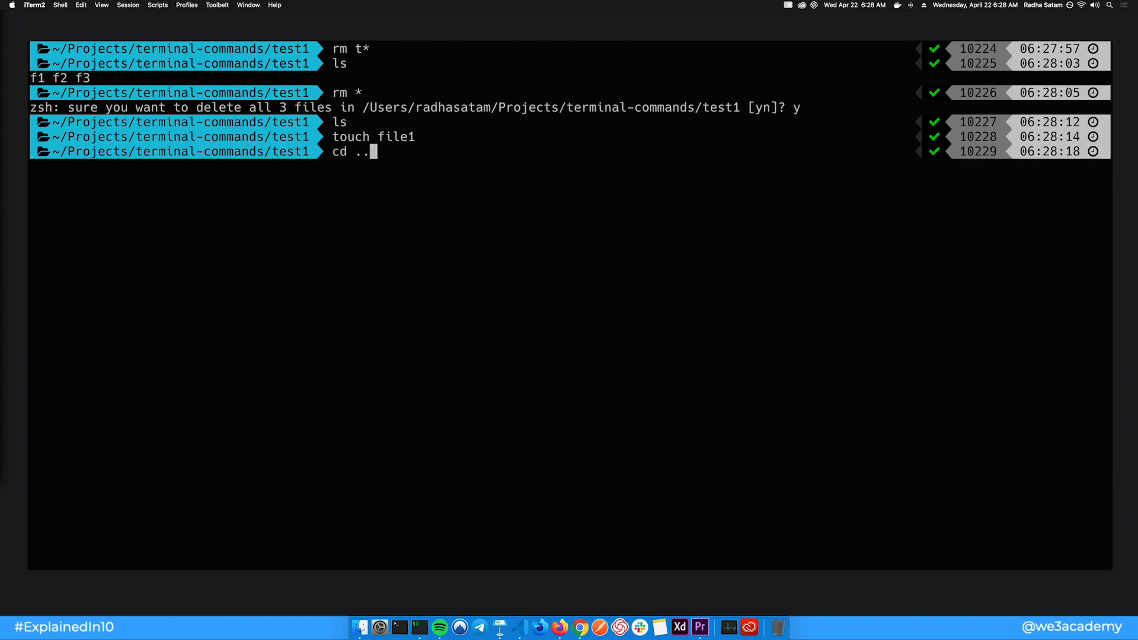
key("Return")
type("ls")
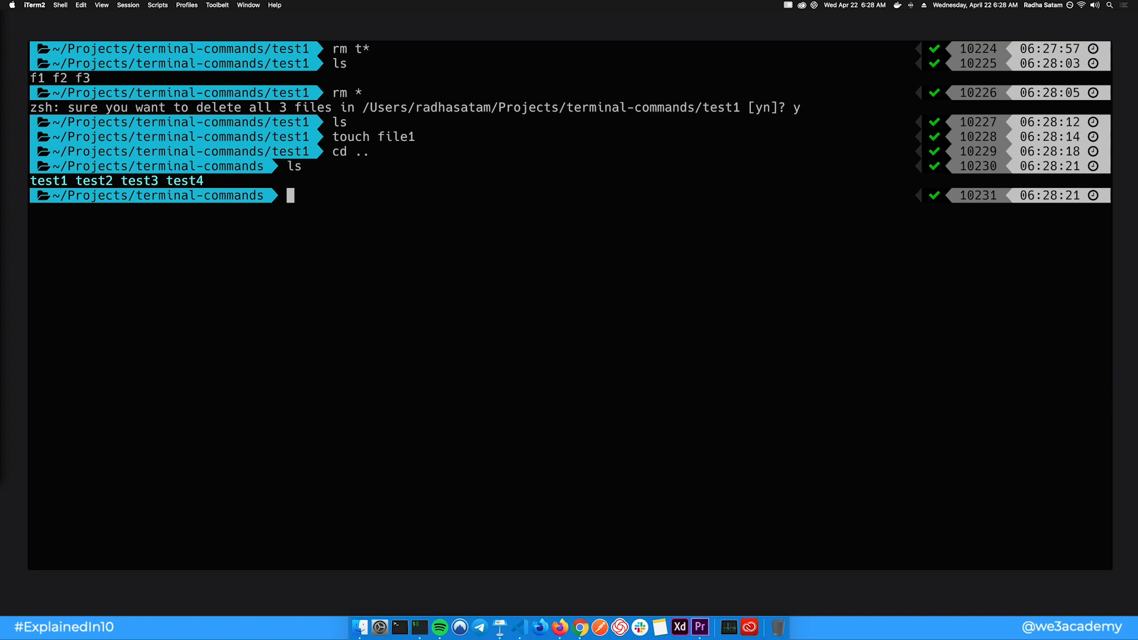
Step: Remove test3 with rmdir, then clear out the other empty folders with rmdir *
type("rmdr")
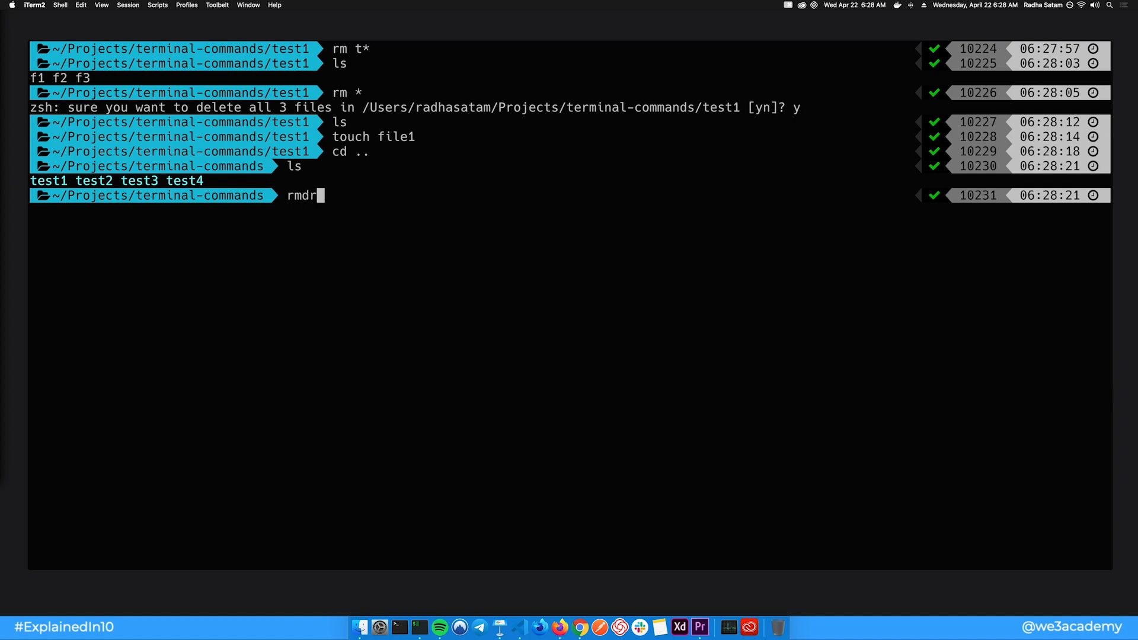
type("ir test3")
type("rmdir test1")
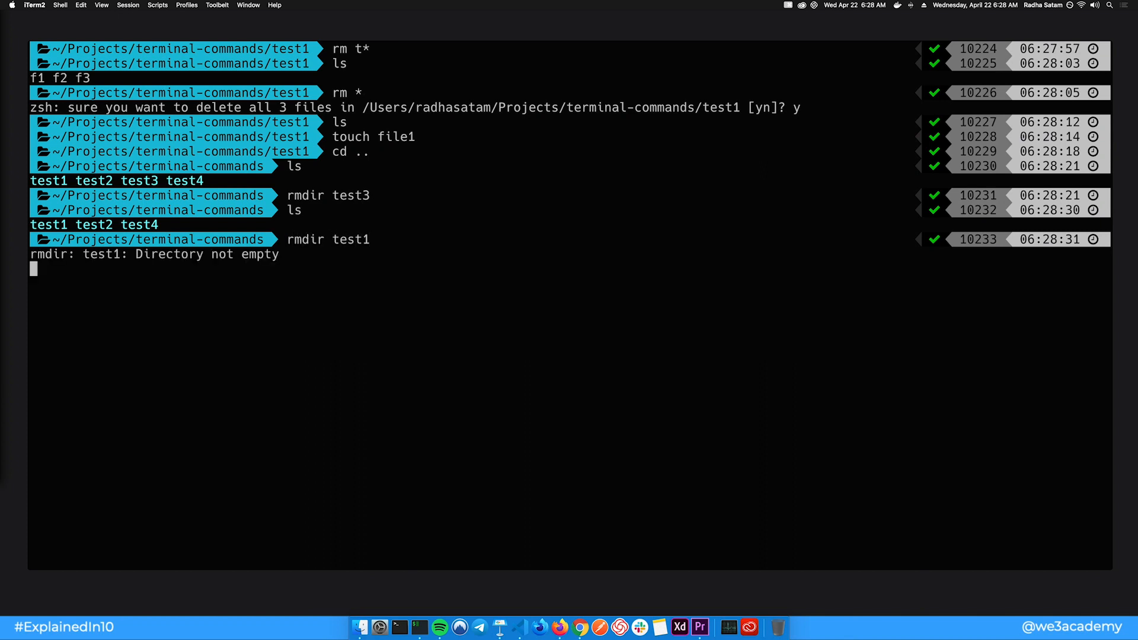
key("Return")
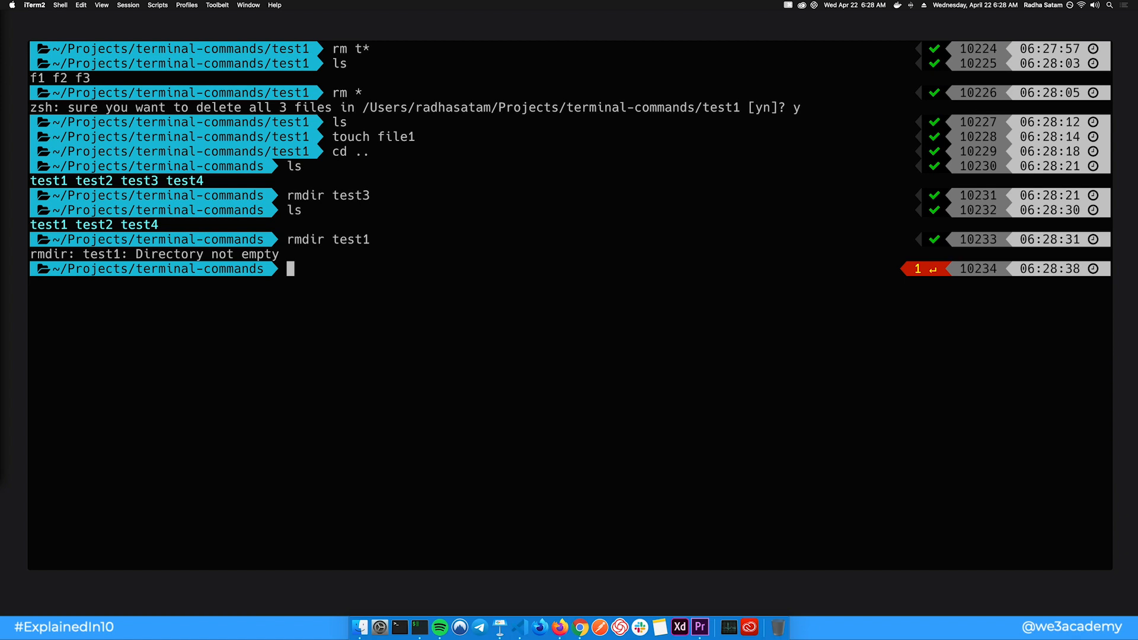
type("rmdir *")
type("ls")
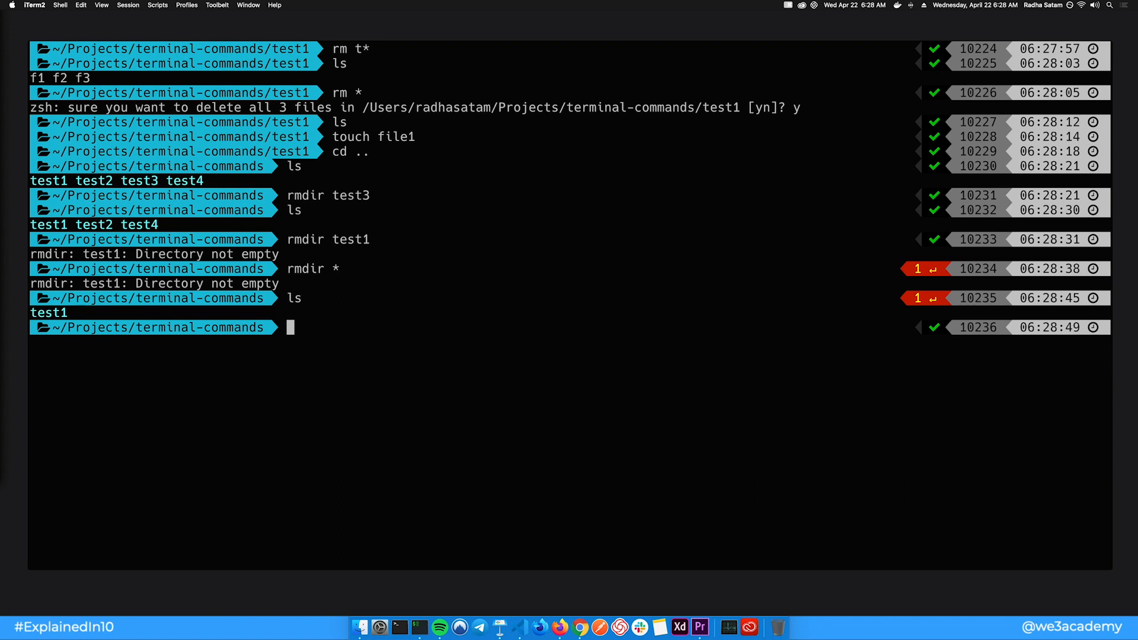
Step: Create a file named file and type 'Insert some text' into it in vim
type("touch fi")
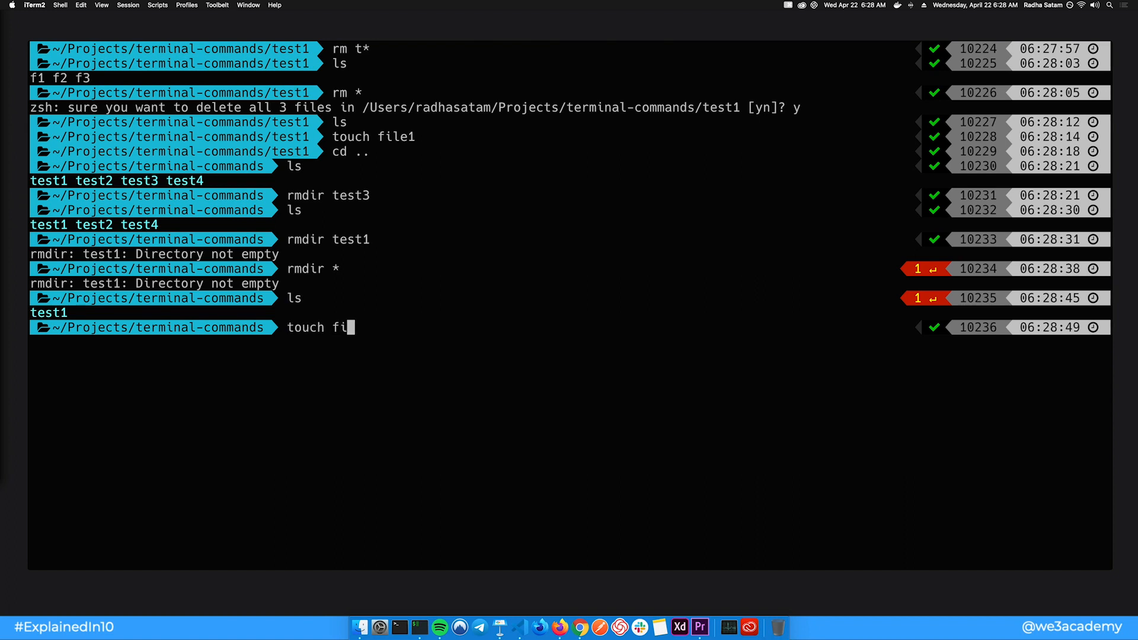
key("Return")
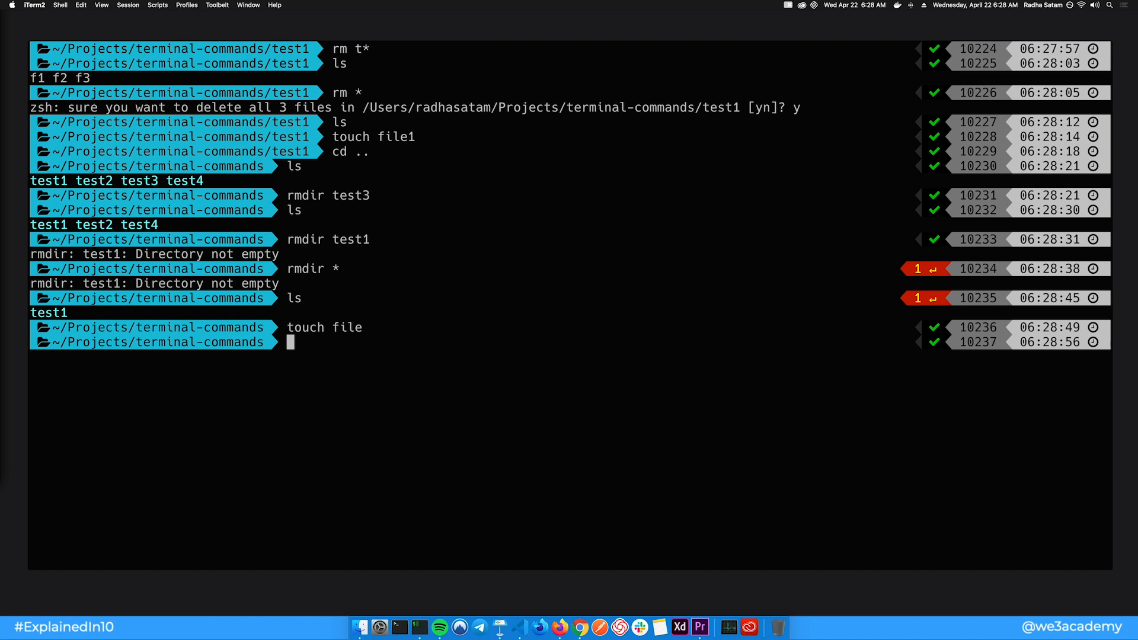
type("vim file")
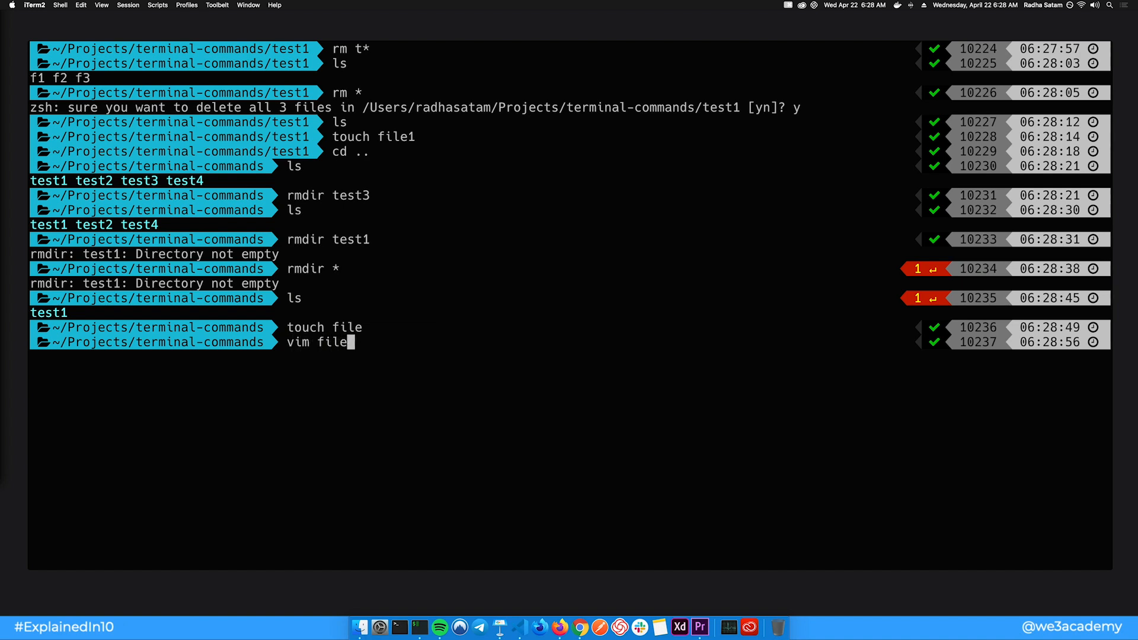
key("Return")
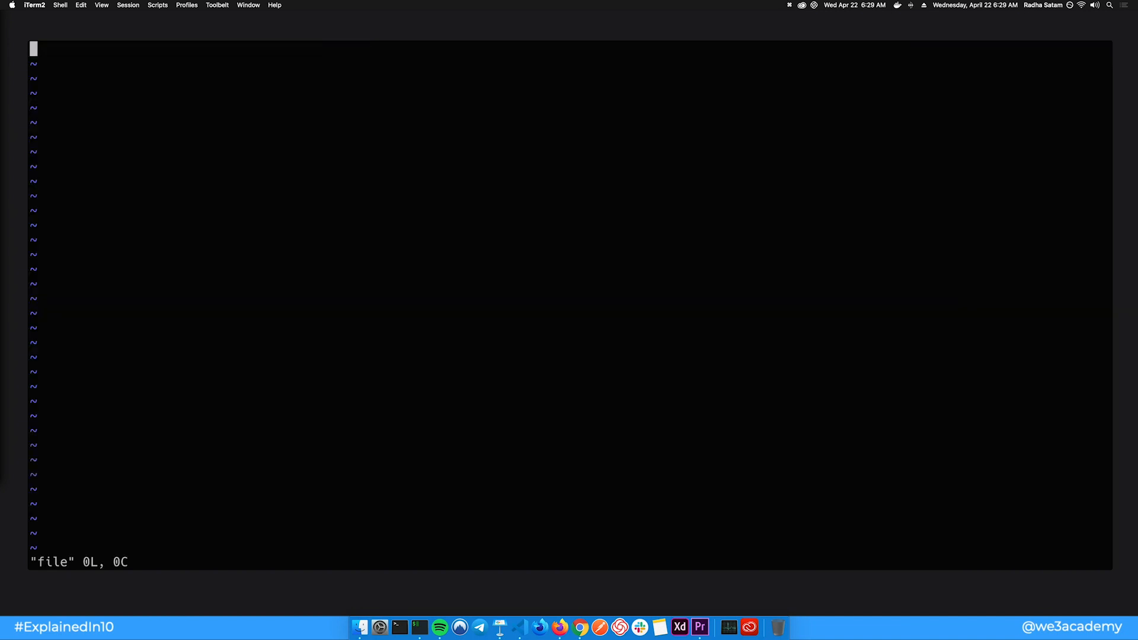
key("i")
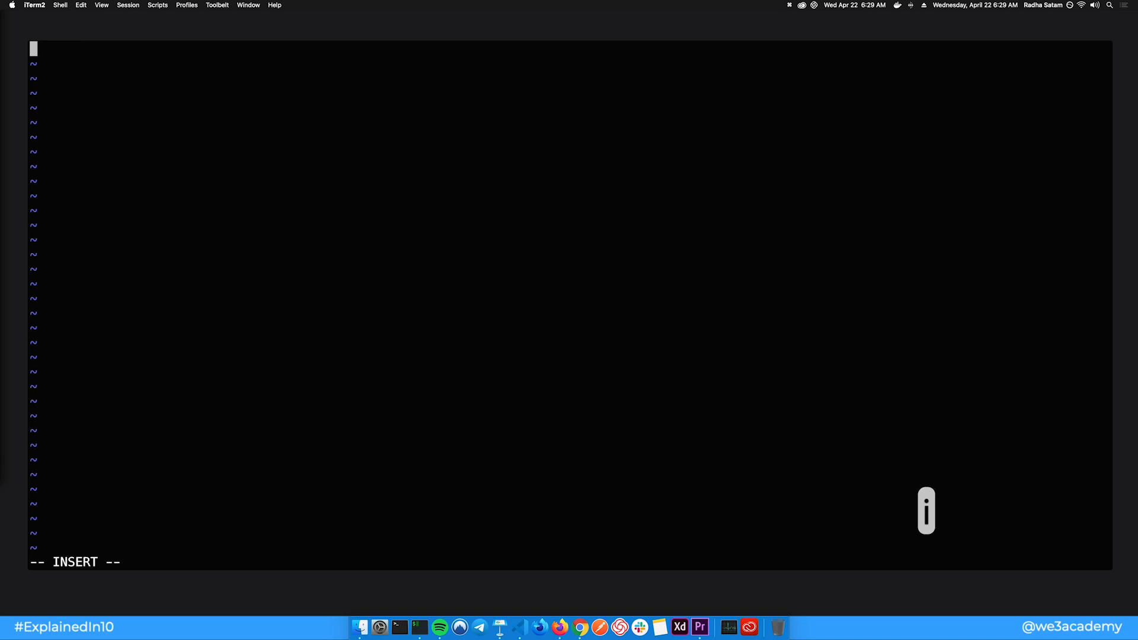
type("In")
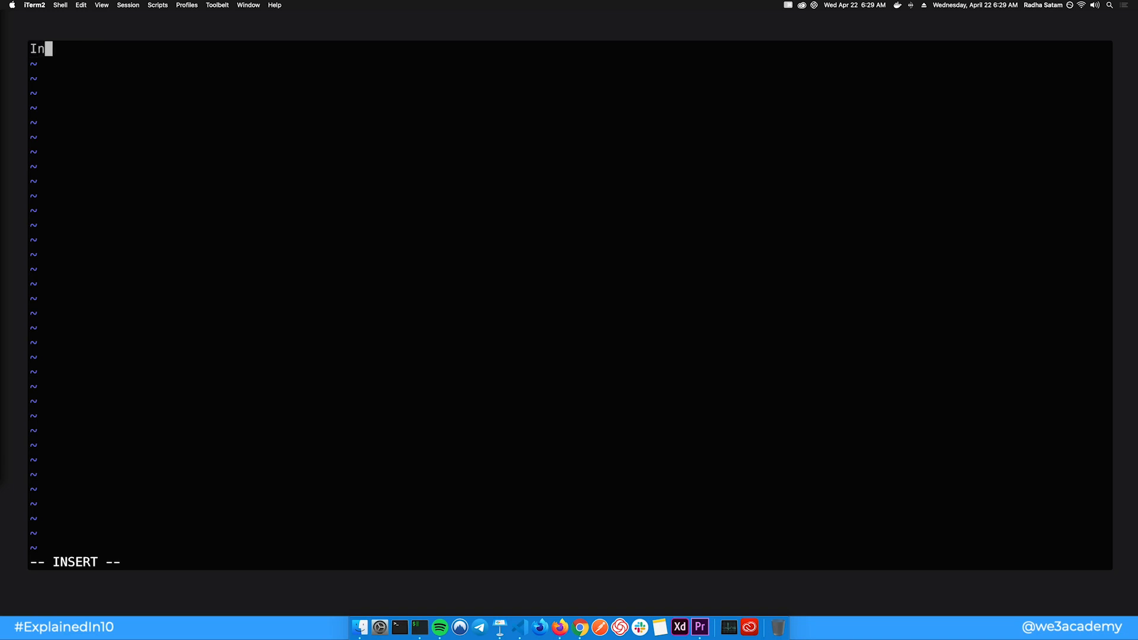
type("sert some text")
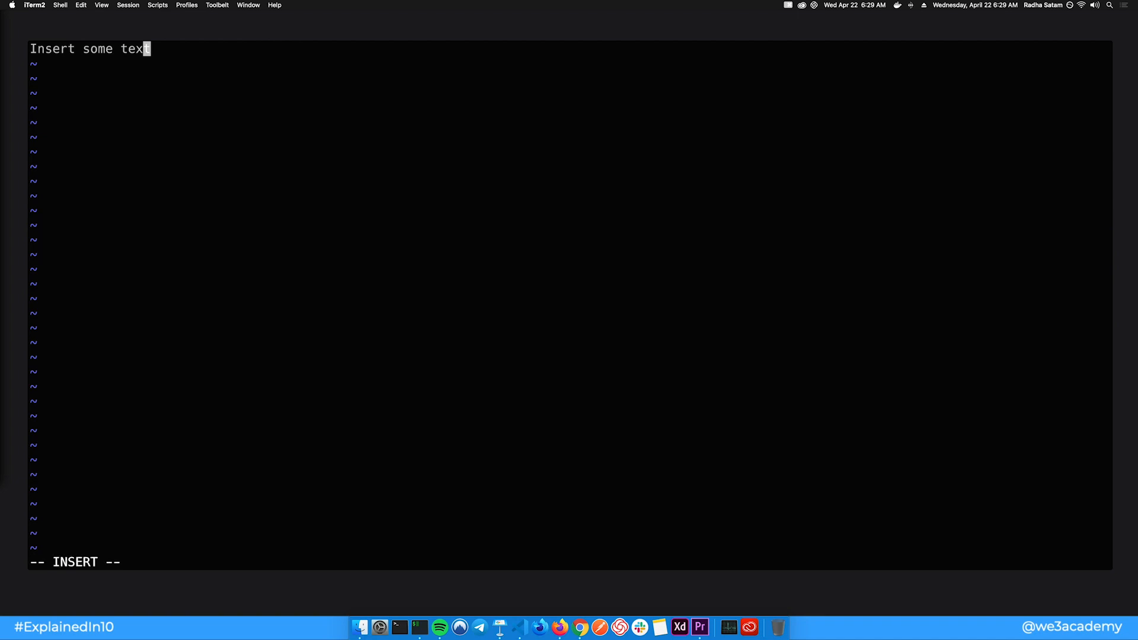
key("Escape")
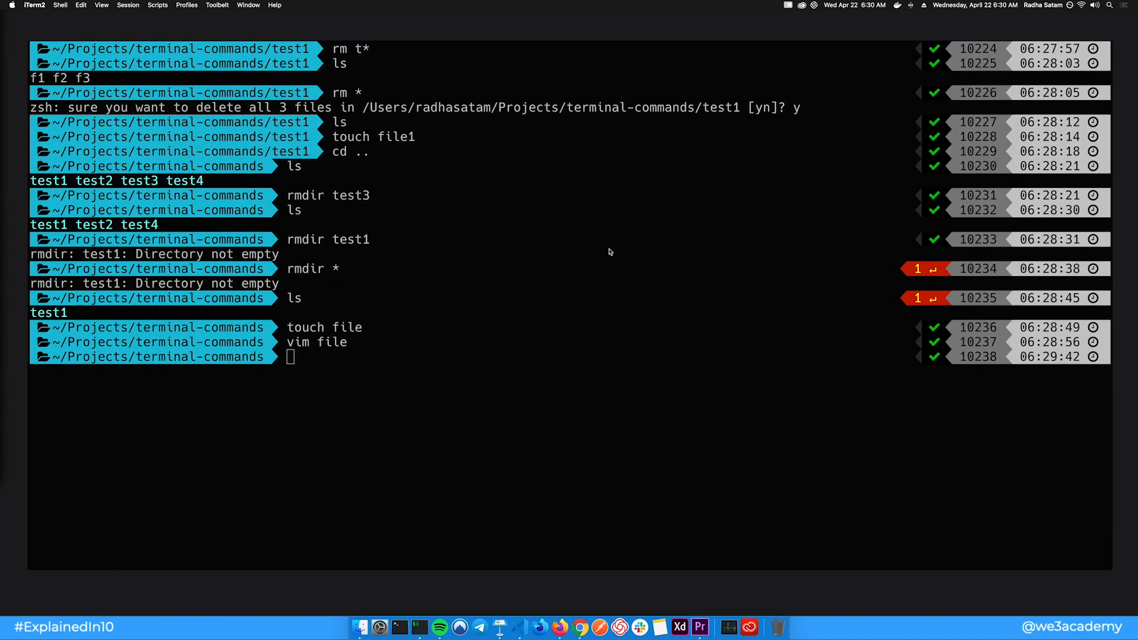
Step: Append ' - with nano' to the file's line in nano and save on exit
type("nano")
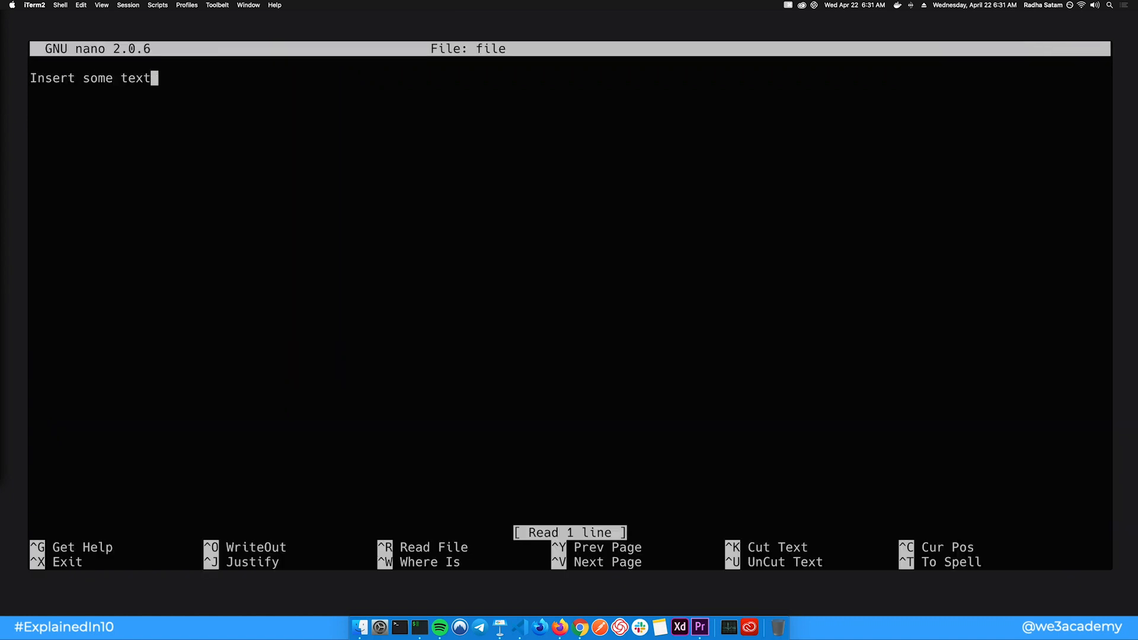
type("- with nano")
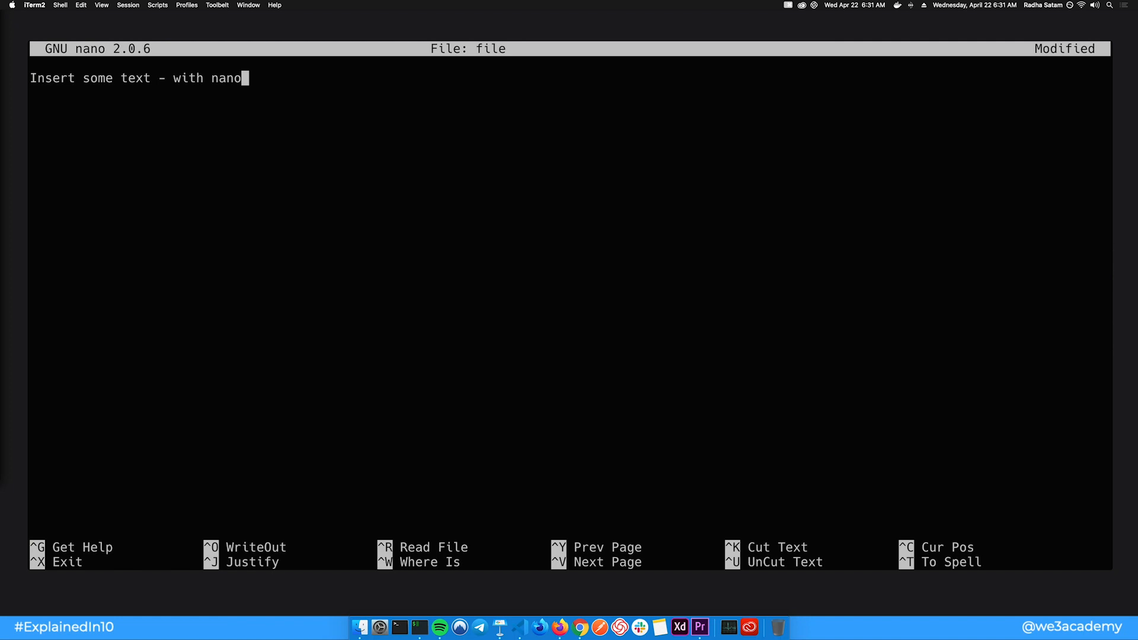
key("ctrl+x")
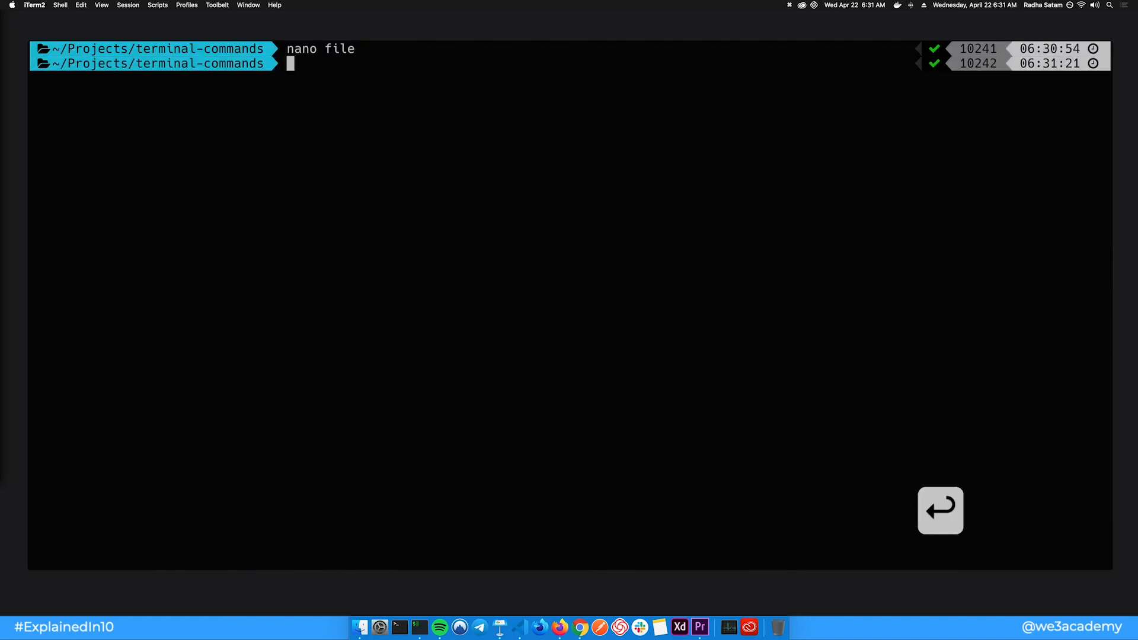
Step: Print file with more, then page through ~/.zshrc with more
type("mo")
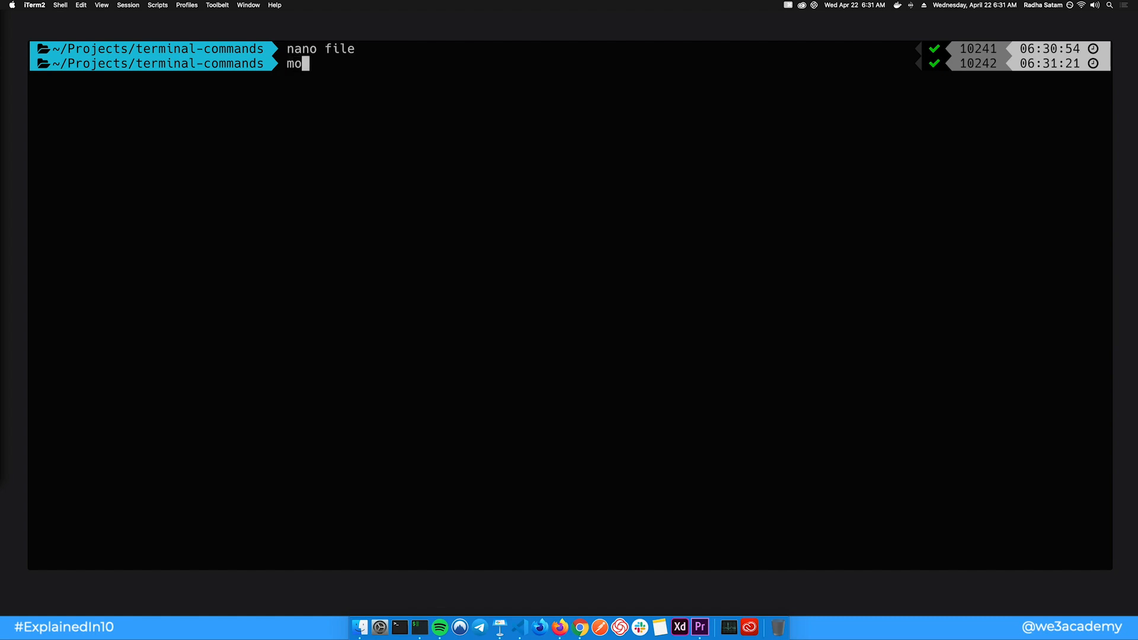
key("Return")
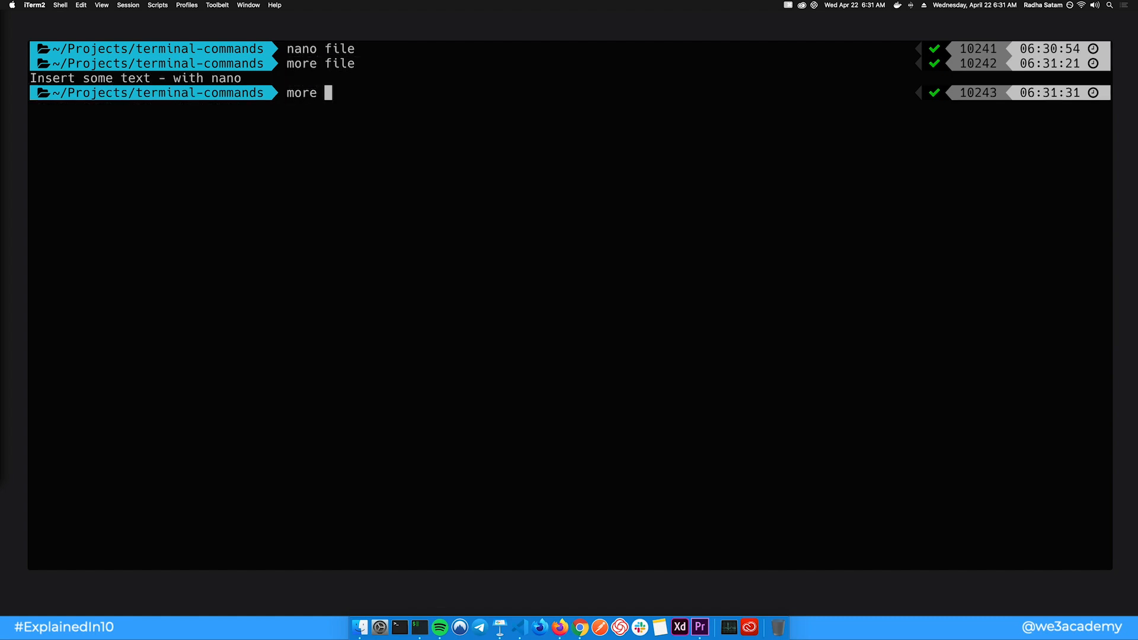
type("~/.zshrc")
type("his")
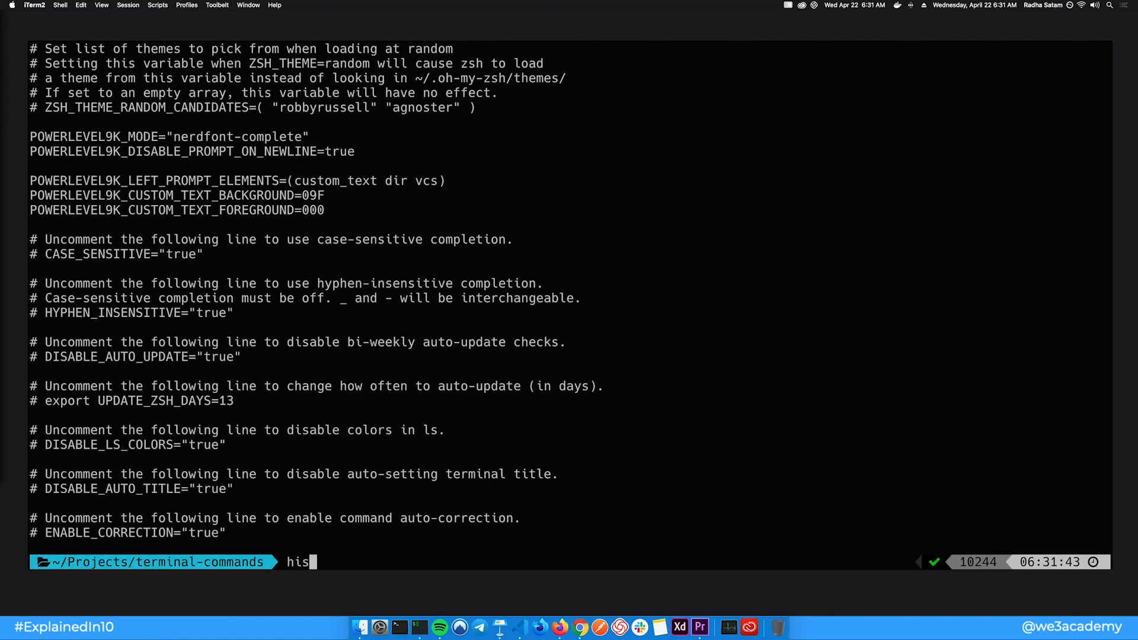
Step: Run history to list past commands, discard the pending line, and cd to /
key("Return")
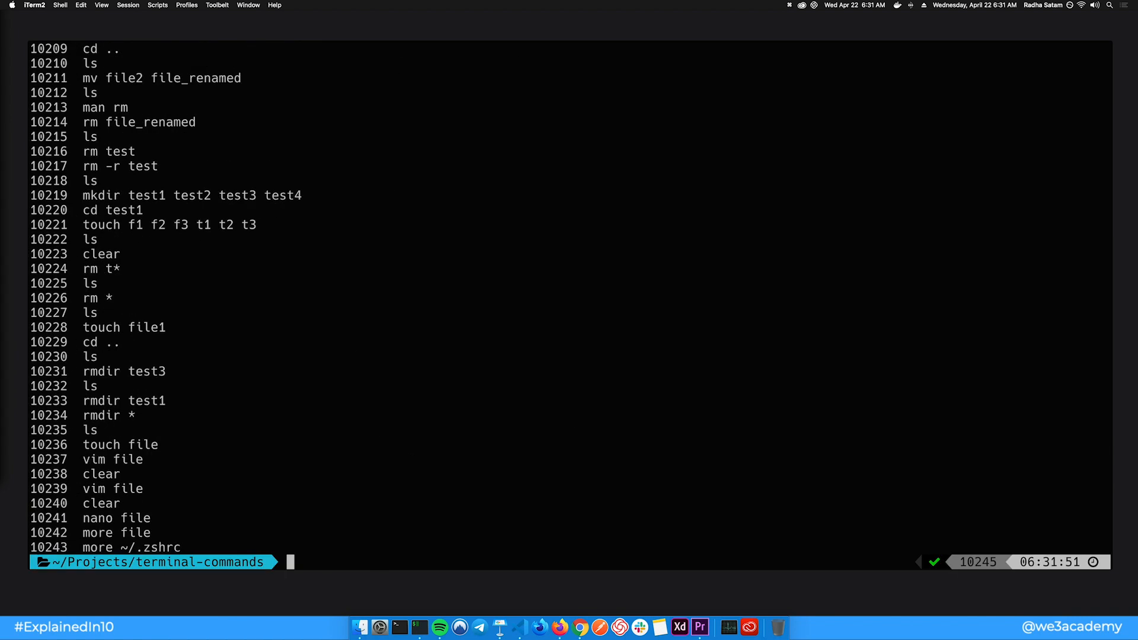
type("history")
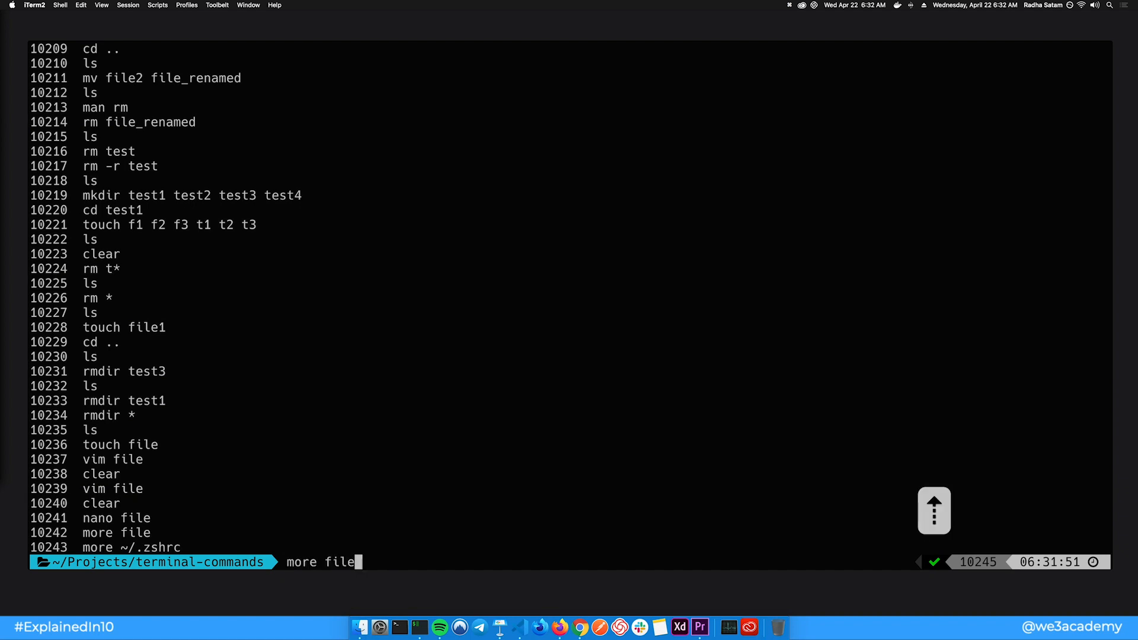
type("clear")
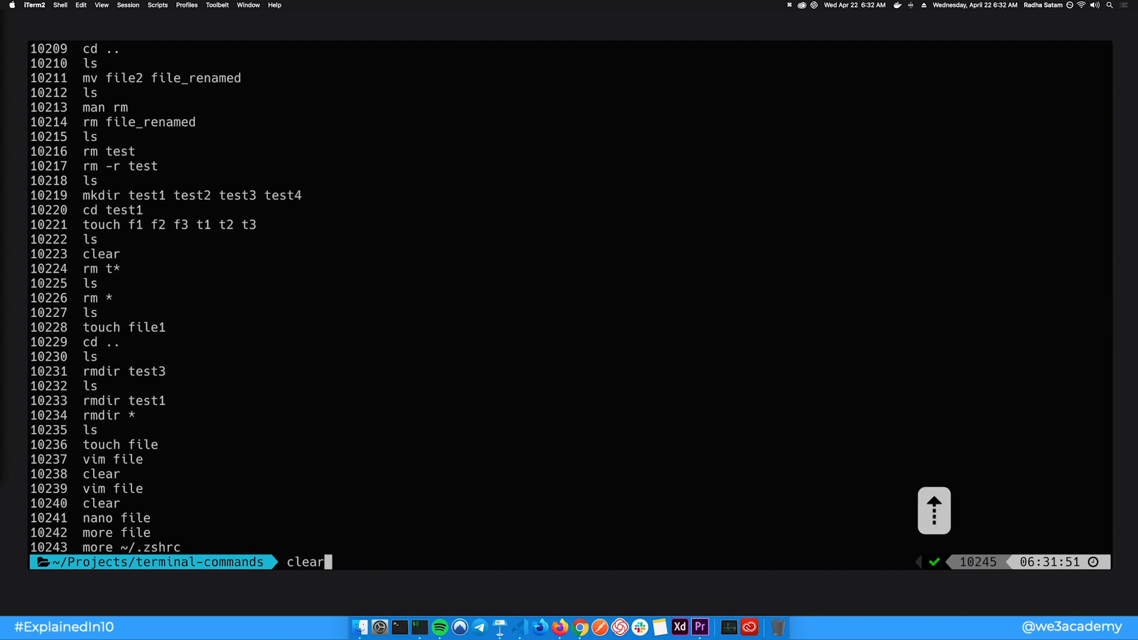
key("ctrl+c")
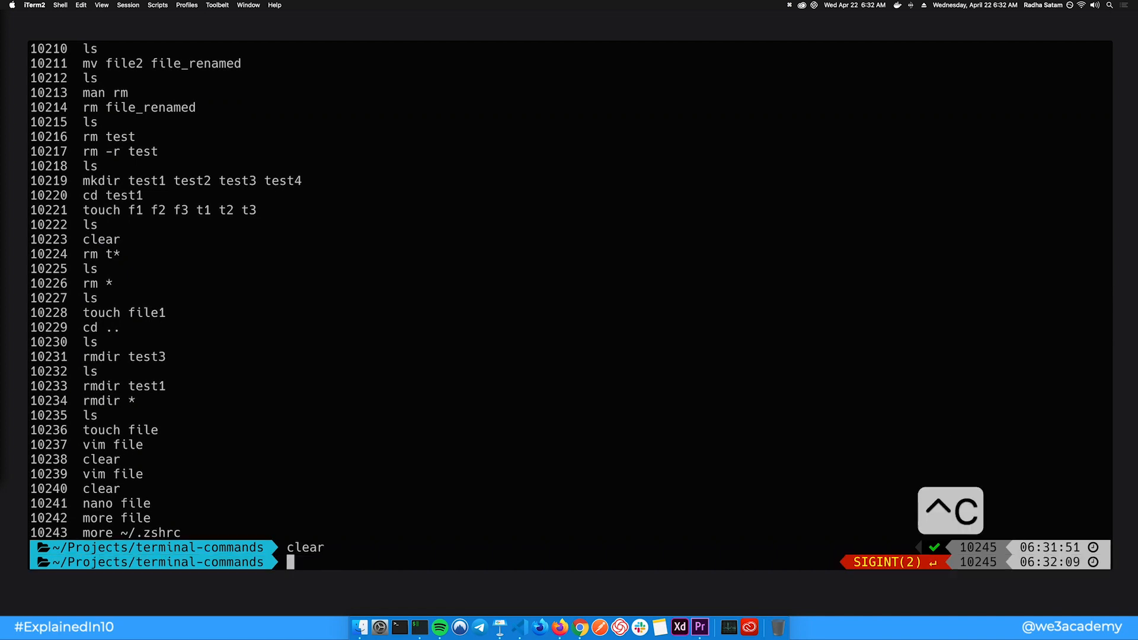
type("cd /")
type("file")
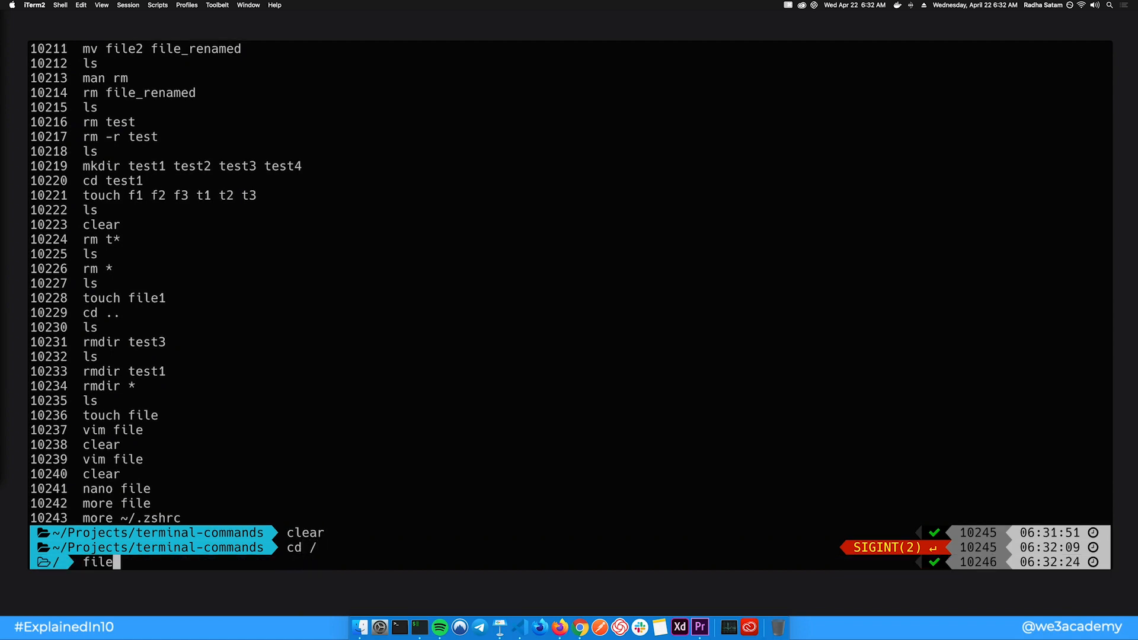
Step: Confirm .zshrc is ASCII text, read and close the which manual, then begin a sudo command
key("Return")
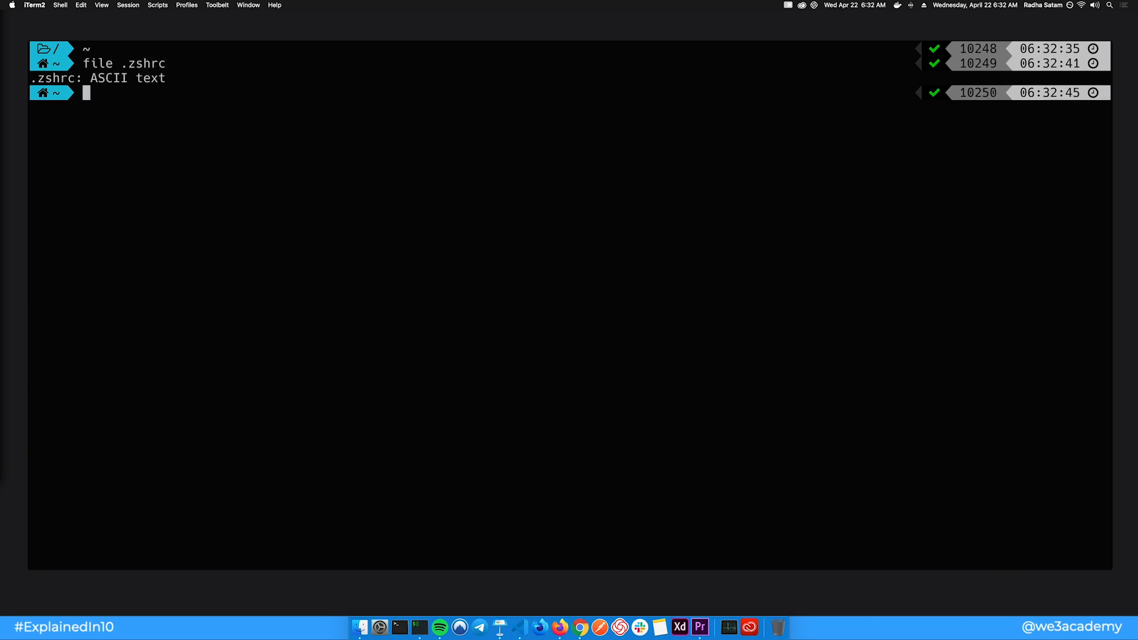
type("man which")
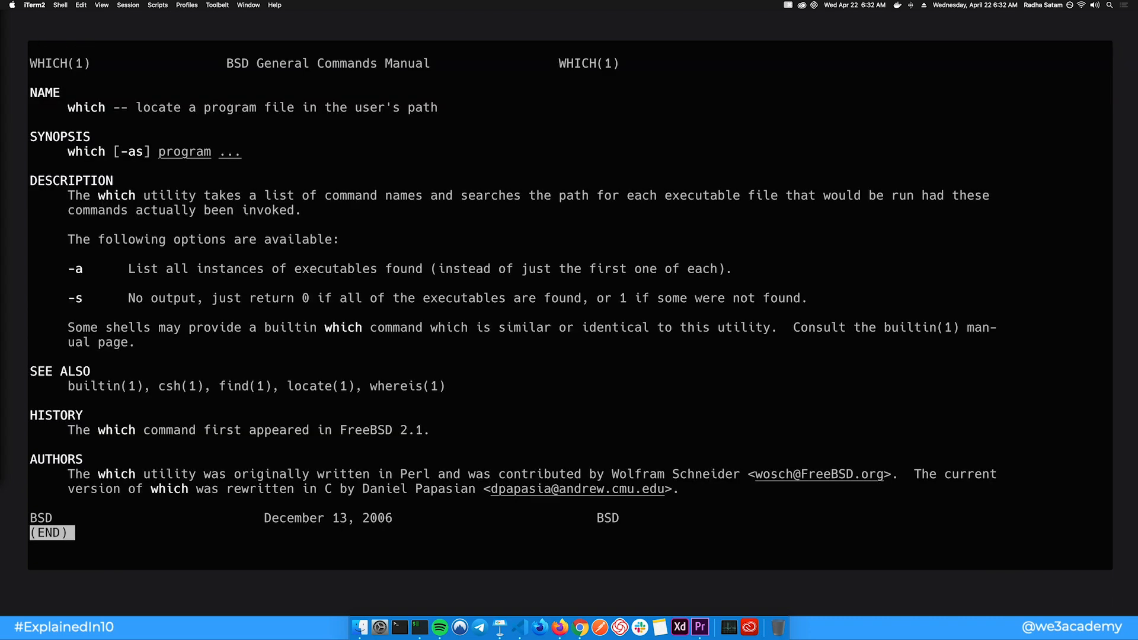
key("q")
type("which python")
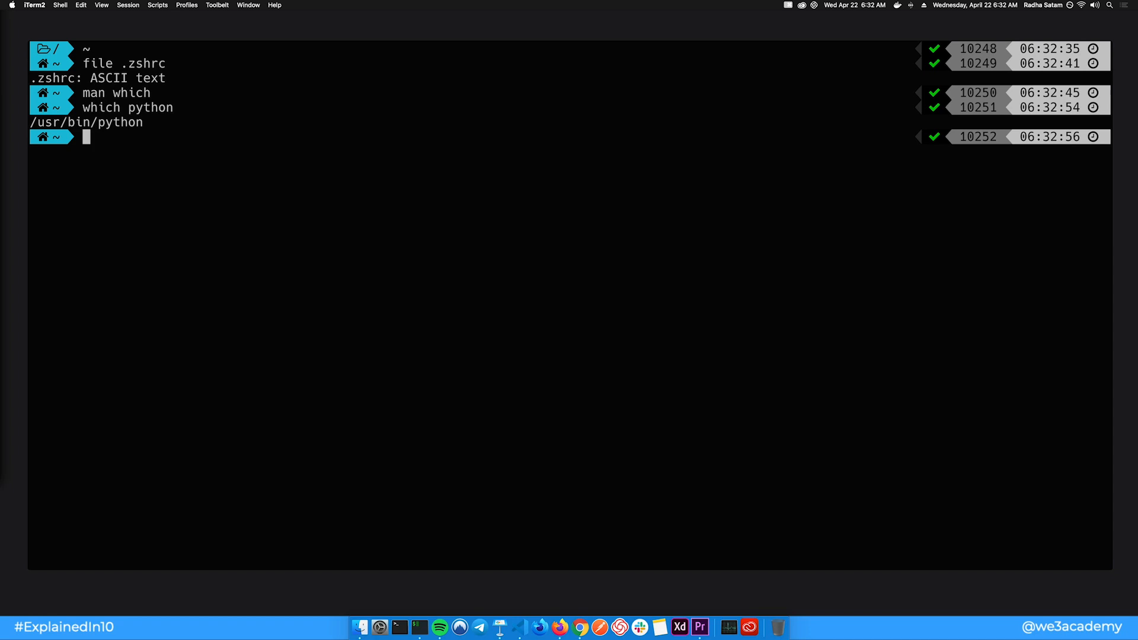
type("sud")
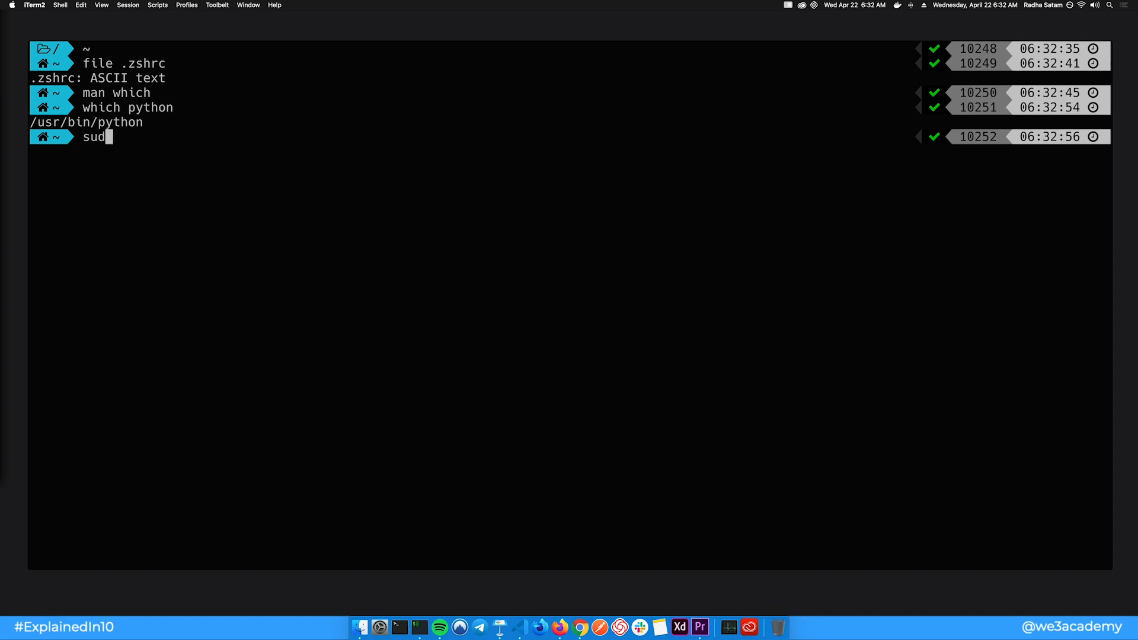
Step: Grep history for 'mv*' (no matches) and 'mv' to list past mv commands
key("Backspace")
type("history | grep mv*")
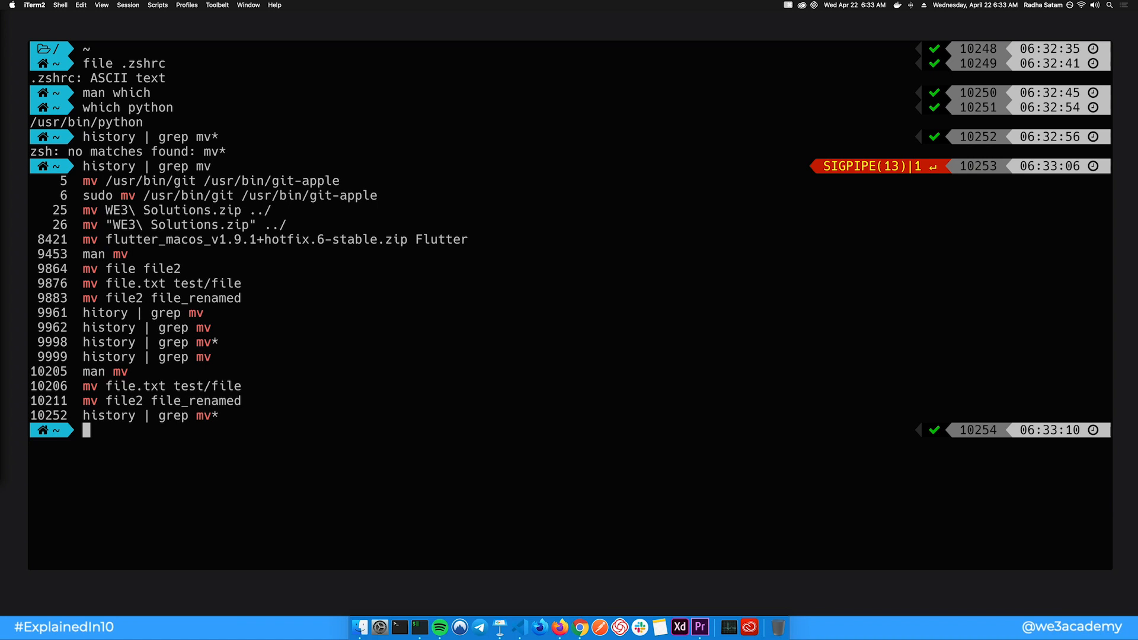
mouse_move(338, 81)
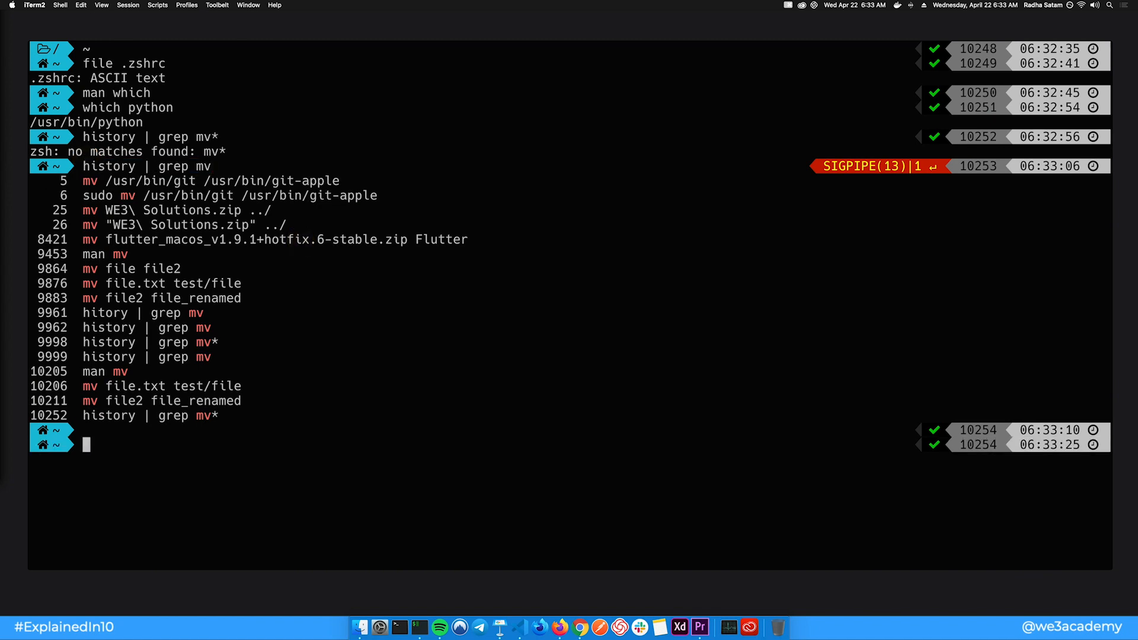
type("e")
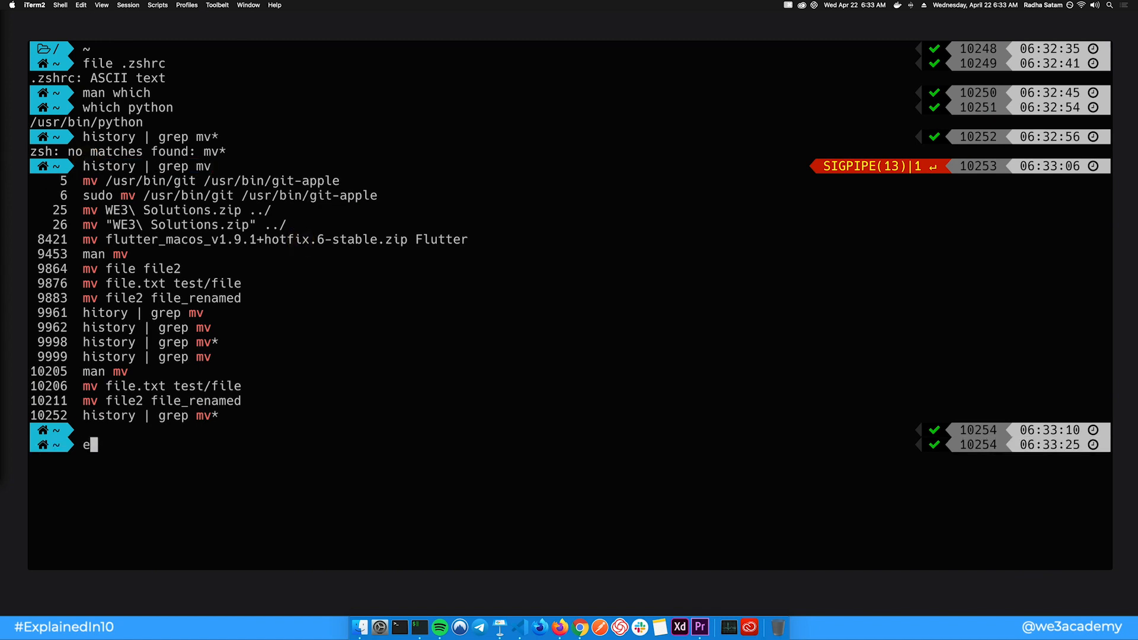